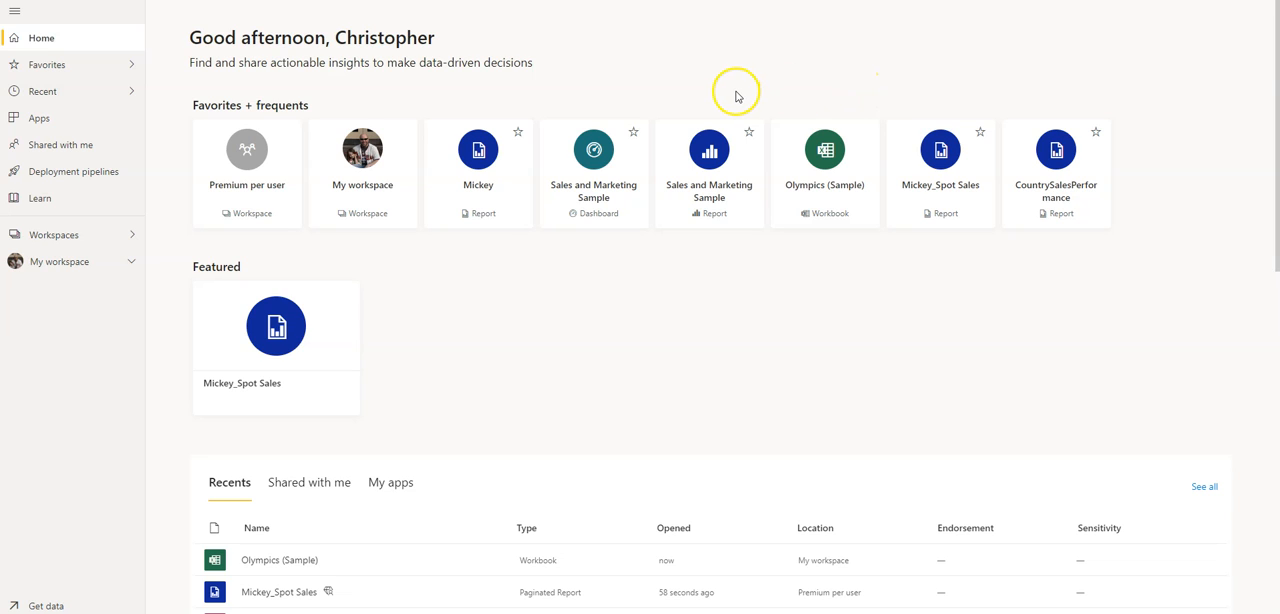
mouse_move(722, 89)
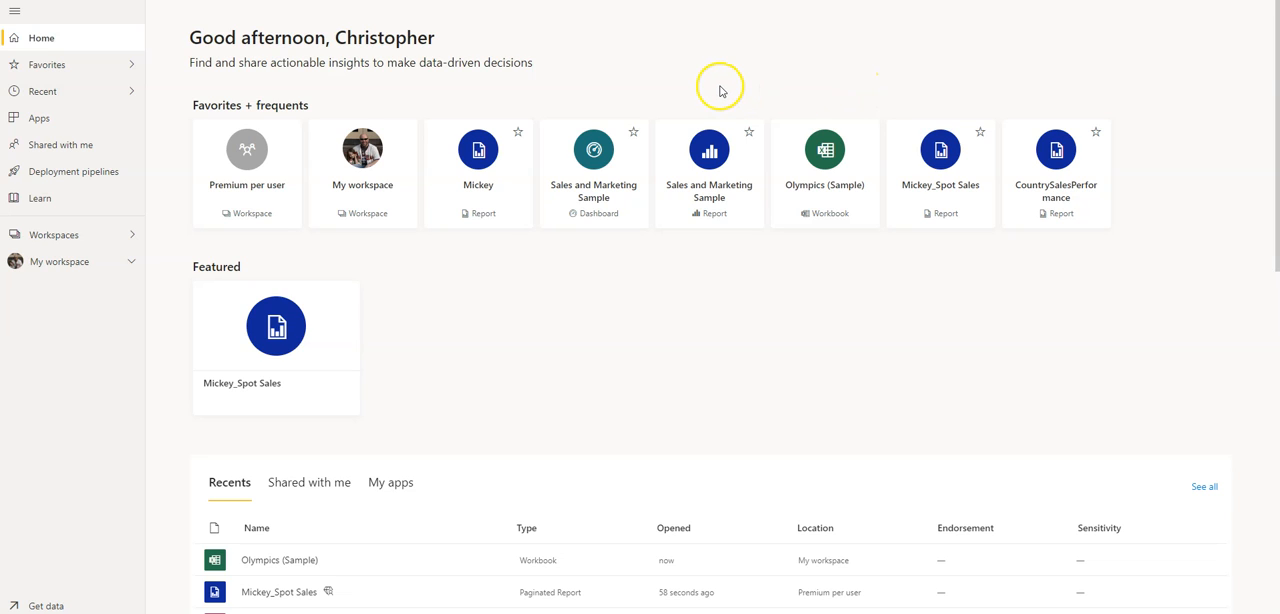
mouse_move(717, 90)
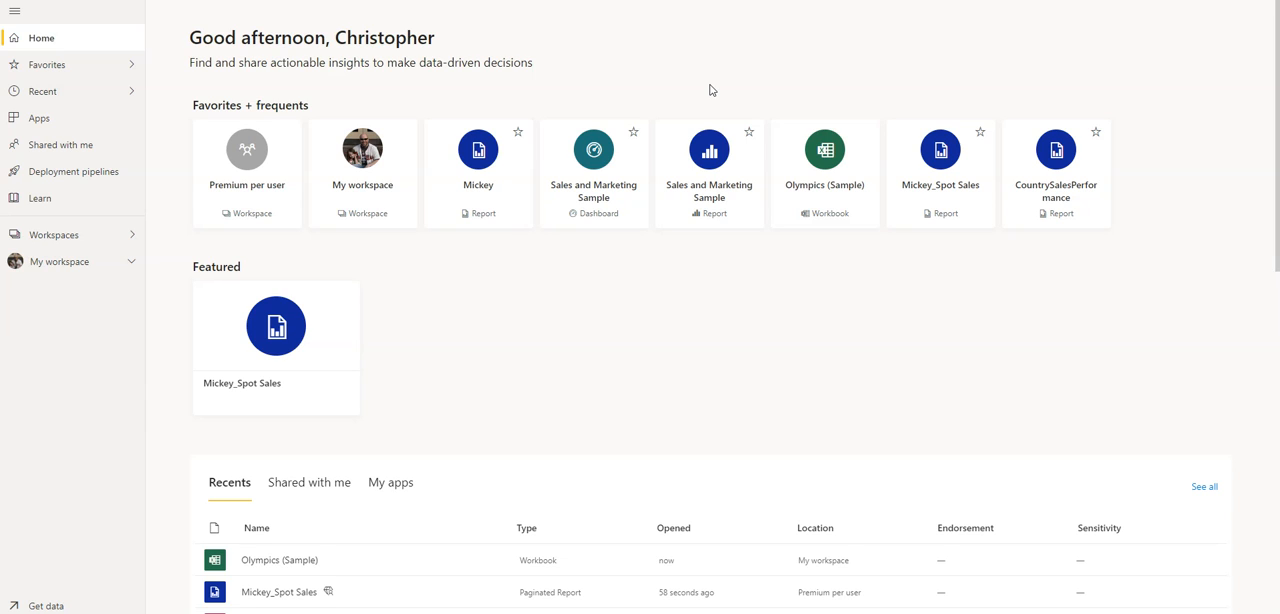
mouse_move(710, 90)
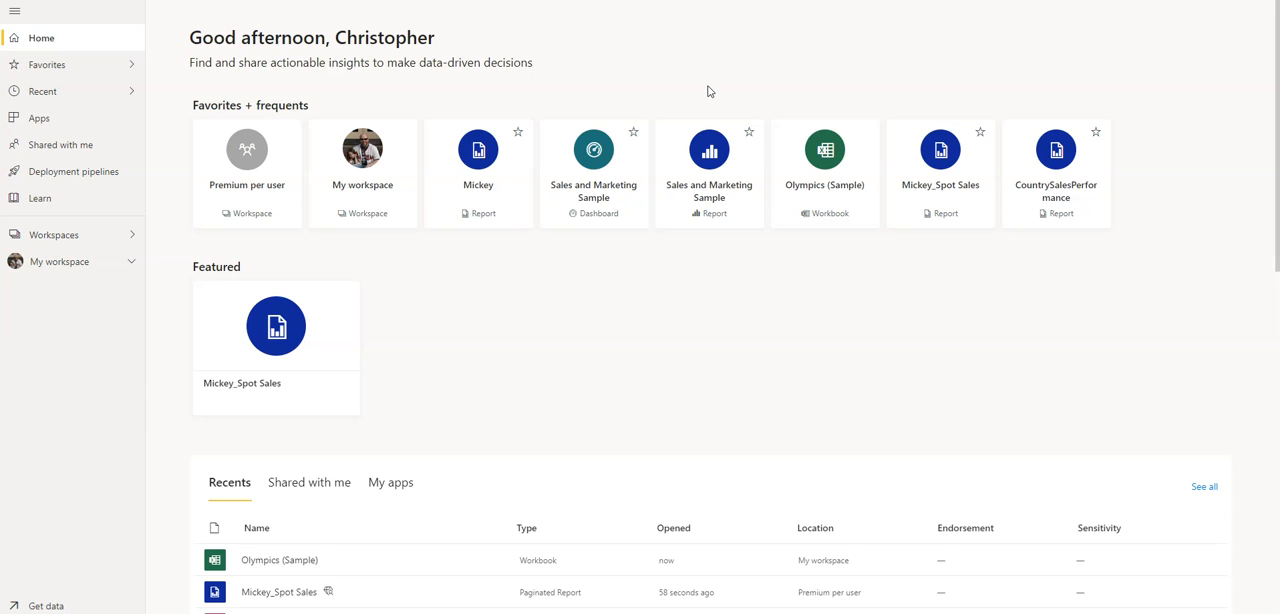
mouse_move(694, 92)
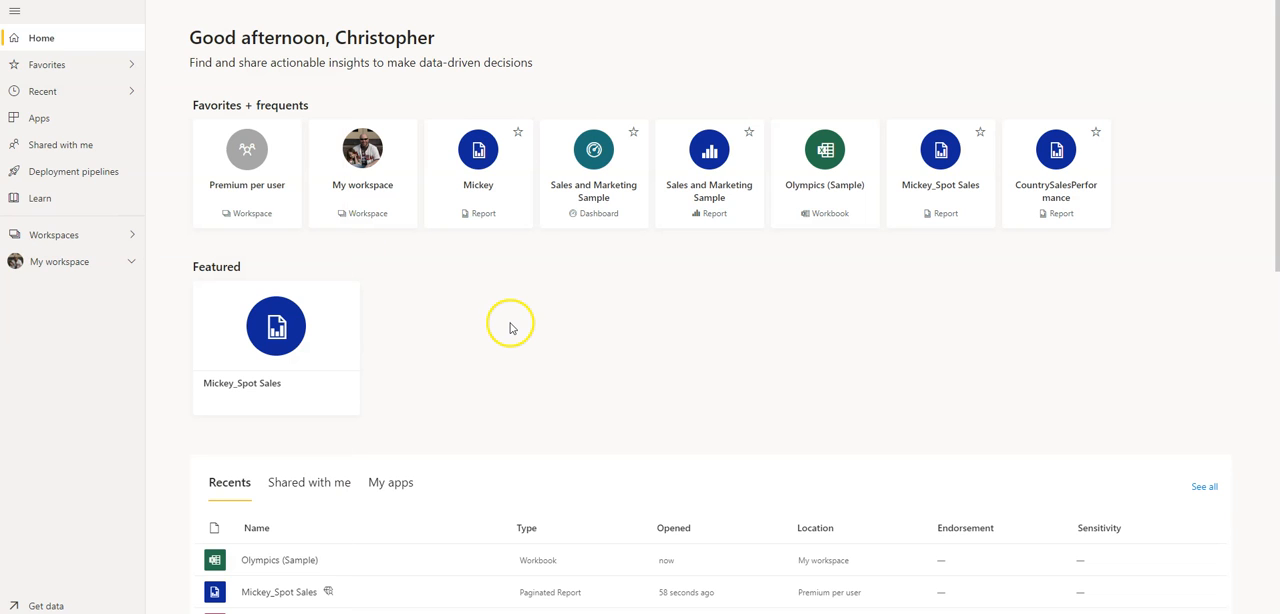
mouse_move(511, 298)
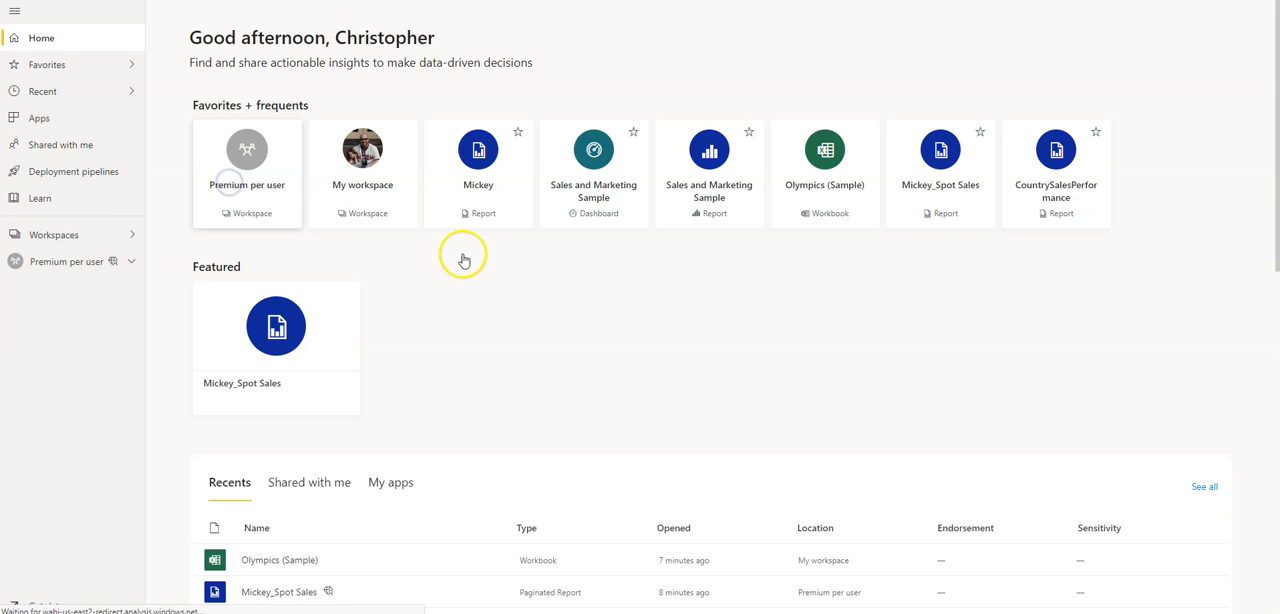
Open the Premium per user workspace card to see its reports, dashboard and dataset.
left_click(247, 155)
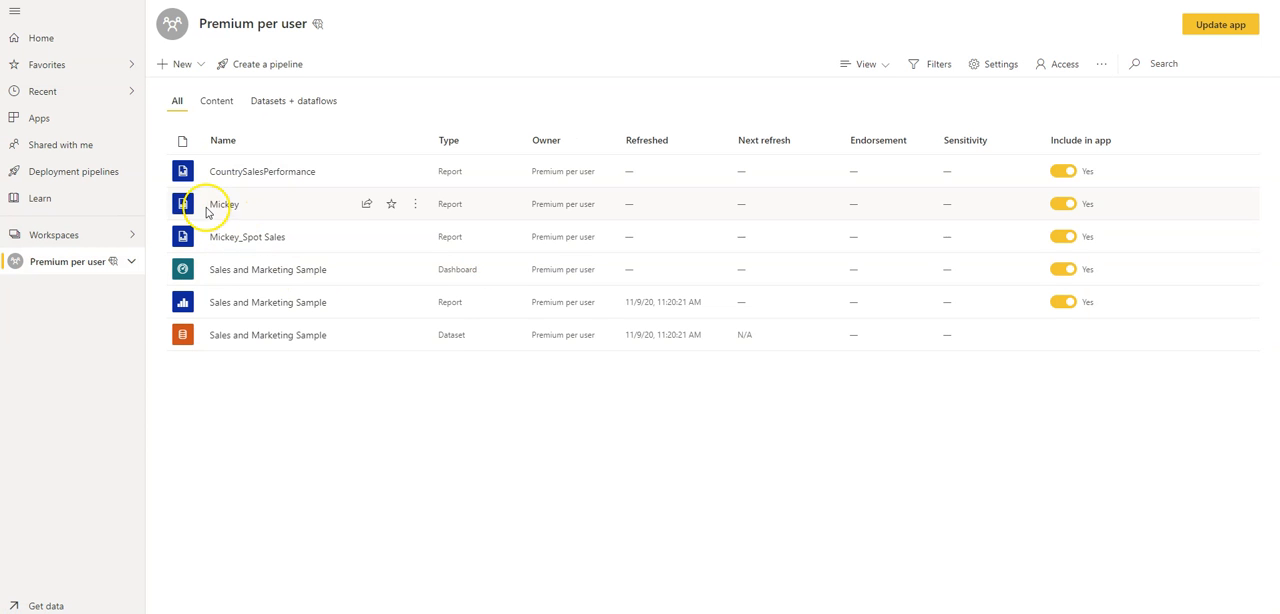
mouse_move(186, 269)
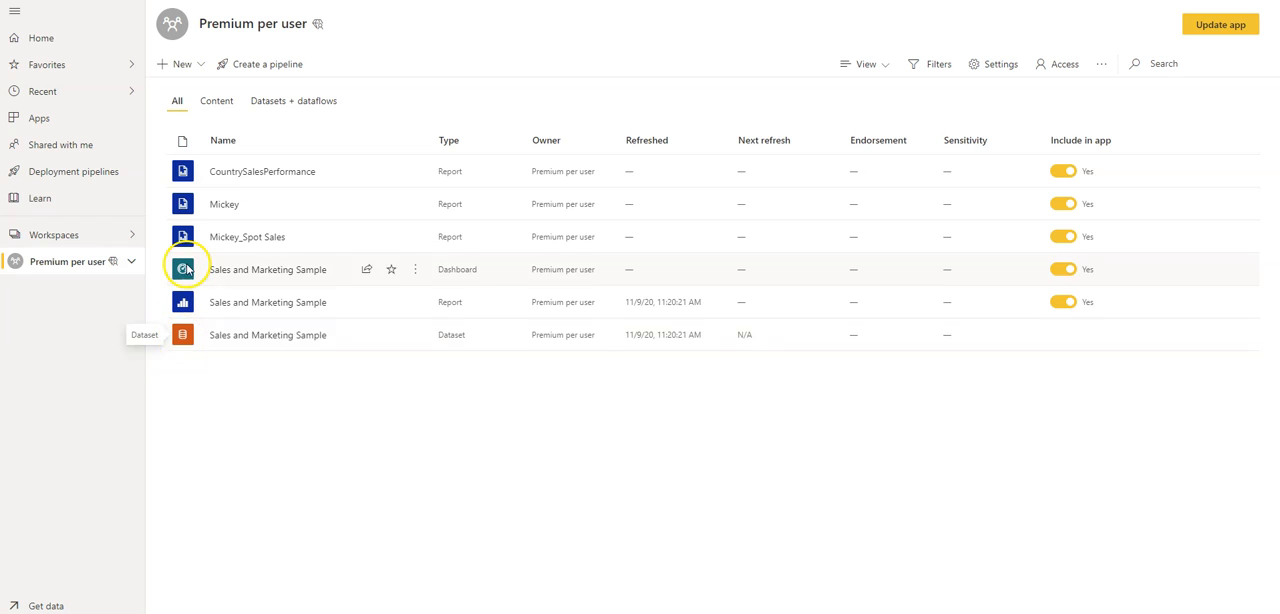
mouse_move(571, 432)
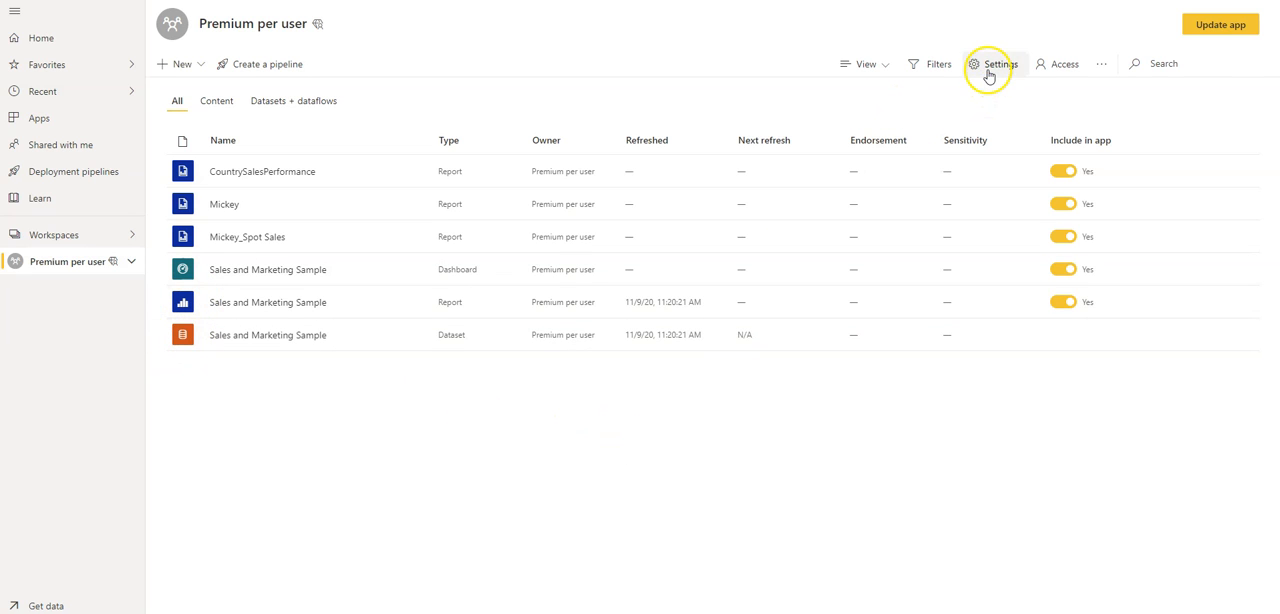
Switch Premium capacity Off in workspace settings, save, and confirm Remove from Premium.
left_click(999, 64)
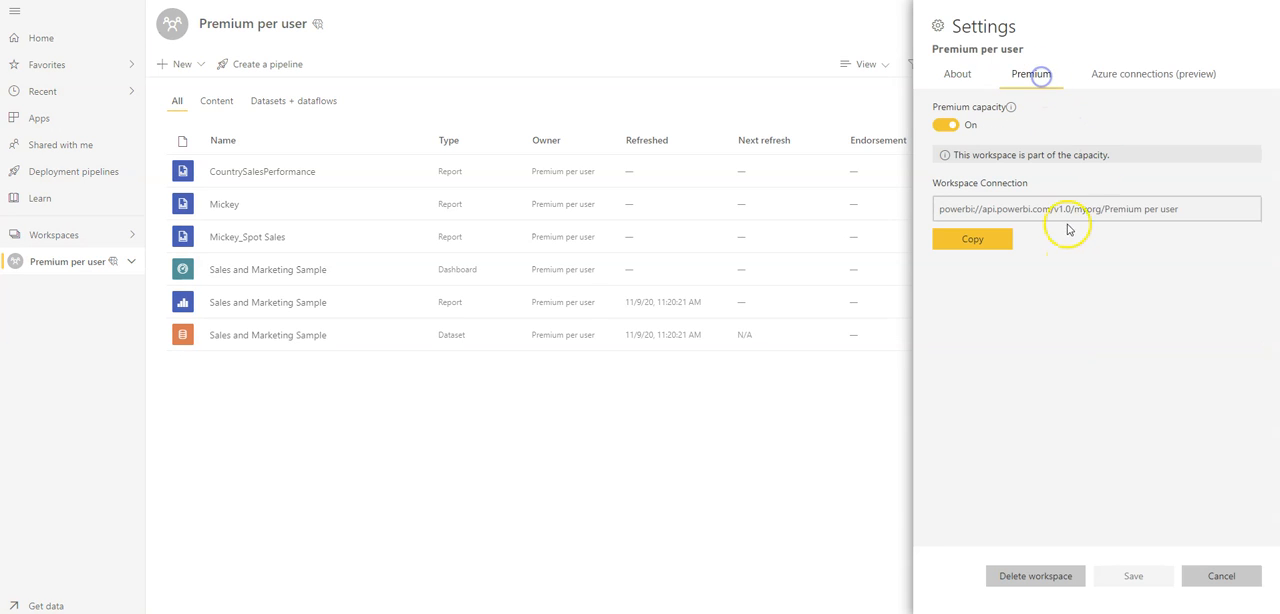
left_click(939, 125)
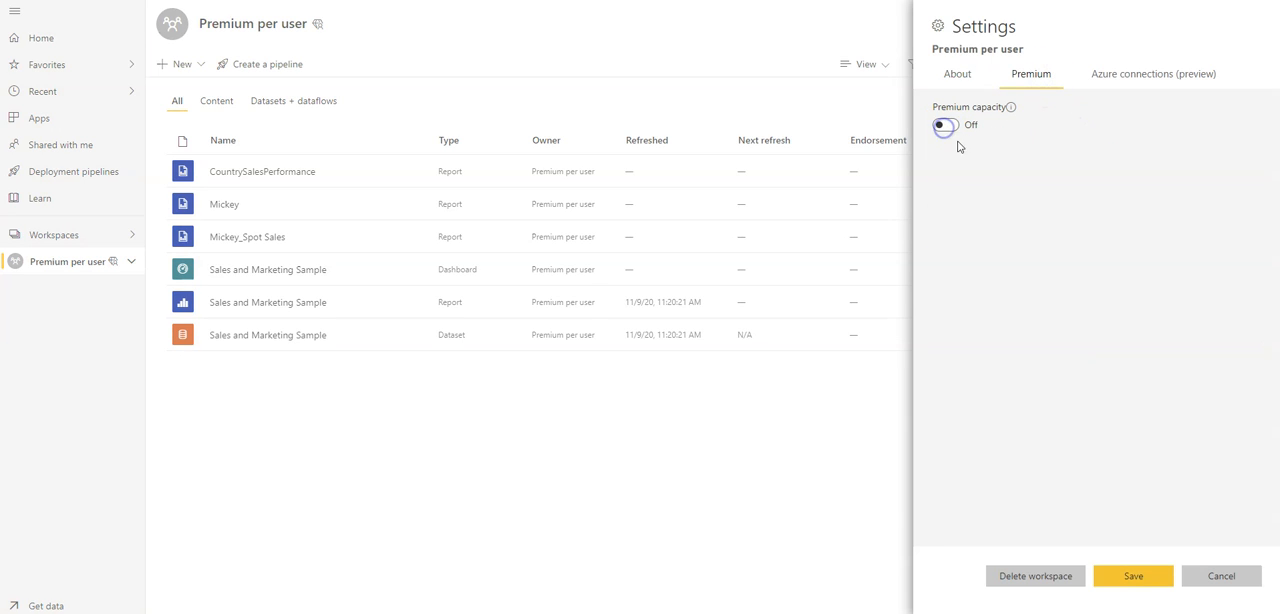
left_click(945, 127)
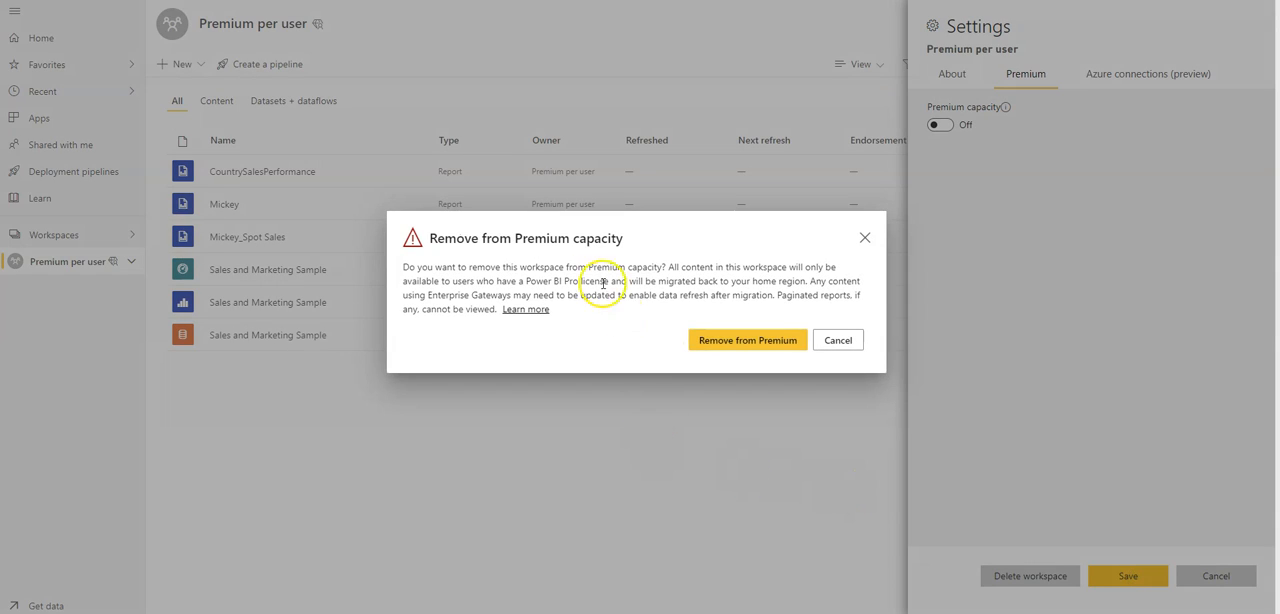
mouse_move(579, 254)
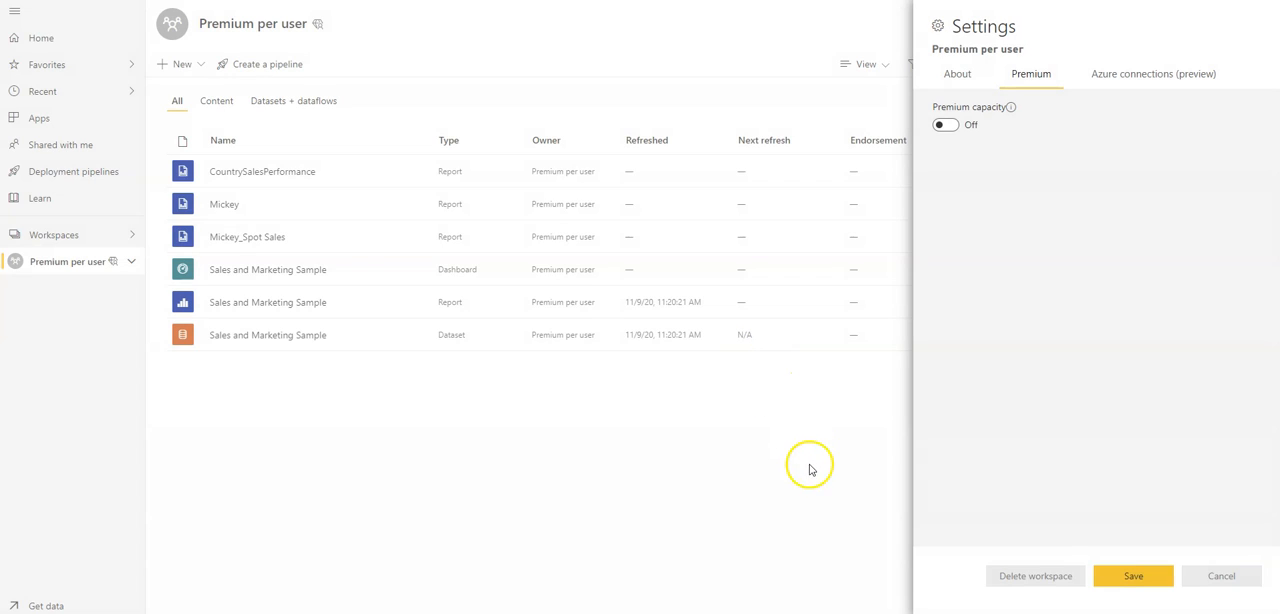
left_click(1222, 575)
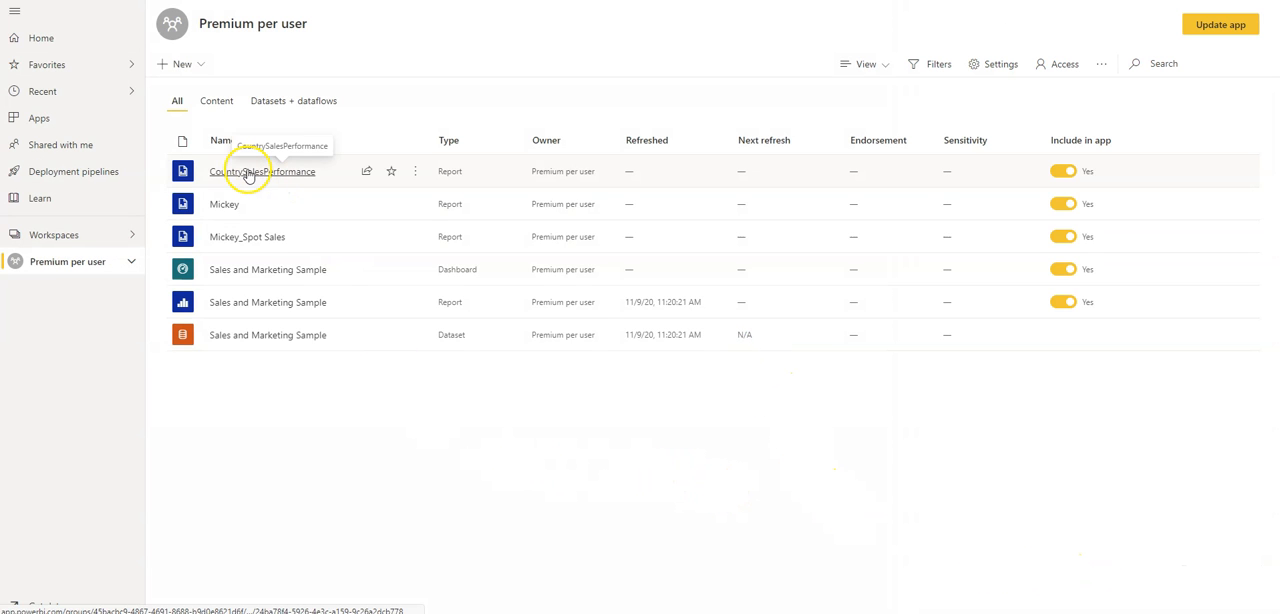
mouse_move(385, 442)
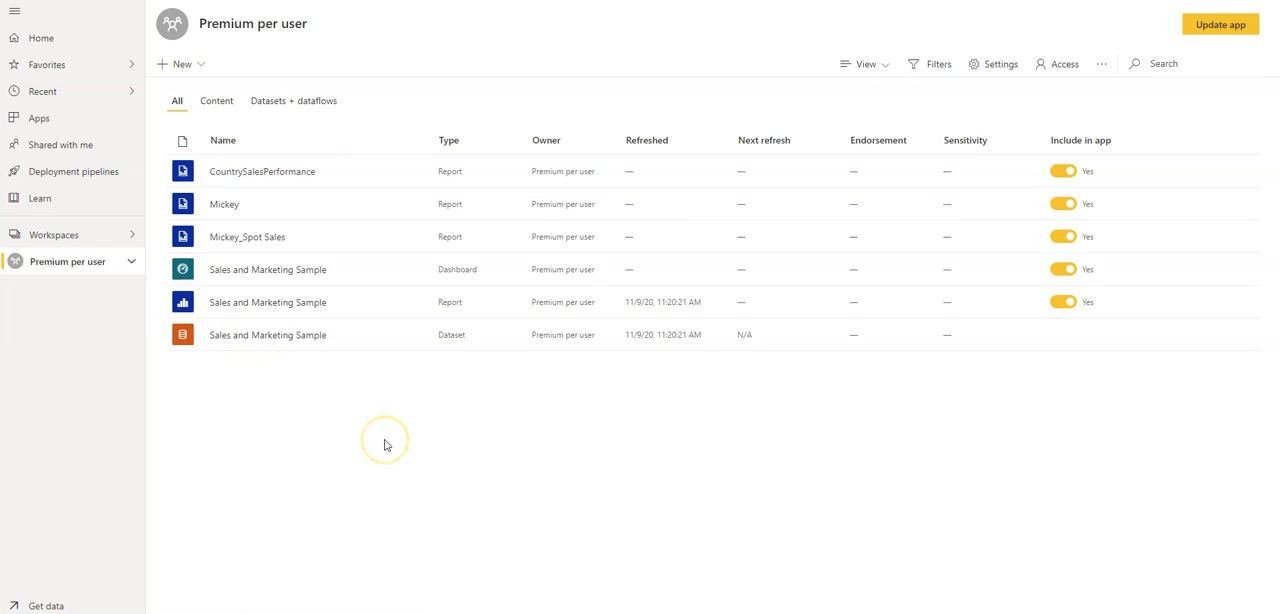
mouse_move(362, 429)
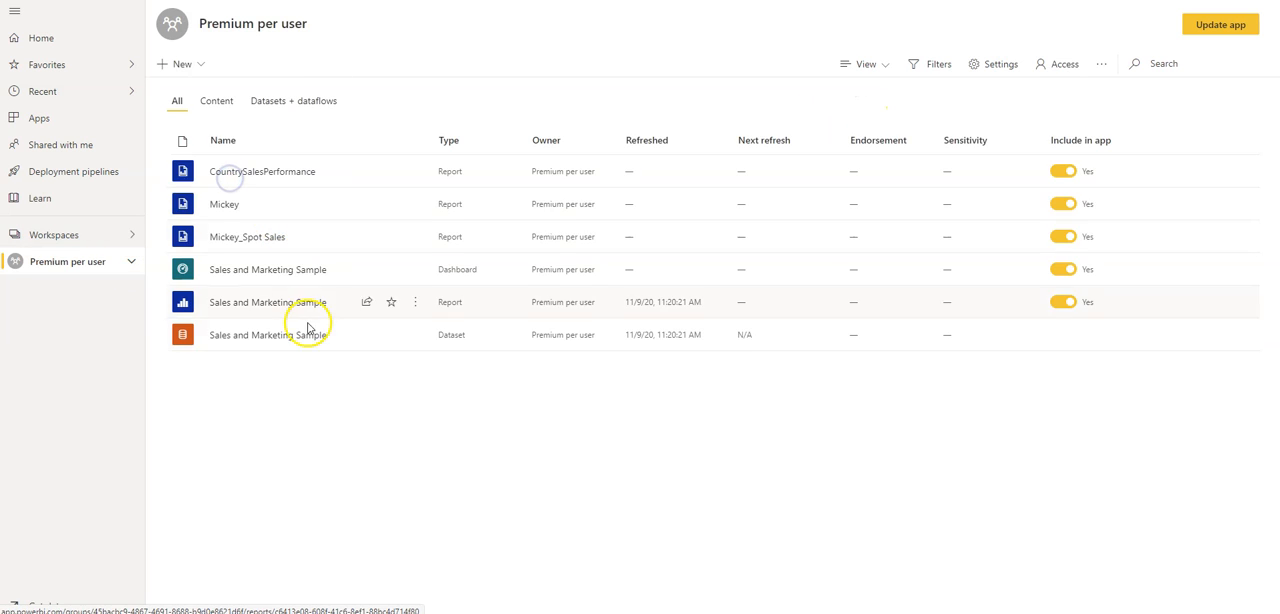
mouse_move(336, 215)
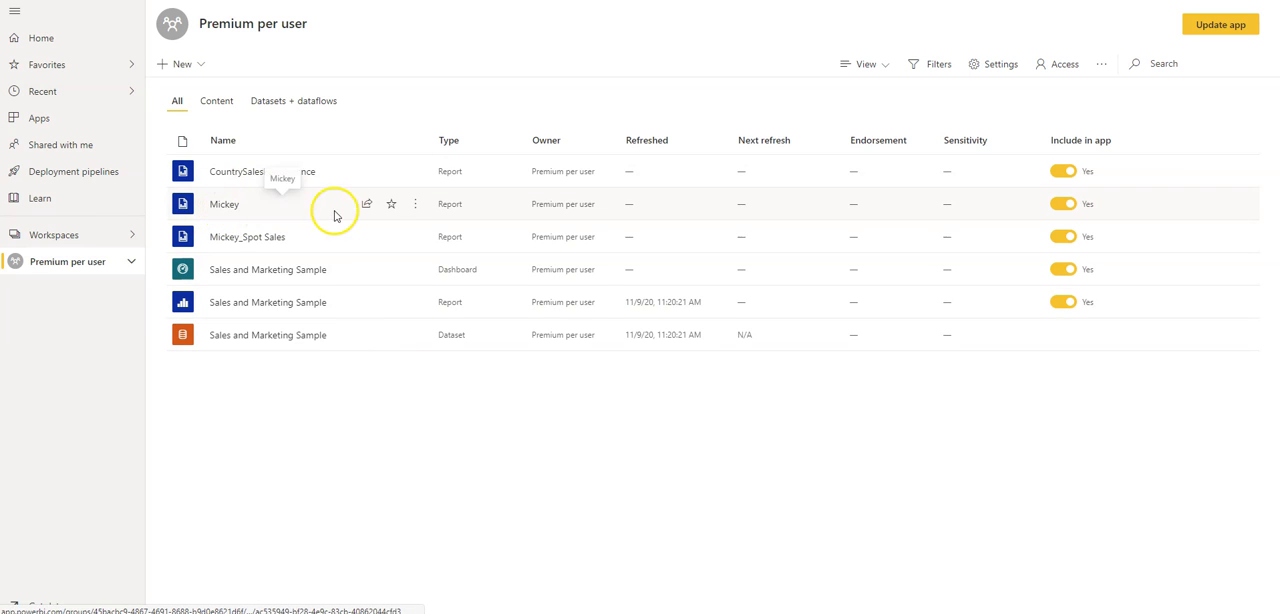
mouse_move(263, 221)
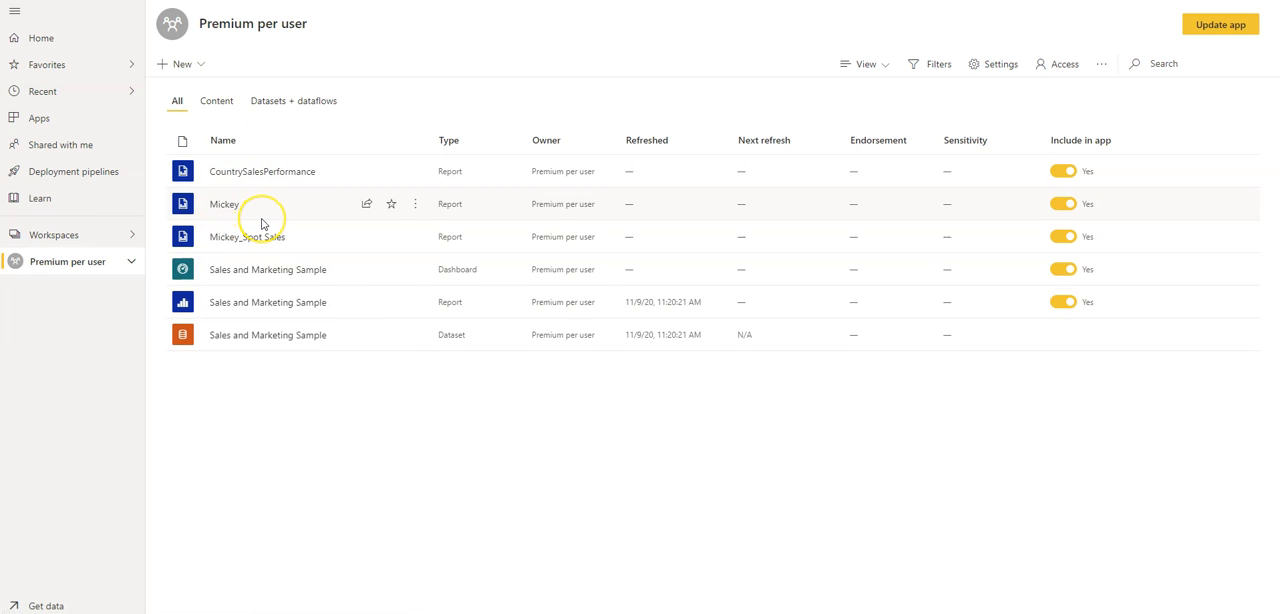
mouse_move(916, 126)
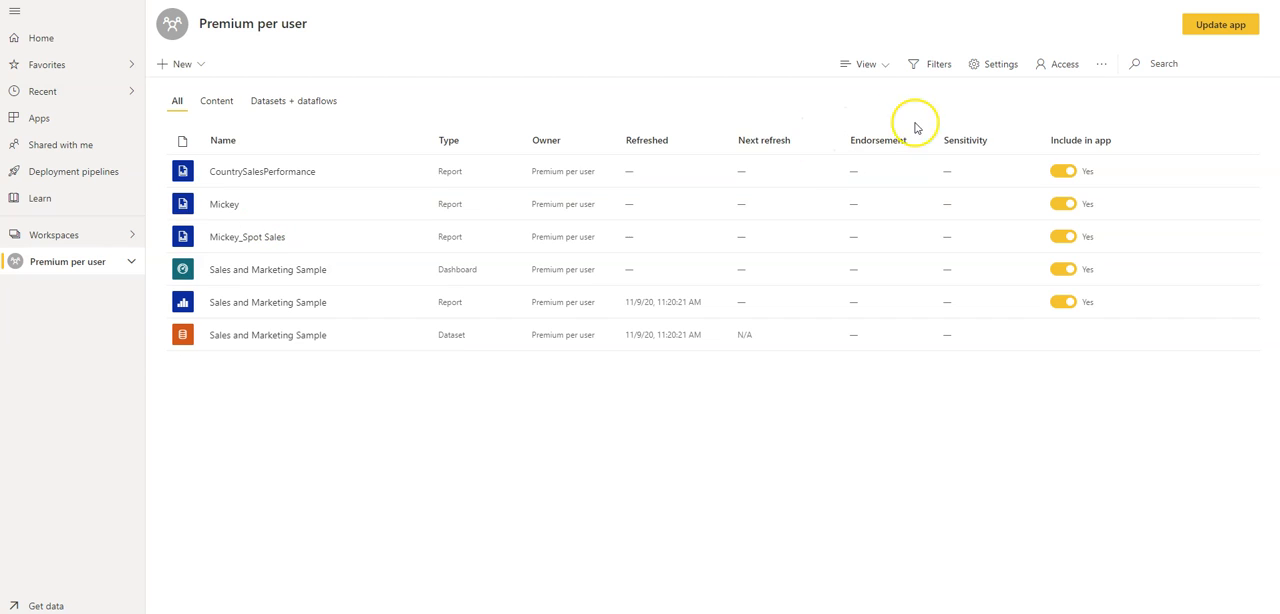
Turn Premium capacity On with Premium Per User - Reserved - East US 2, save and continue.
left_click(989, 64)
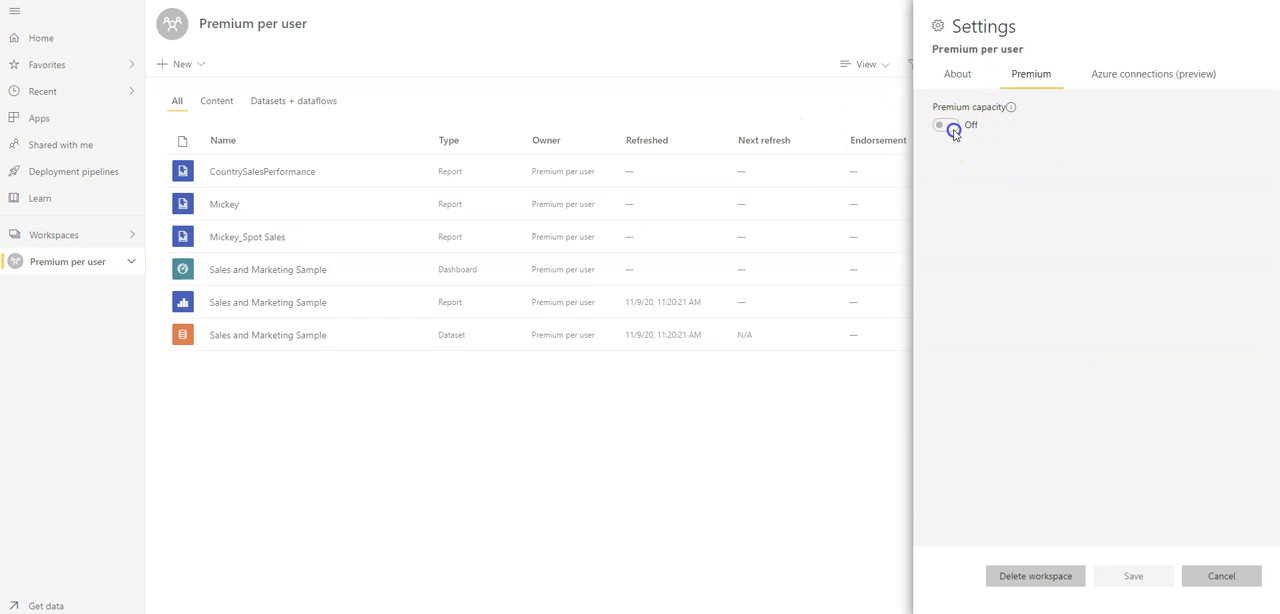
left_click(948, 128)
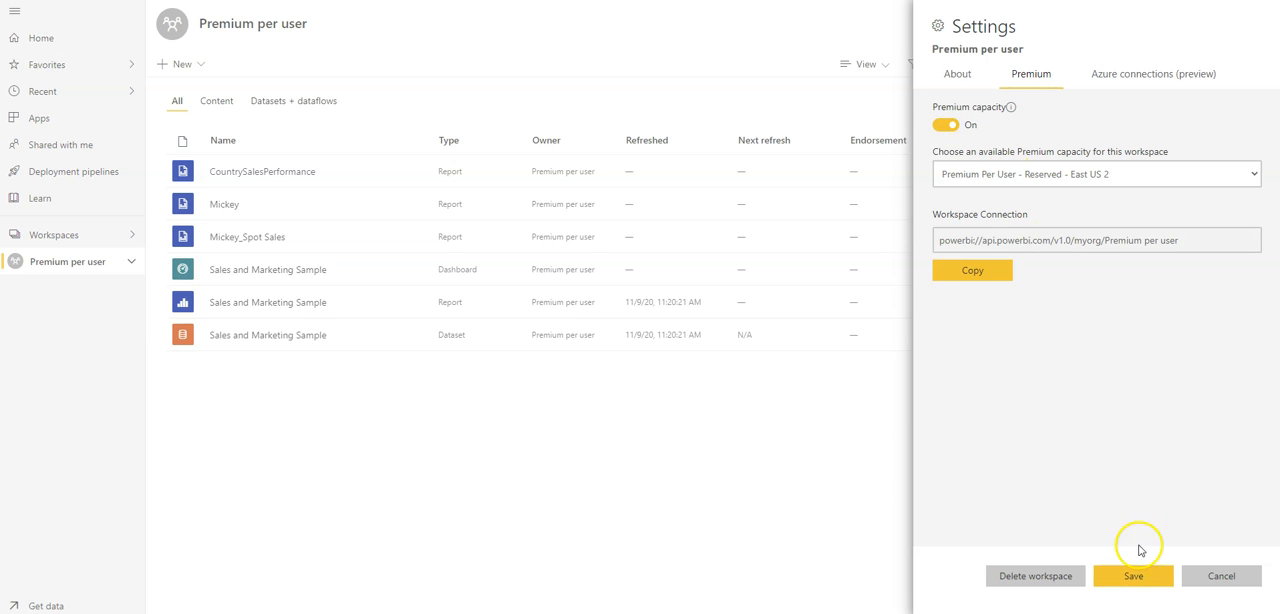
left_click(1134, 576)
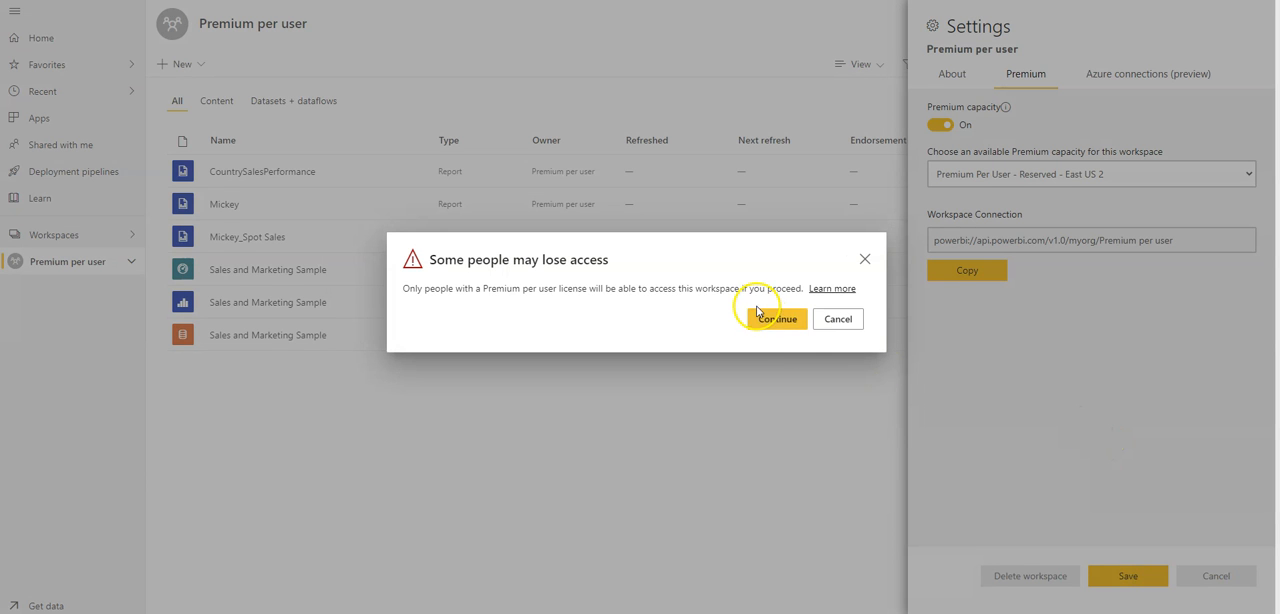
left_click(778, 318)
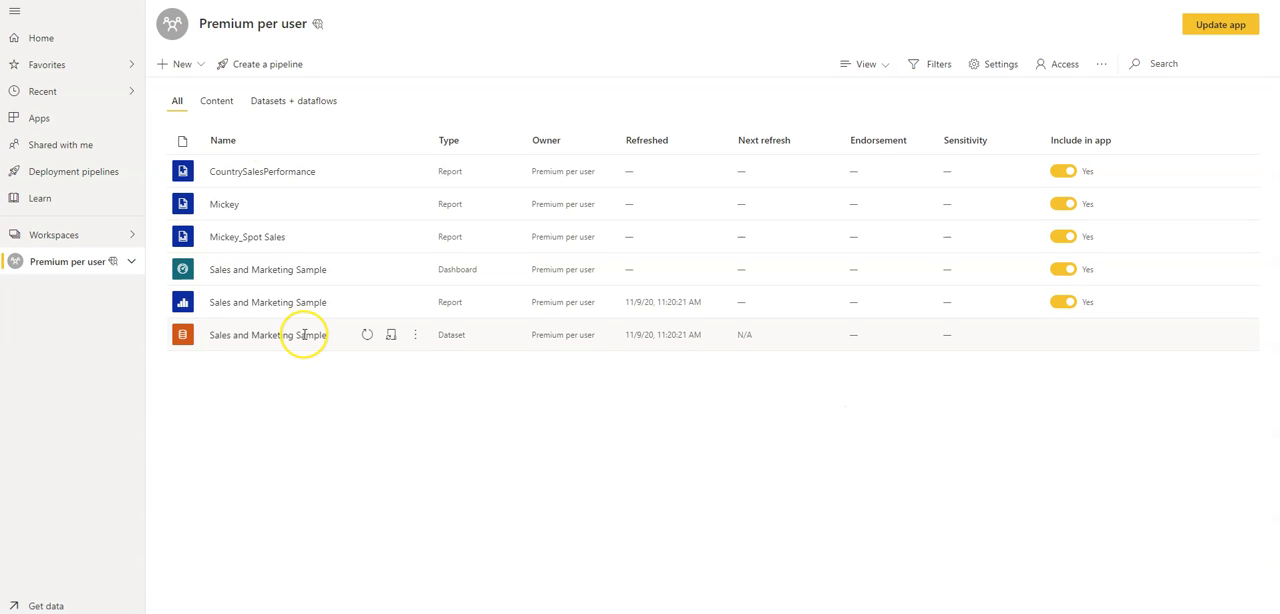
mouse_move(301, 325)
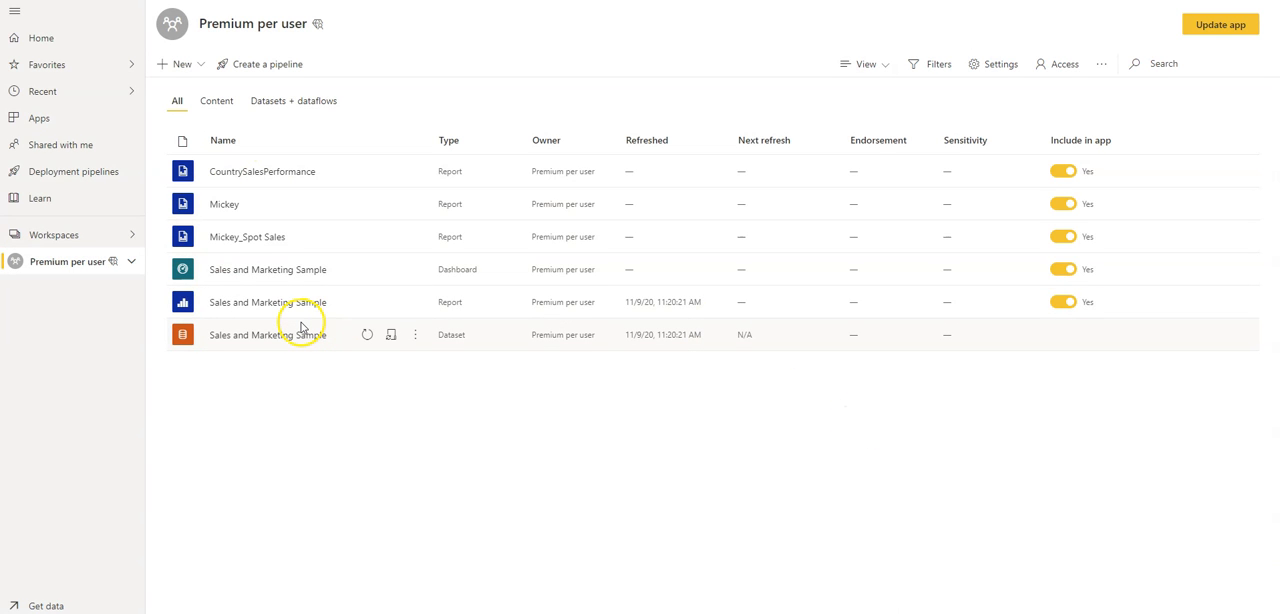
mouse_move(301, 44)
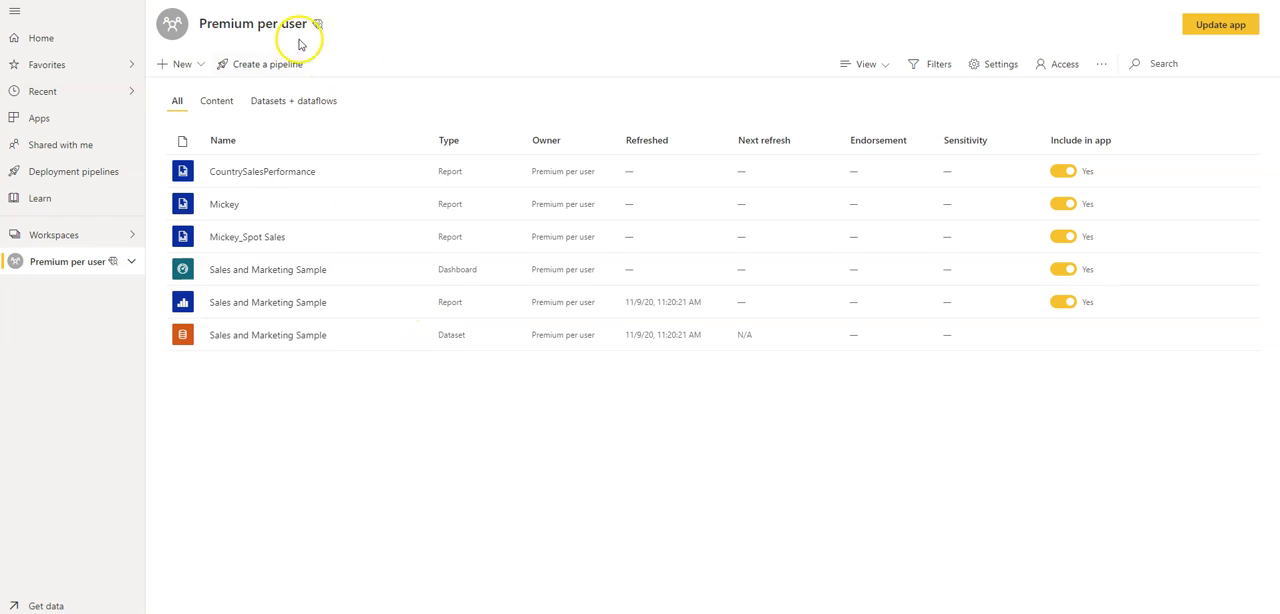
mouse_move(812, 360)
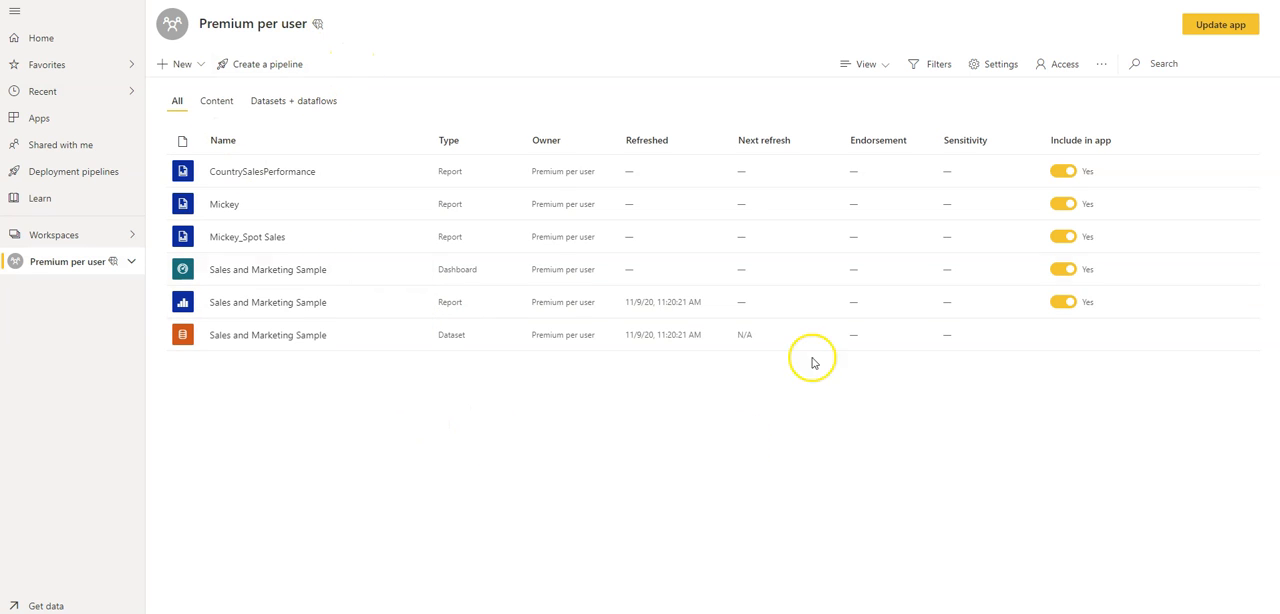
mouse_move(300, 269)
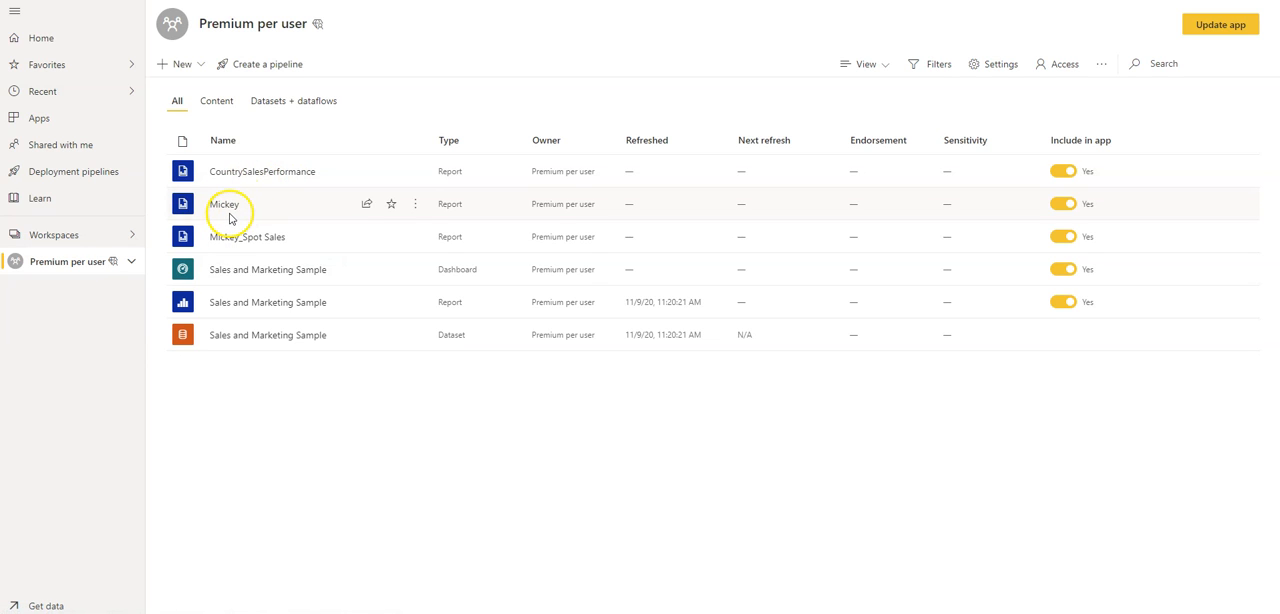
mouse_move(245, 237)
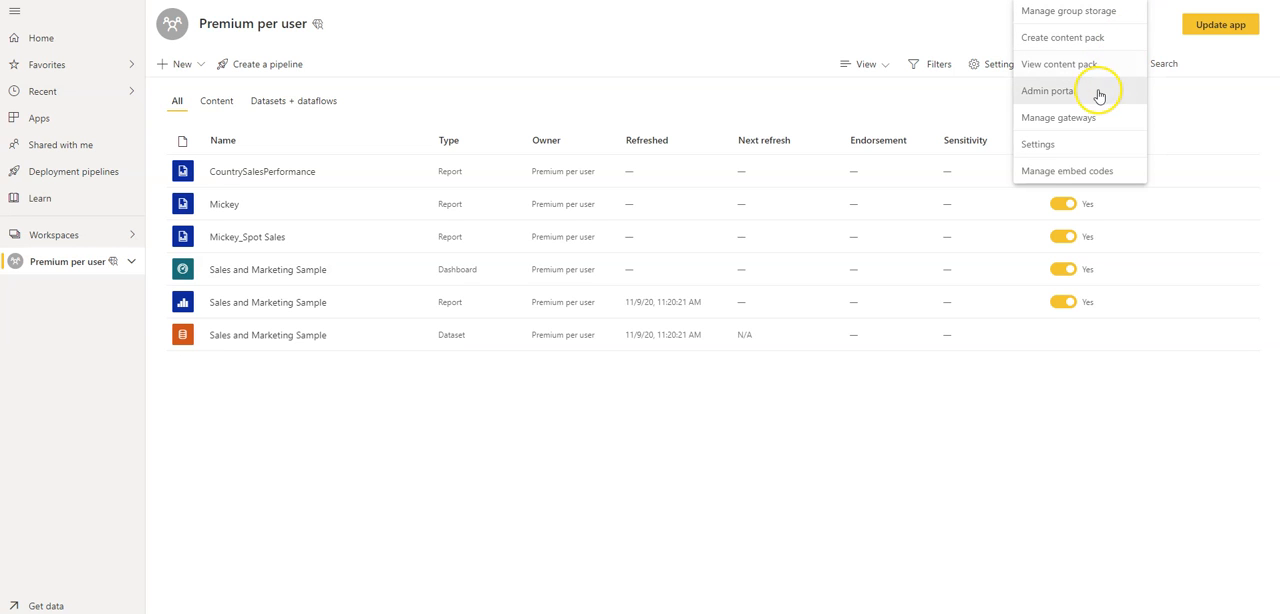
Open the Admin portal from Settings, landing on Usage metrics.
left_click(1049, 91)
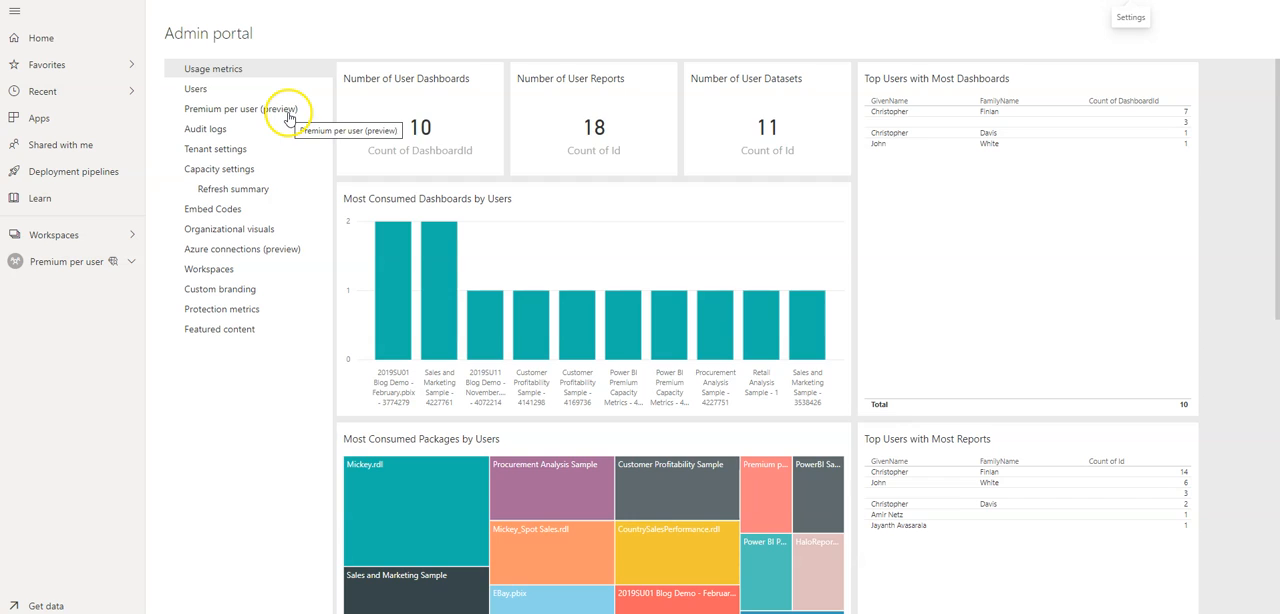
Open the Premium per user admin page and review its Auto Refresh and XMLA Endpoint settings.
left_click(240, 109)
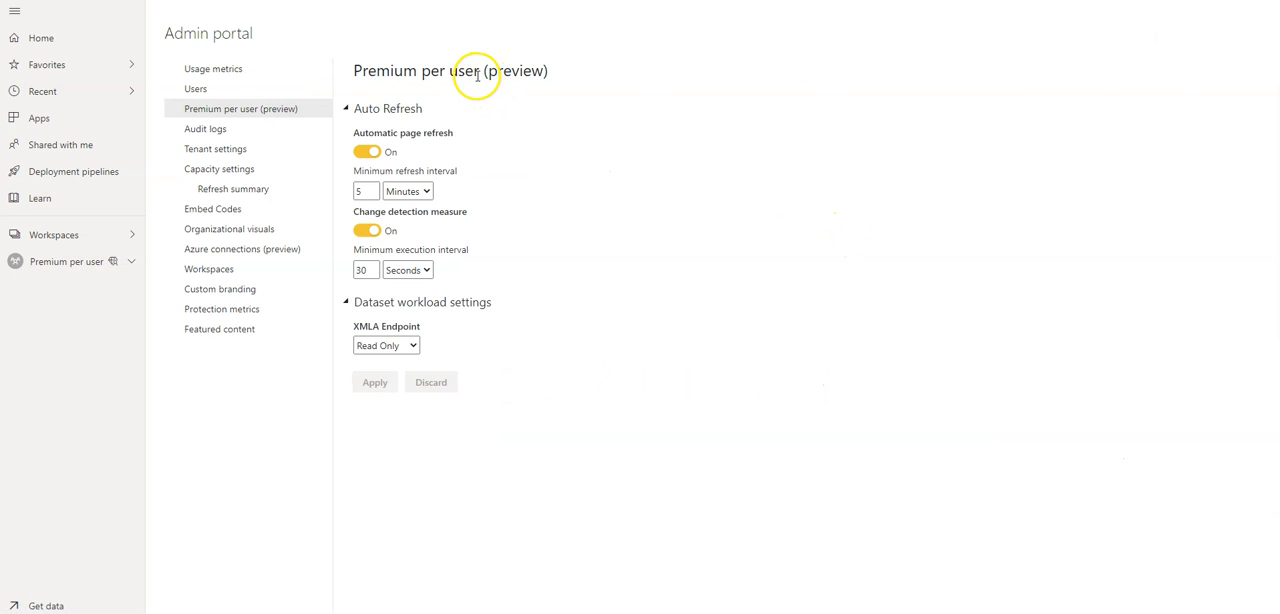
mouse_move(513, 95)
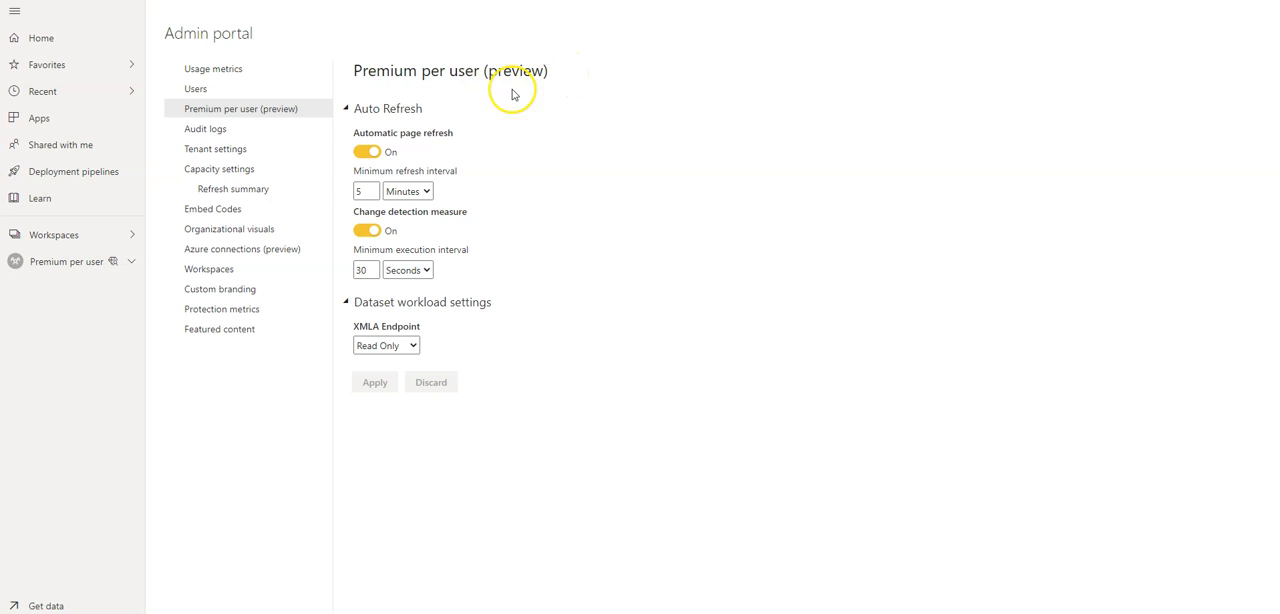
mouse_move(472, 174)
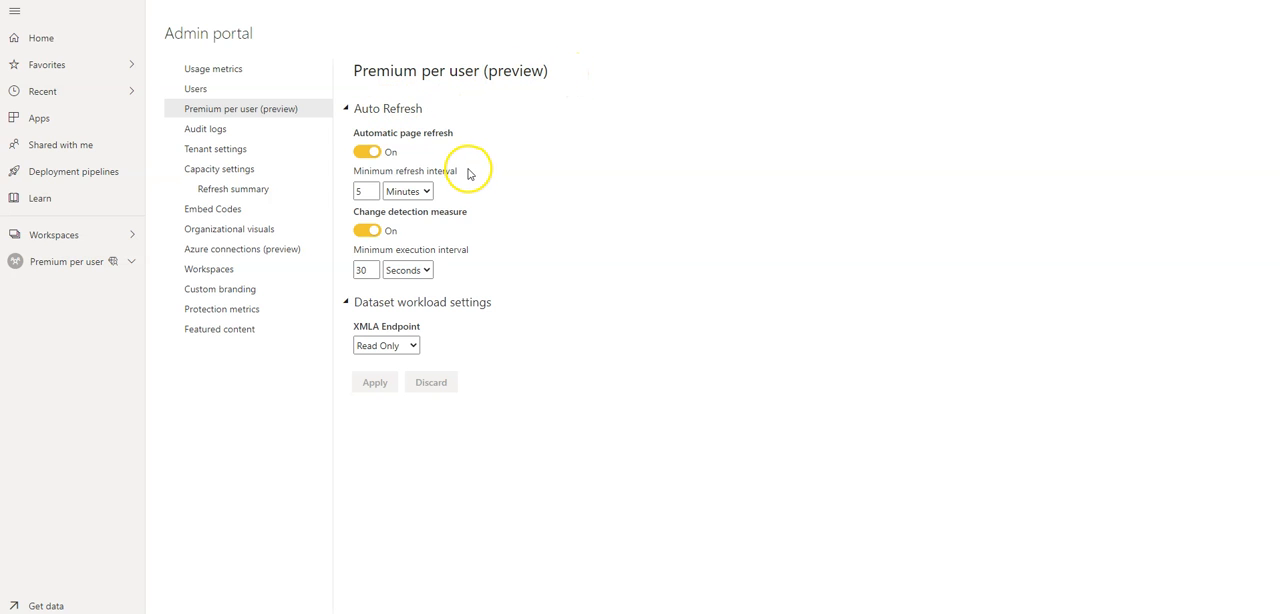
mouse_move(481, 158)
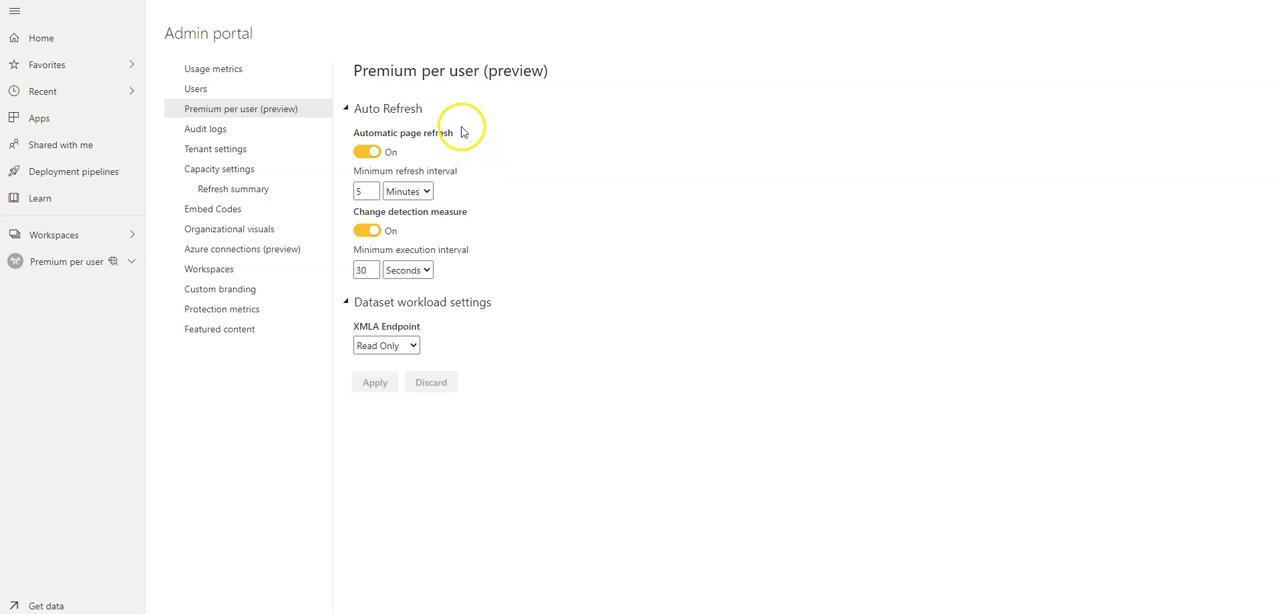
mouse_move(487, 179)
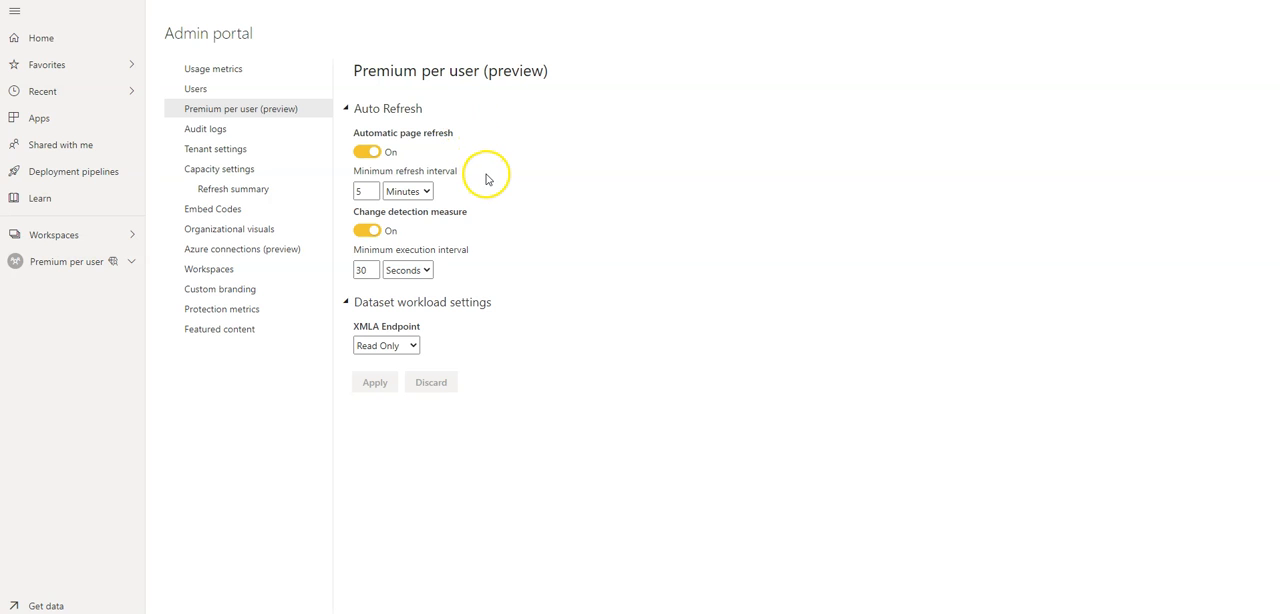
mouse_move(517, 222)
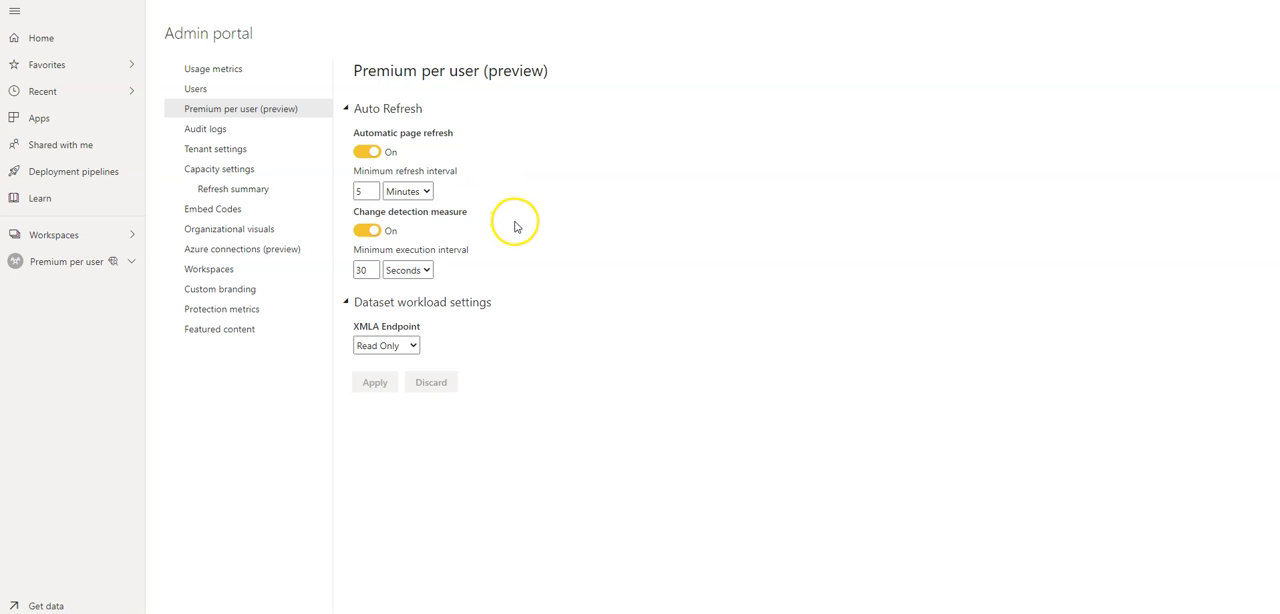
mouse_move(521, 227)
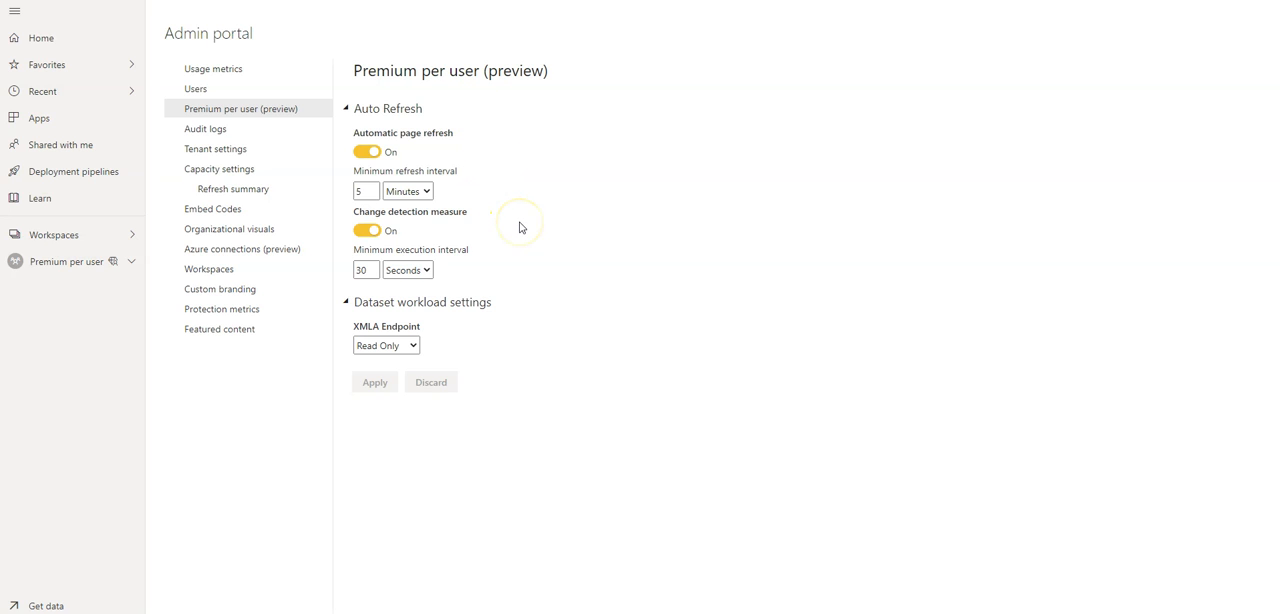
mouse_move(521, 228)
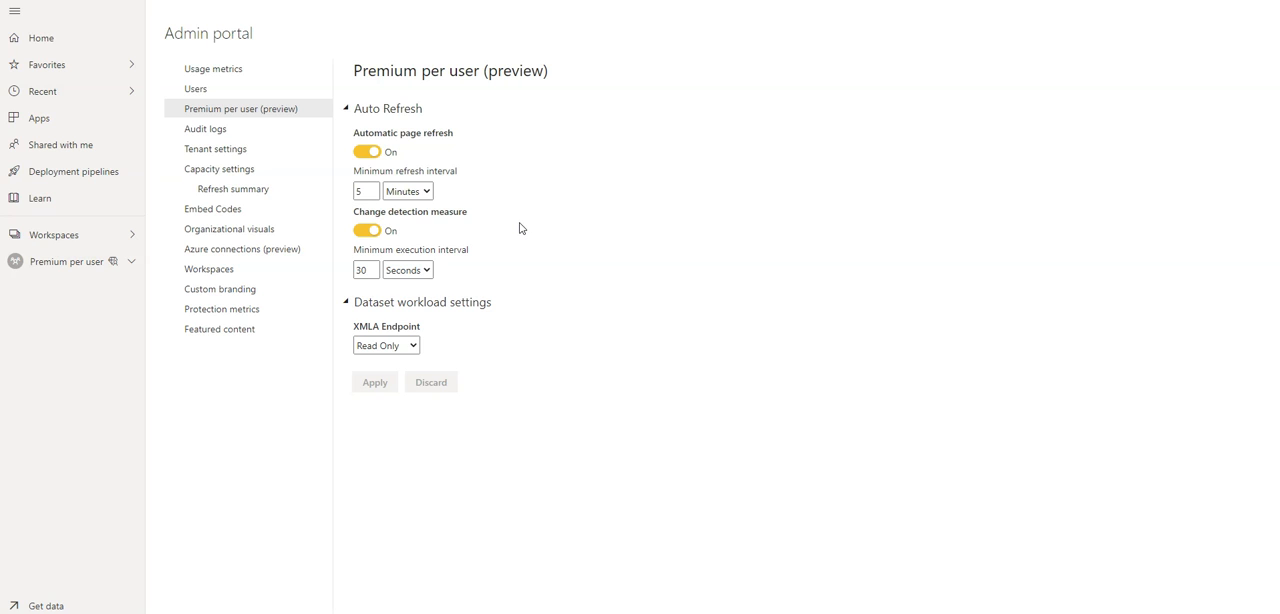
mouse_move(483, 154)
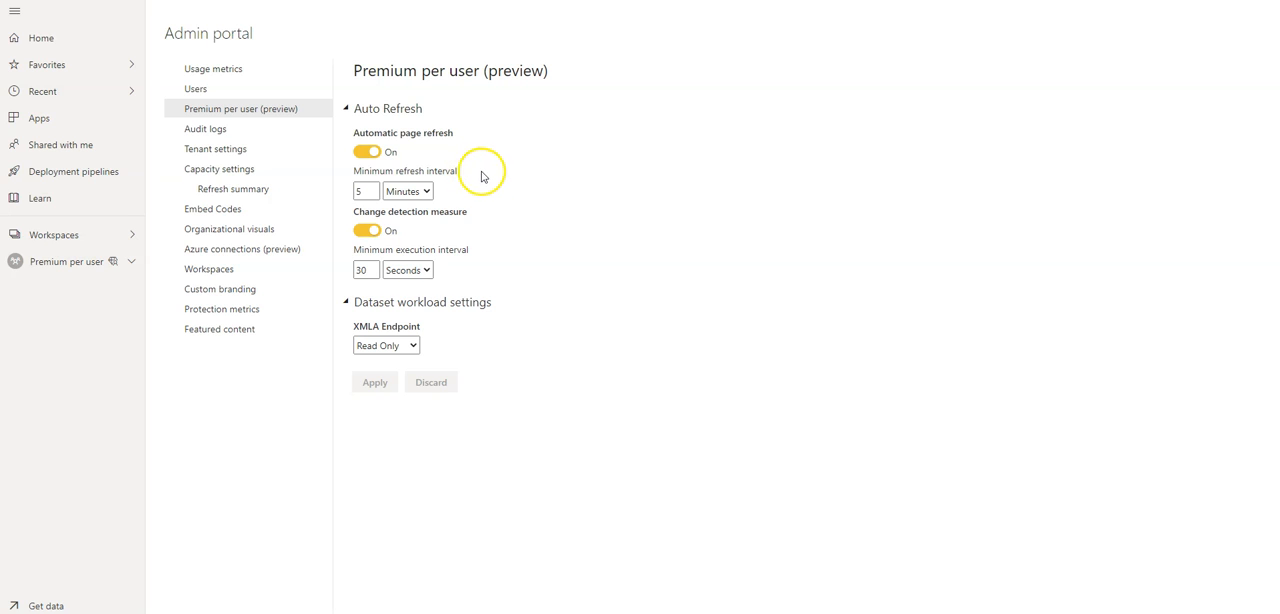
mouse_move(515, 180)
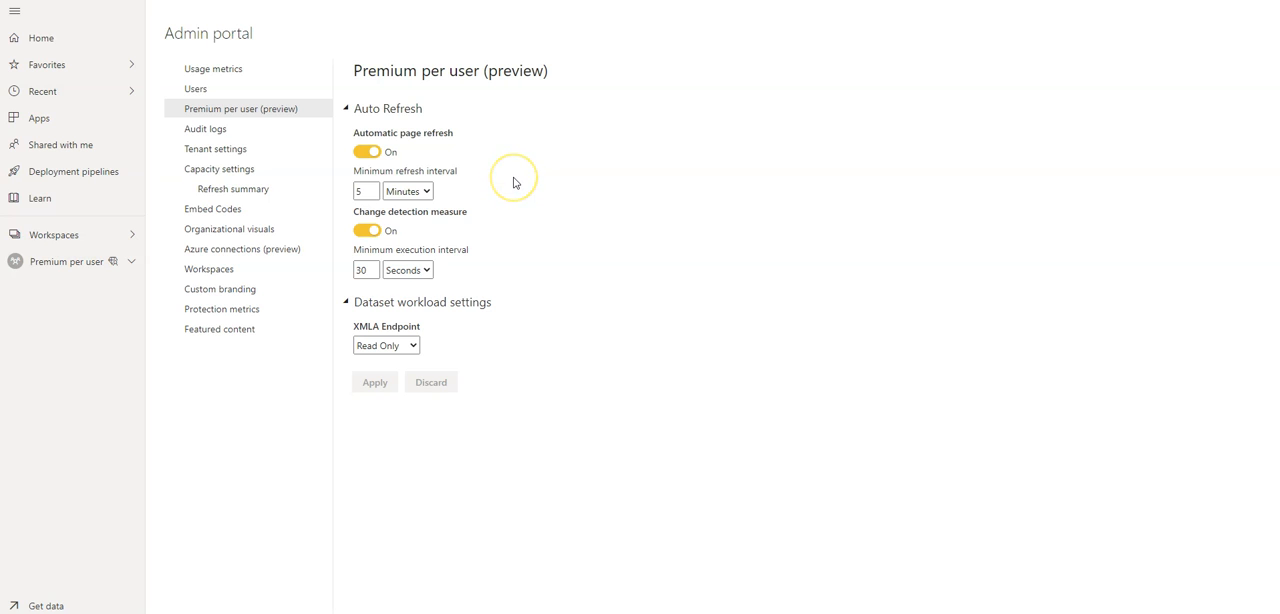
mouse_move(613, 211)
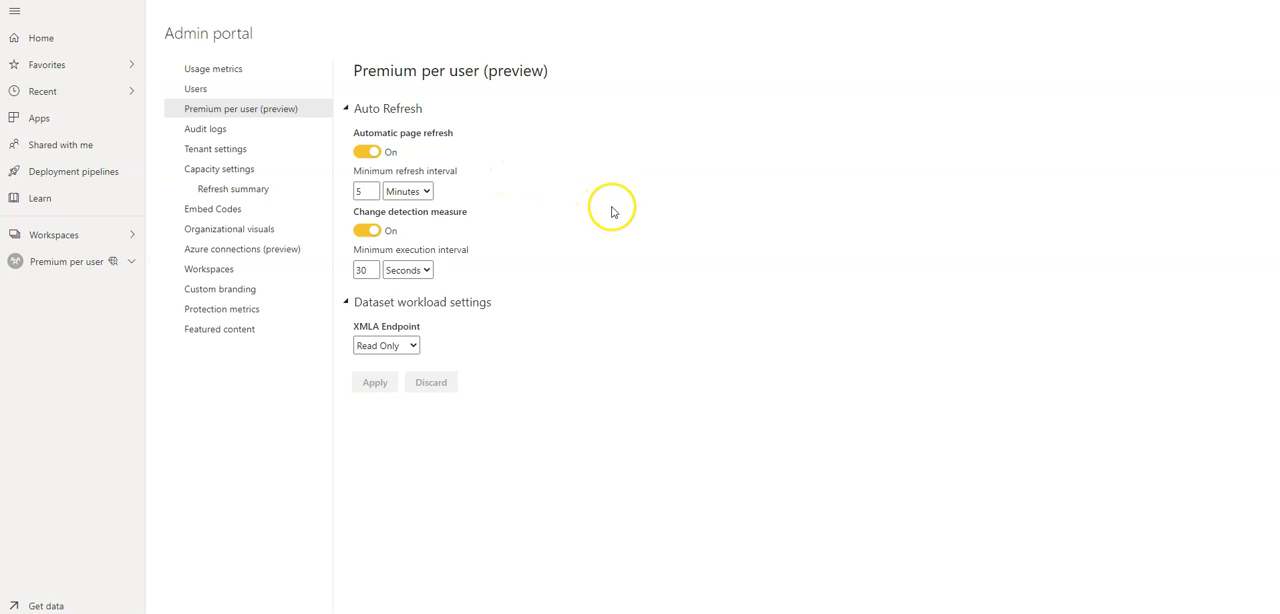
mouse_move(597, 235)
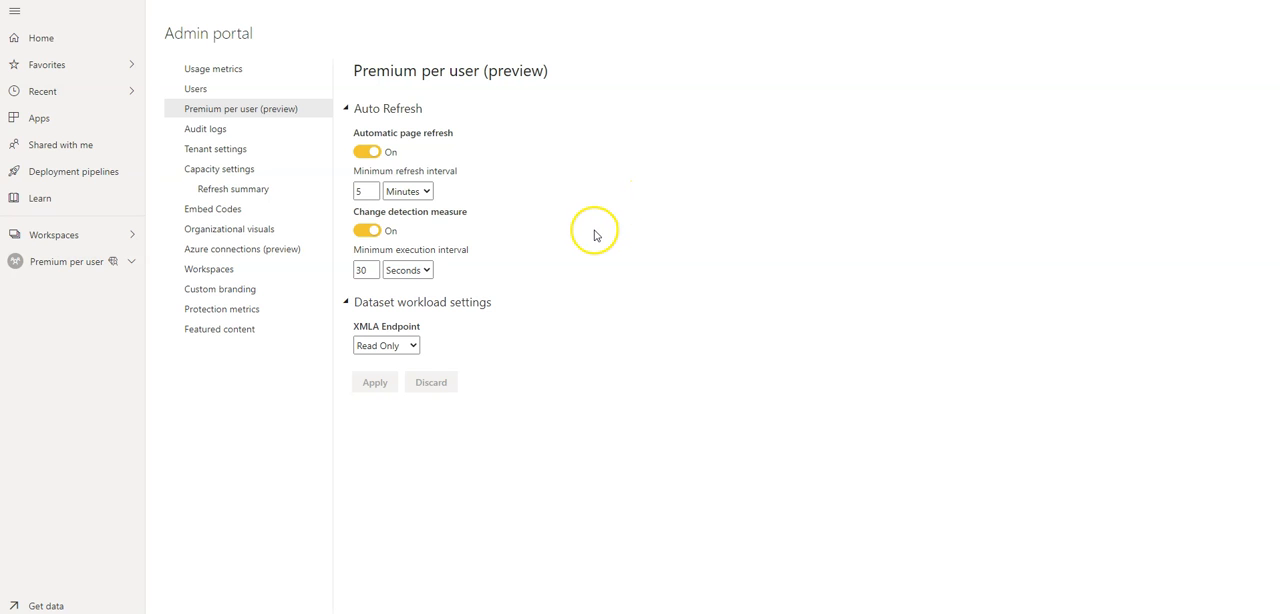
mouse_move(548, 252)
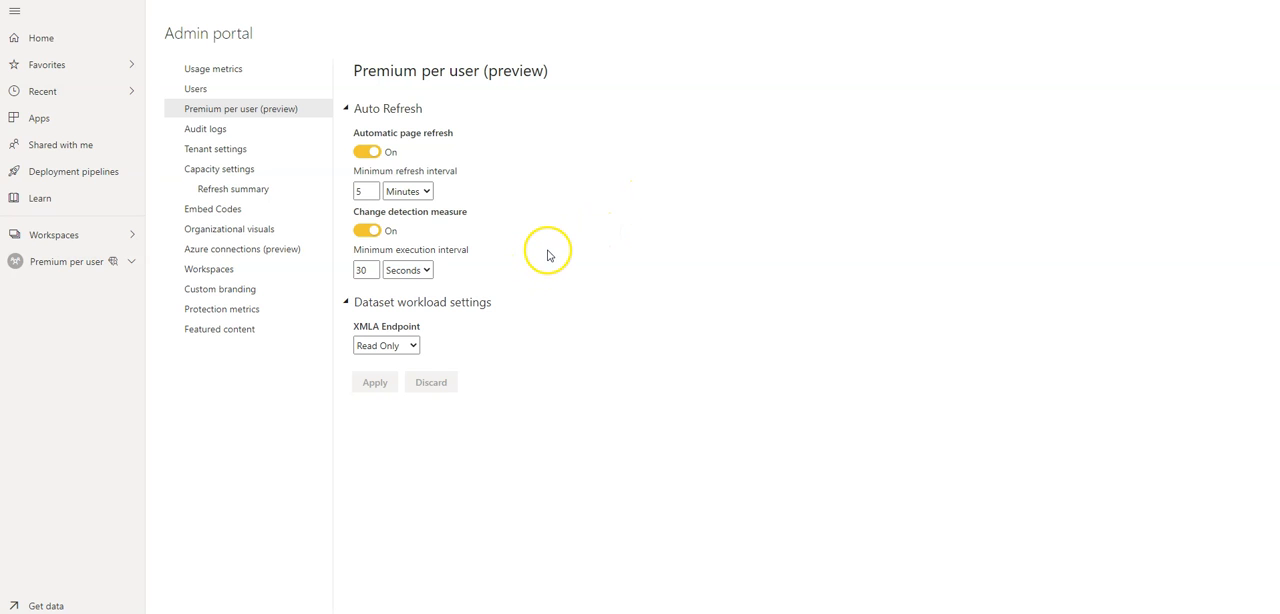
mouse_move(421, 140)
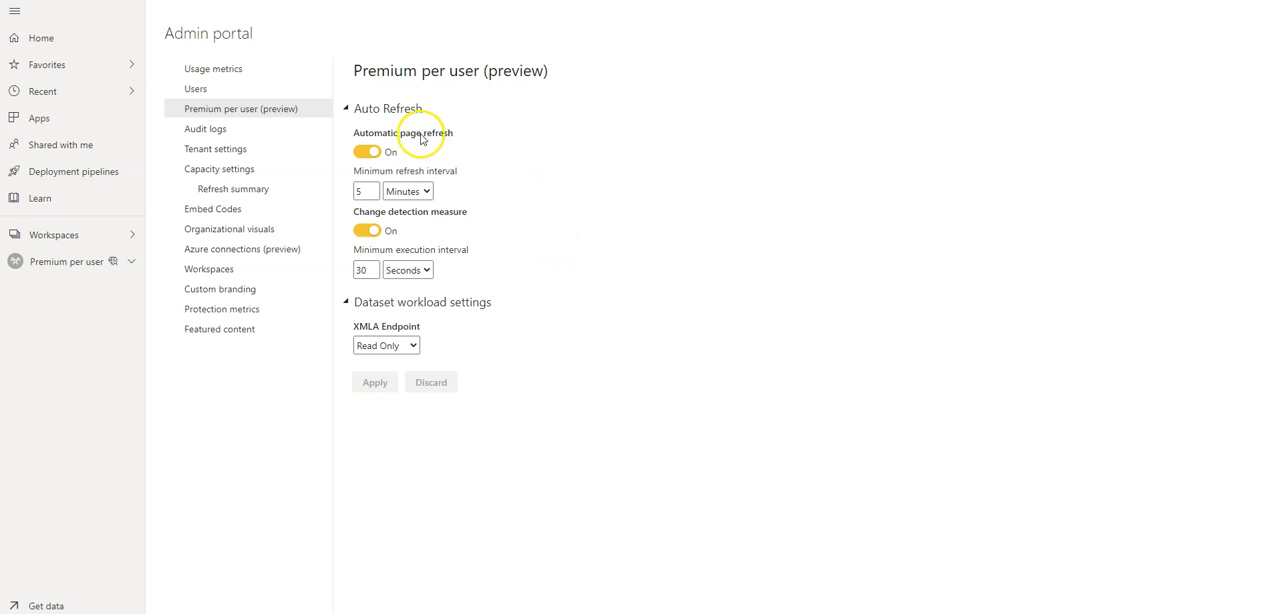
mouse_move(470, 183)
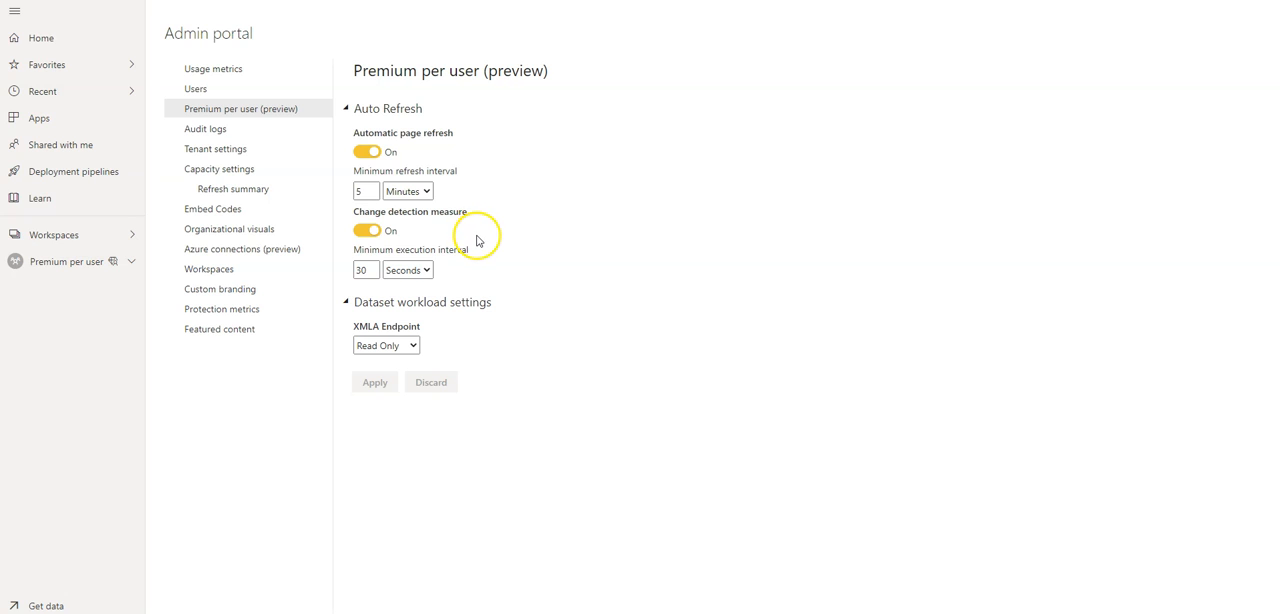
mouse_move(423, 156)
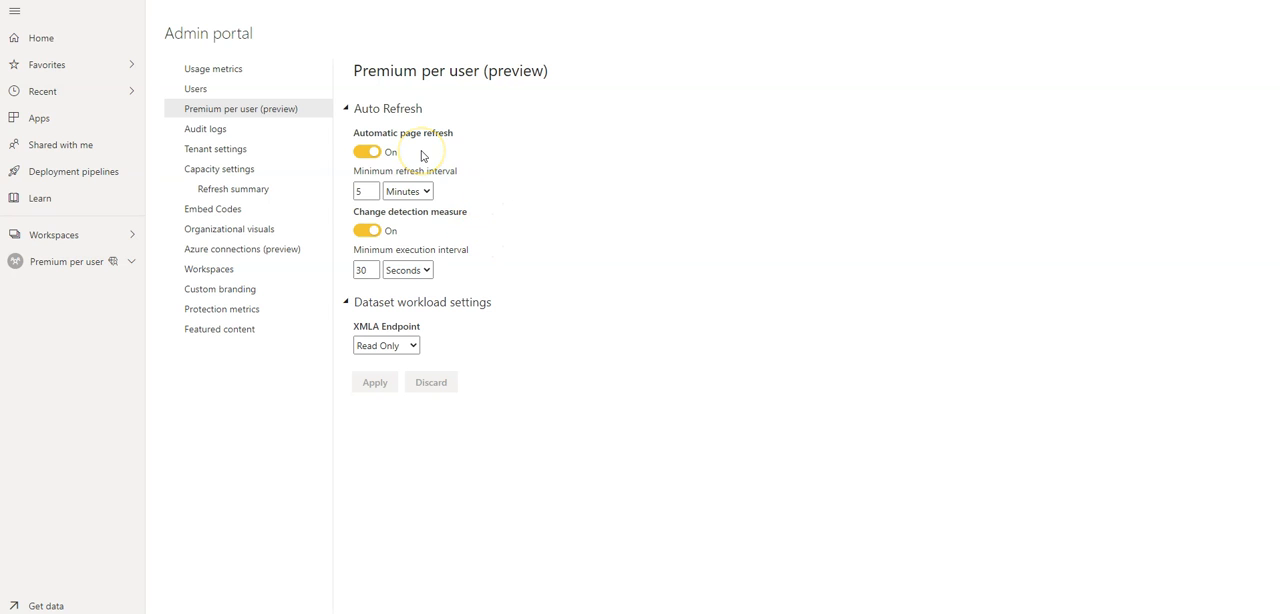
left_click(408, 191)
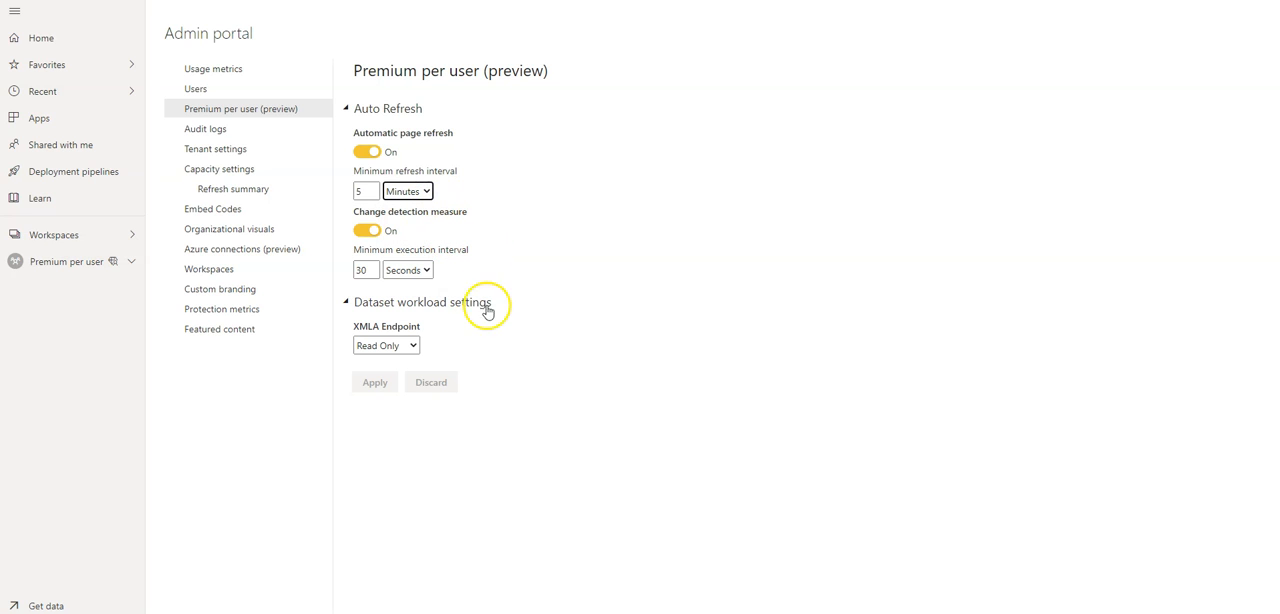
mouse_move(382, 316)
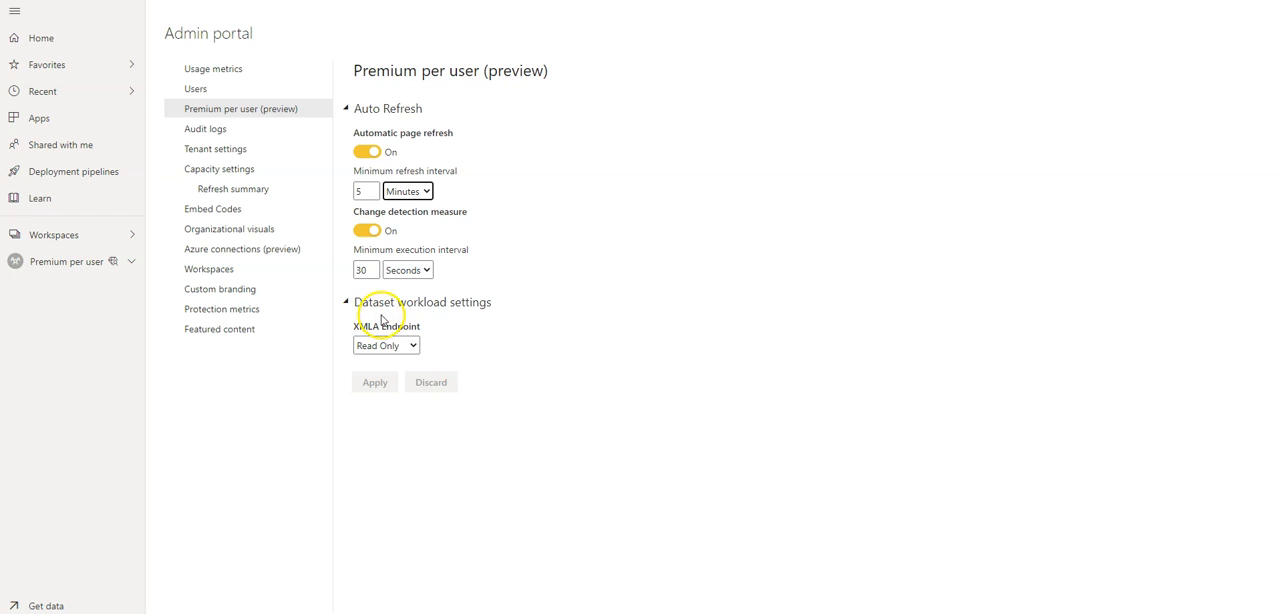
mouse_move(455, 310)
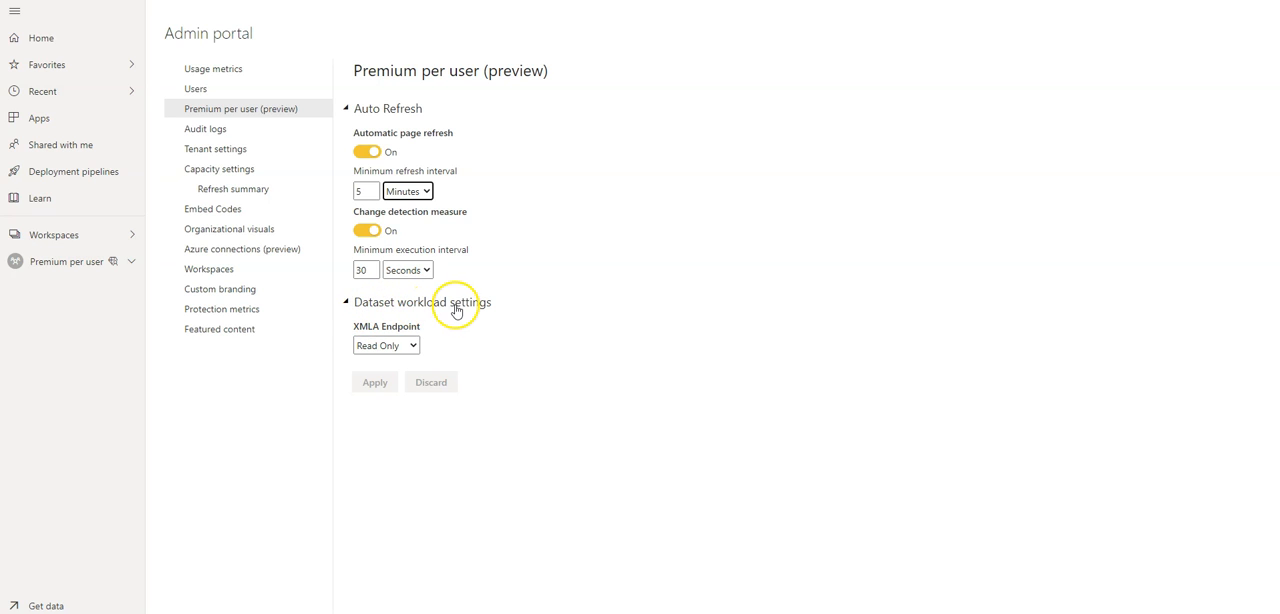
mouse_move(413, 345)
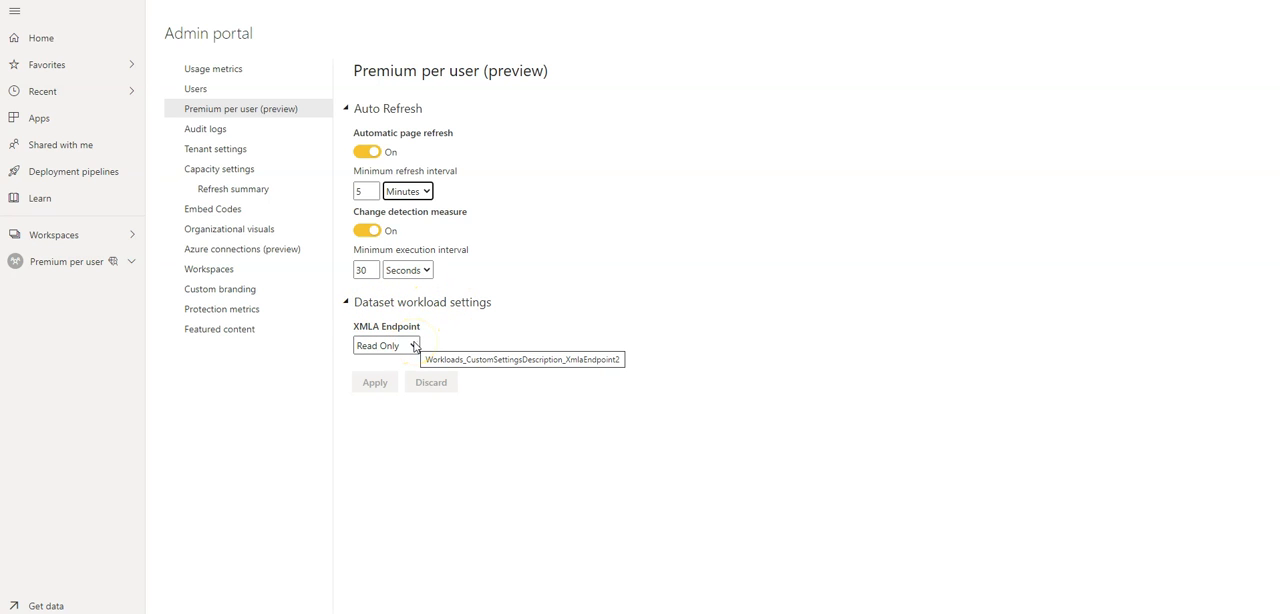
Set XMLA Endpoint access to Read Write and apply the change.
left_click(414, 345)
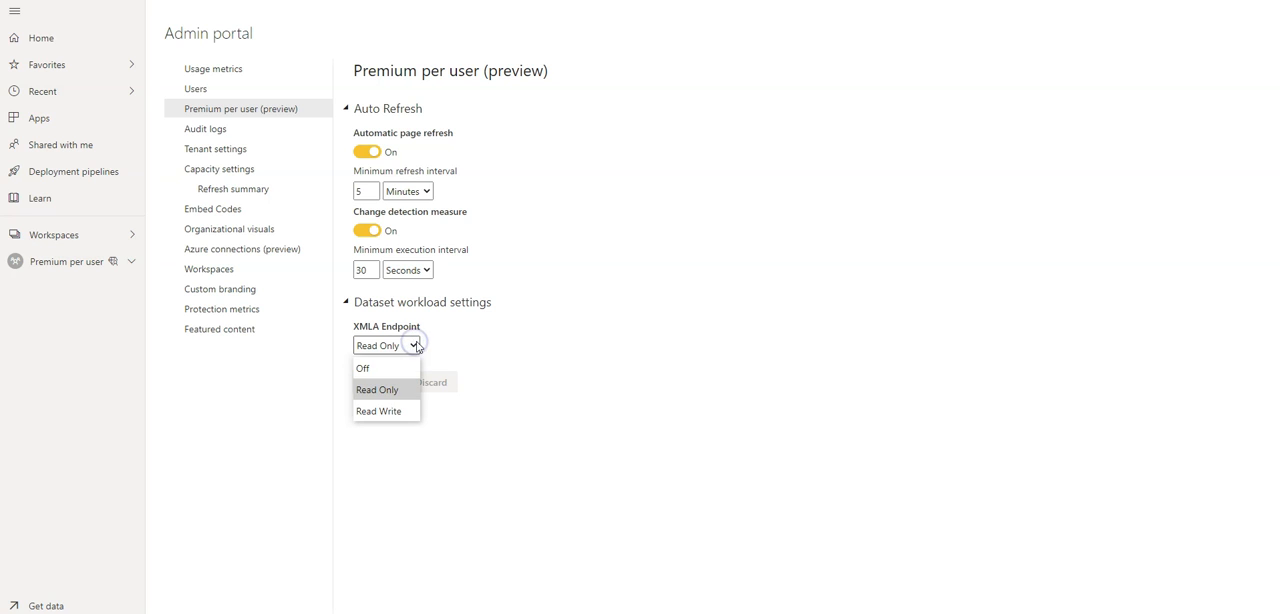
left_click(378, 411)
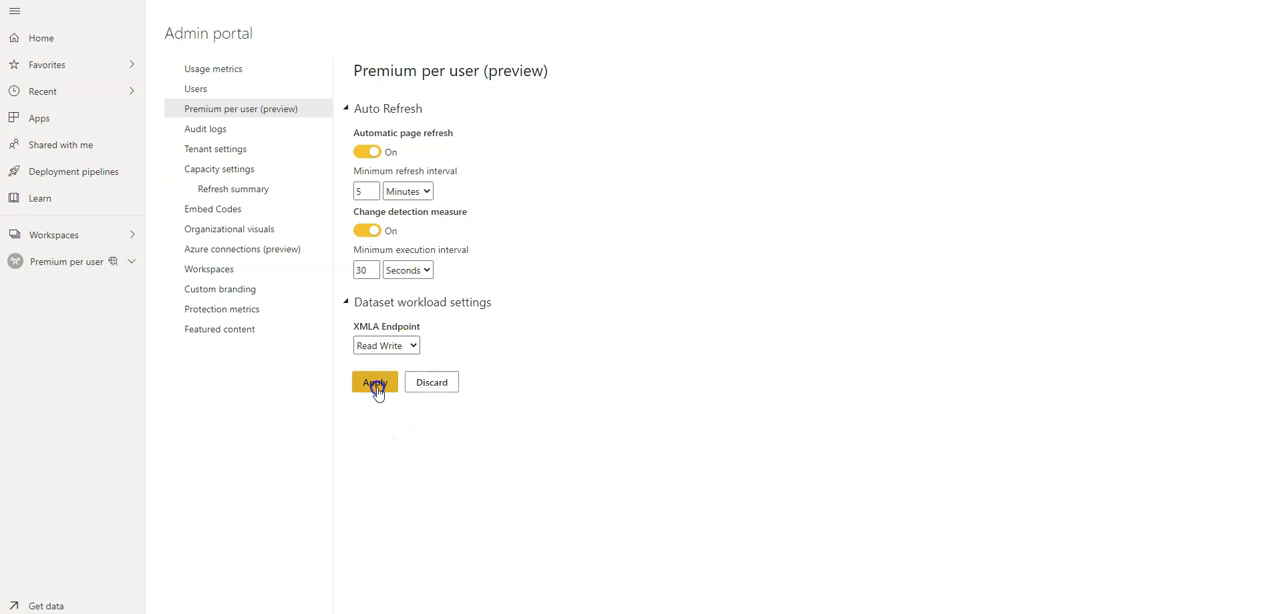
left_click(374, 382)
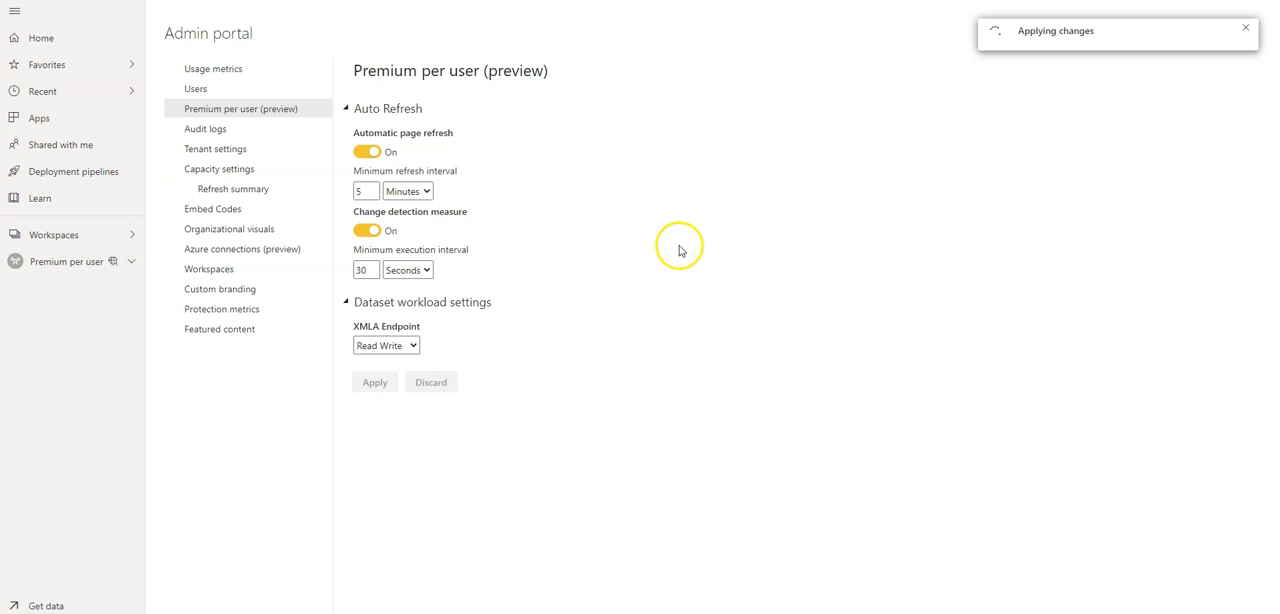
mouse_move(661, 267)
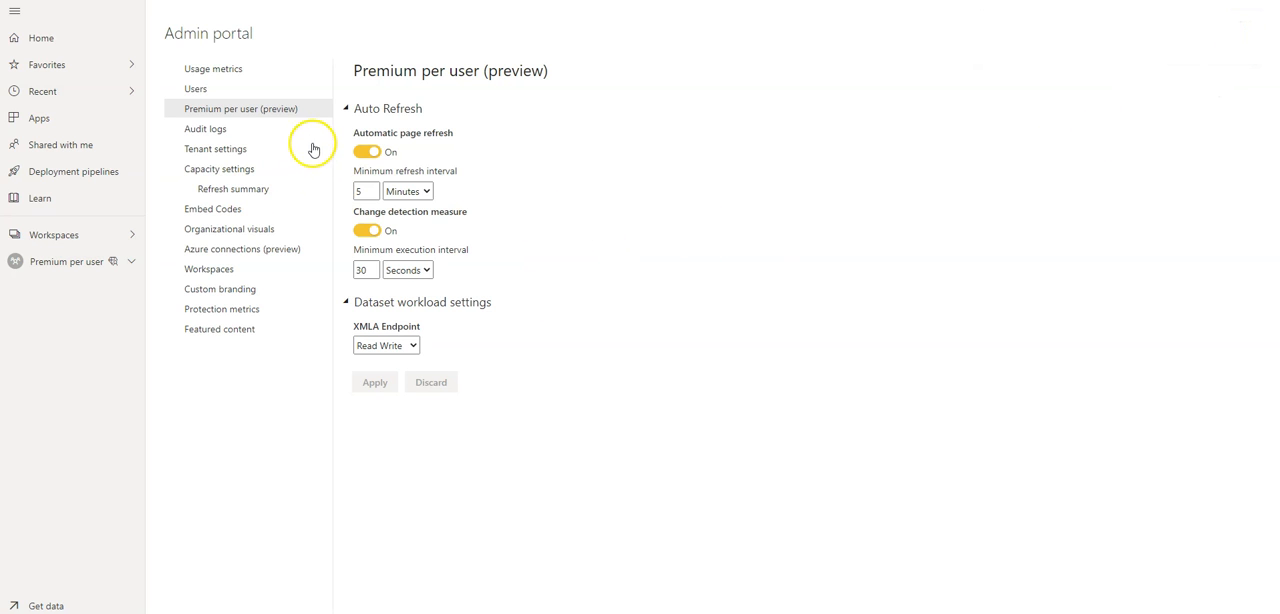
mouse_move(358, 409)
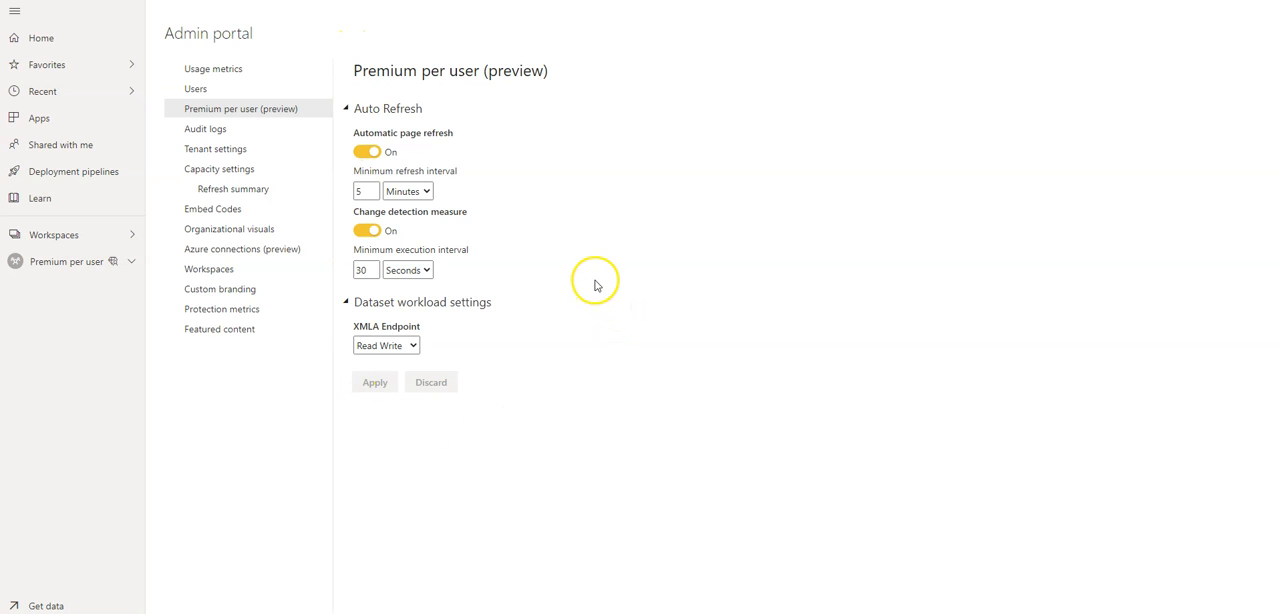
mouse_move(549, 205)
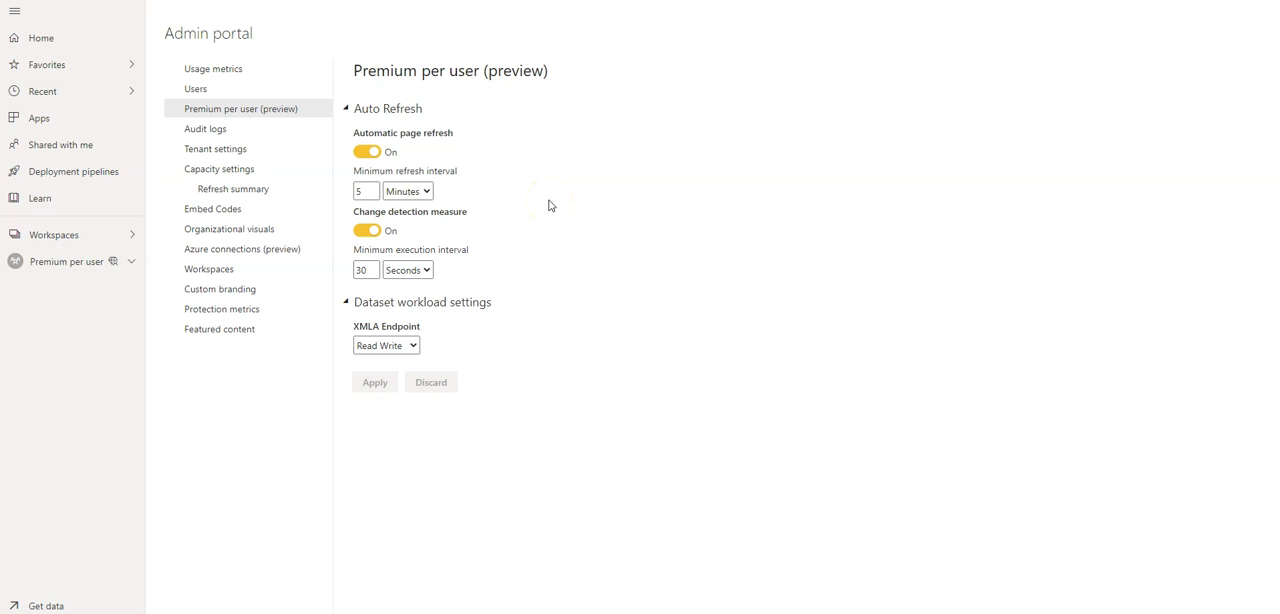
mouse_move(528, 182)
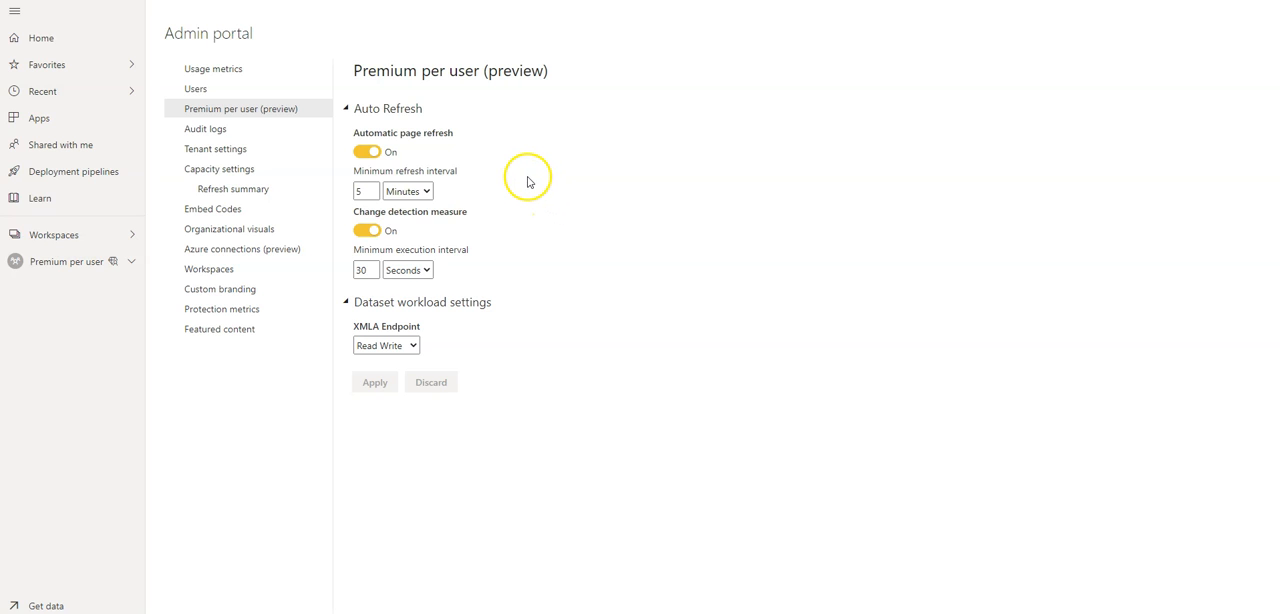
mouse_move(537, 188)
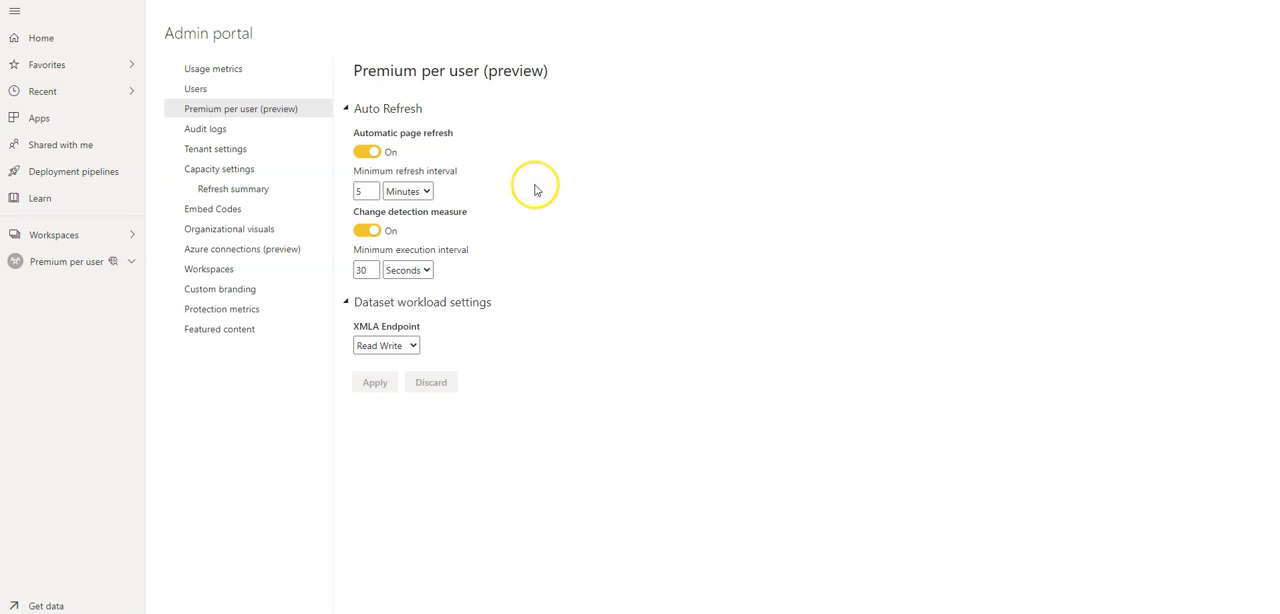
mouse_move(552, 188)
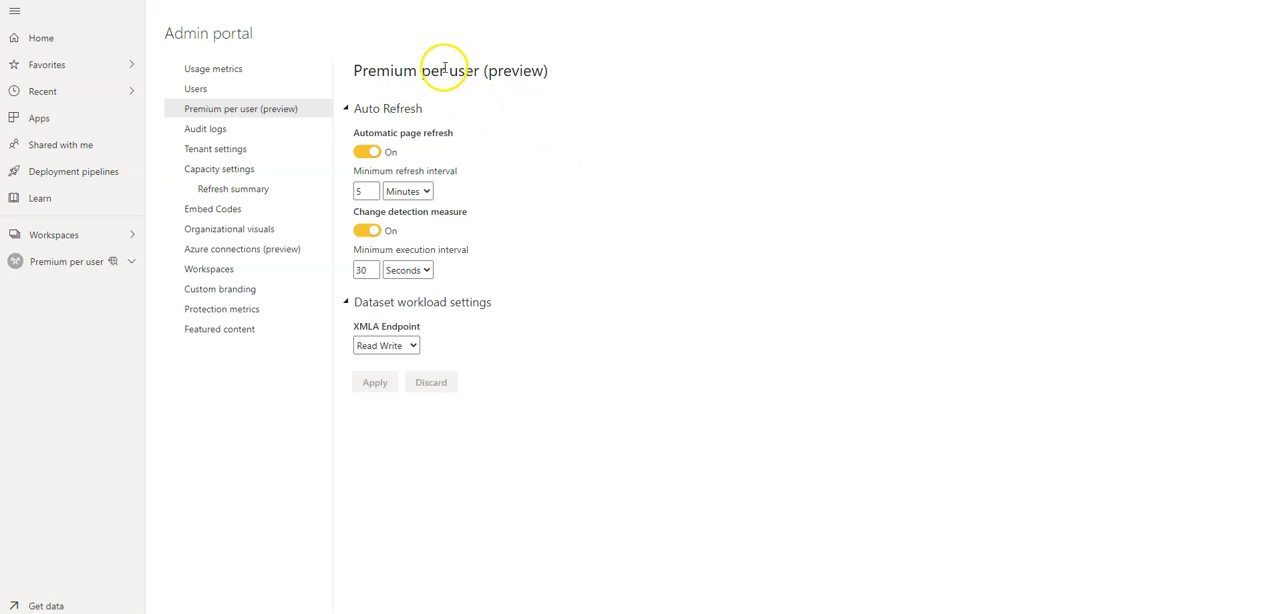
mouse_move(385, 118)
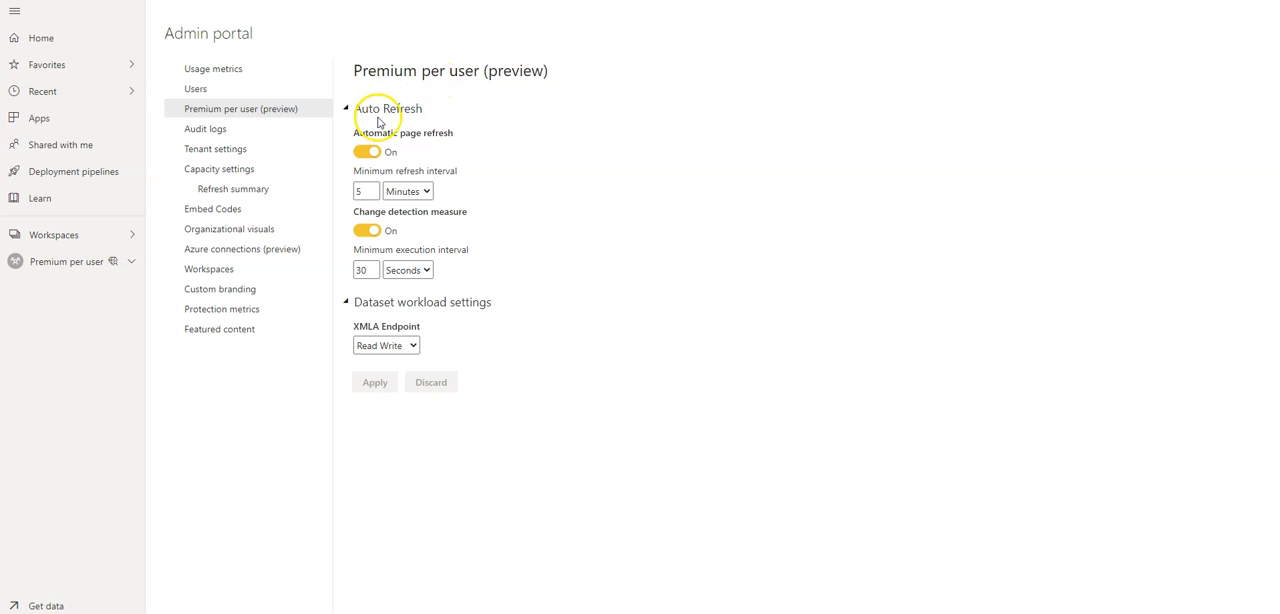
Open Tenant settings in the Admin portal navigation.
left_click(215, 149)
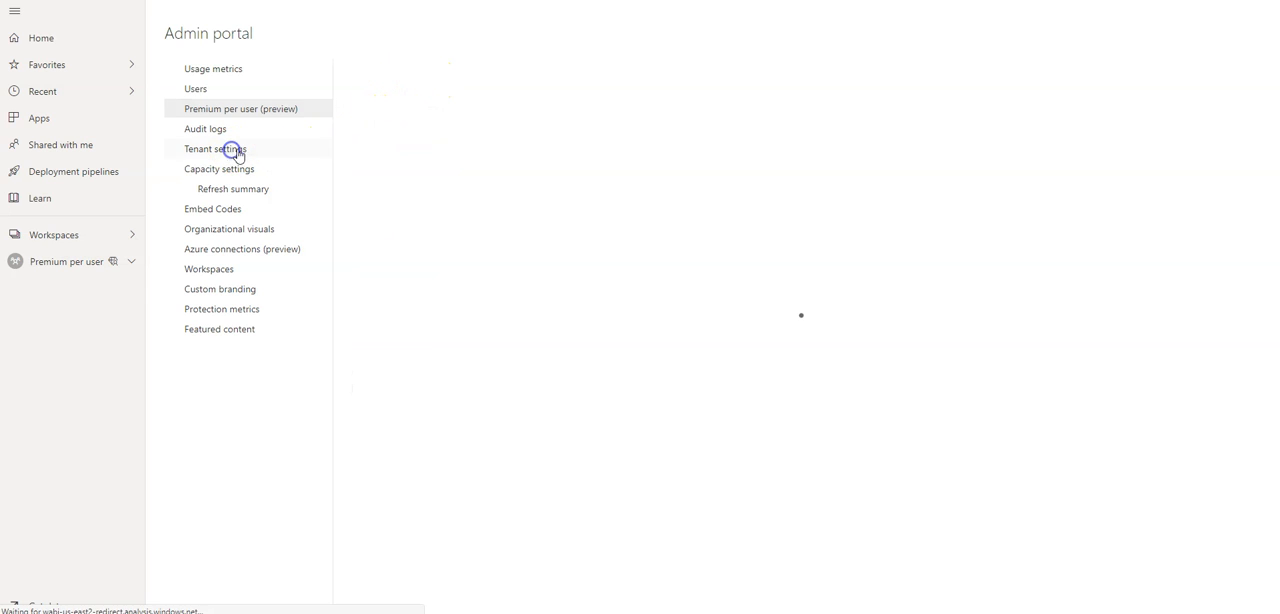
left_click(214, 148)
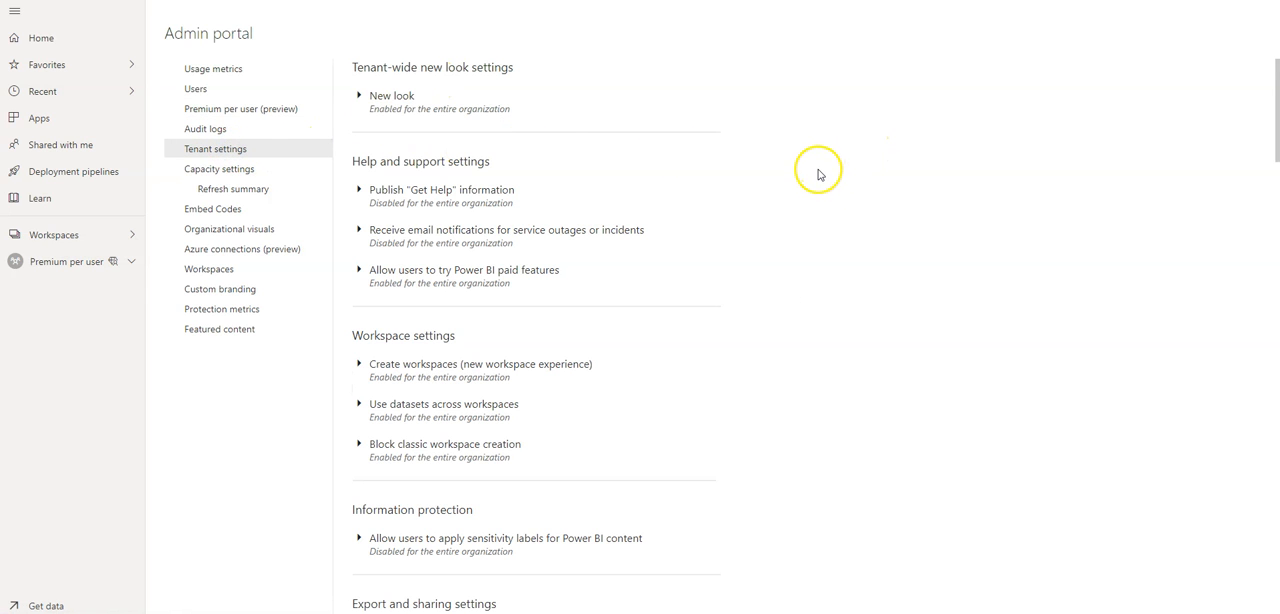
mouse_move(826, 172)
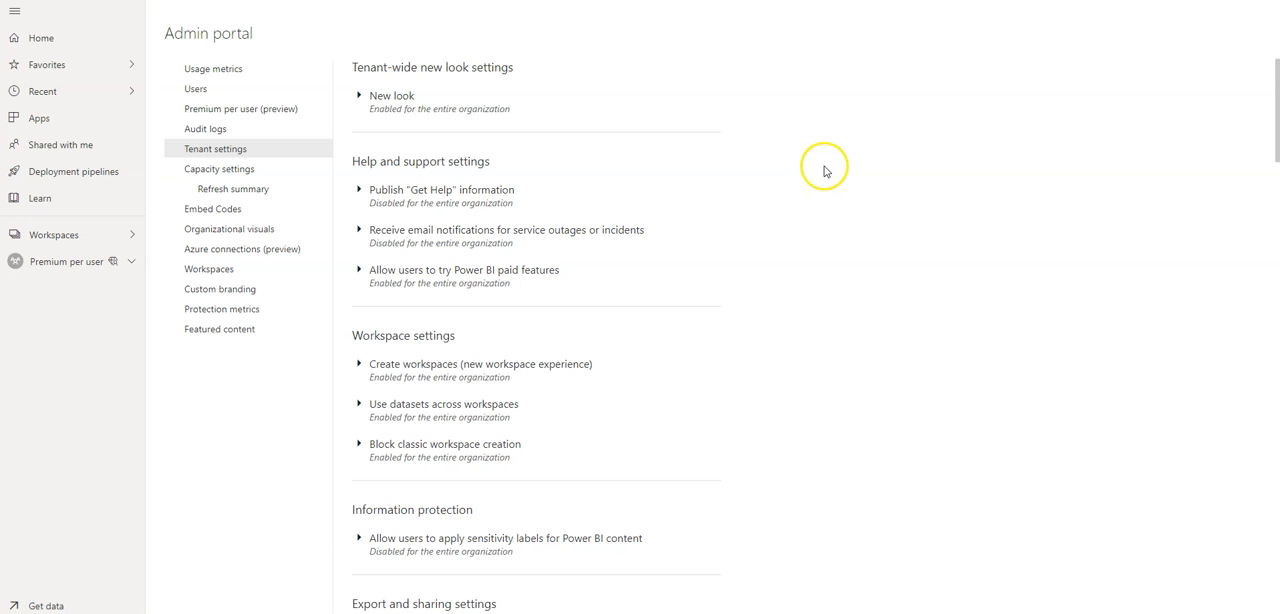
mouse_move(801, 168)
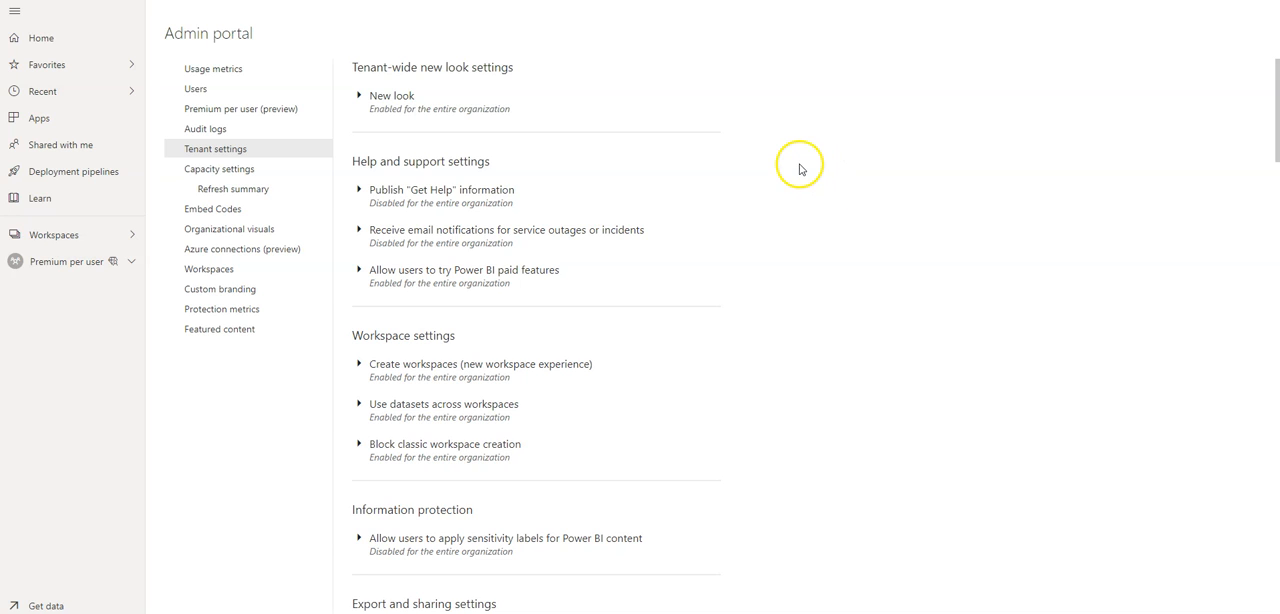
mouse_move(427, 279)
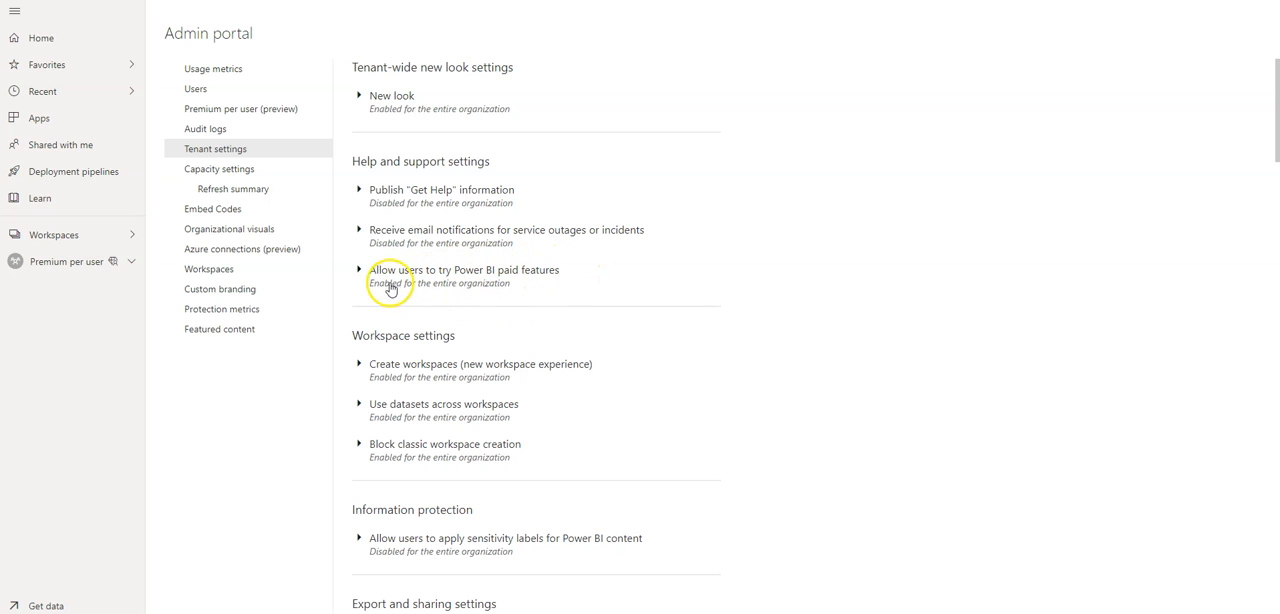
Expand 'Allow users to try Power BI paid features', shown Enabled for the entire organization.
left_click(360, 269)
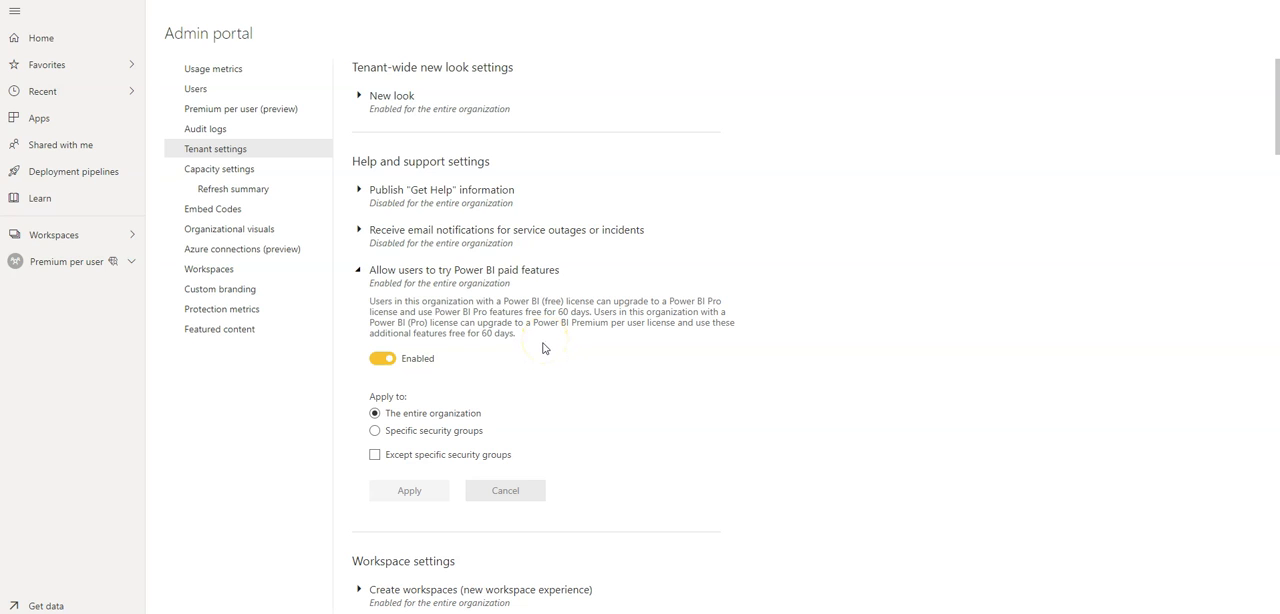
mouse_move(538, 348)
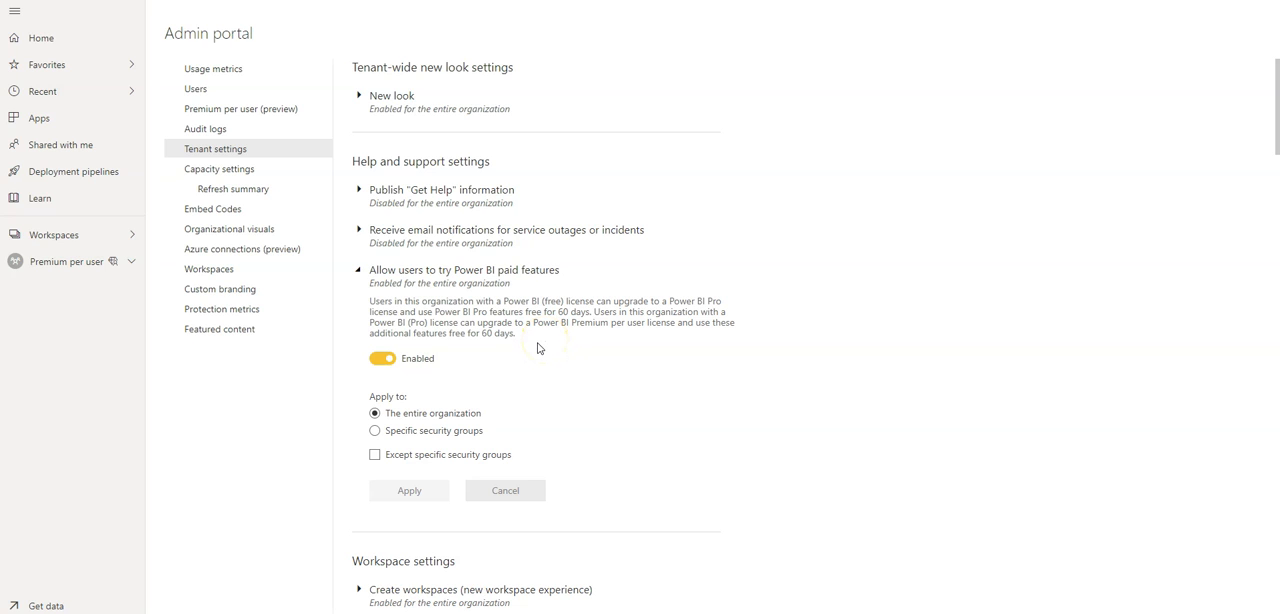
mouse_move(541, 343)
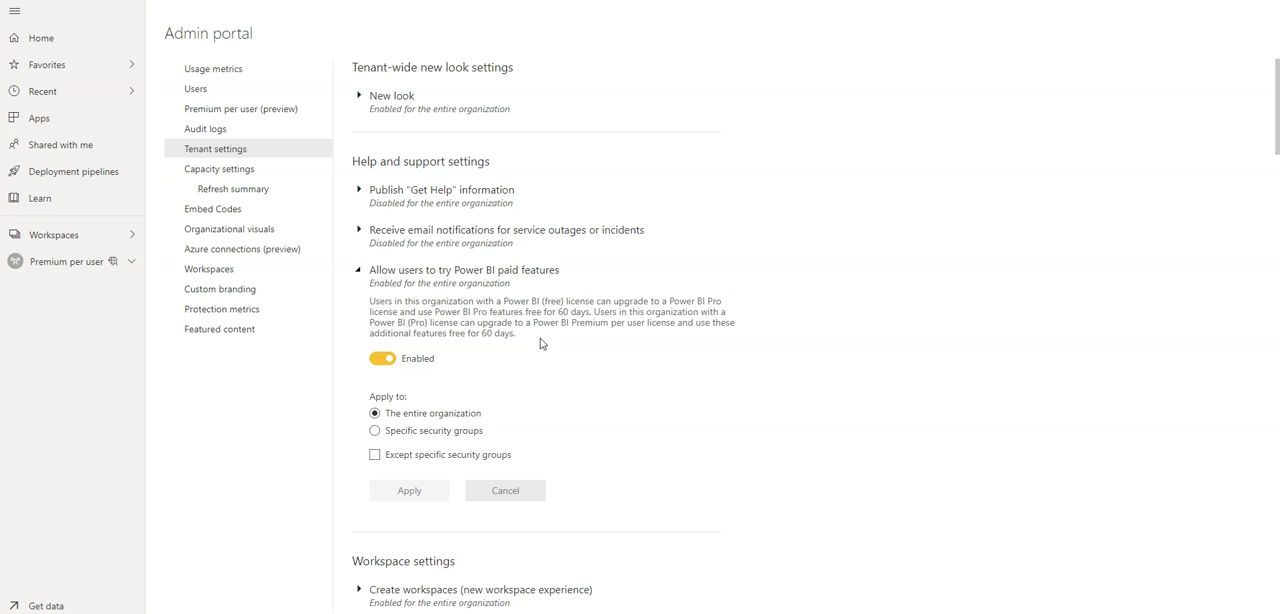
mouse_move(547, 345)
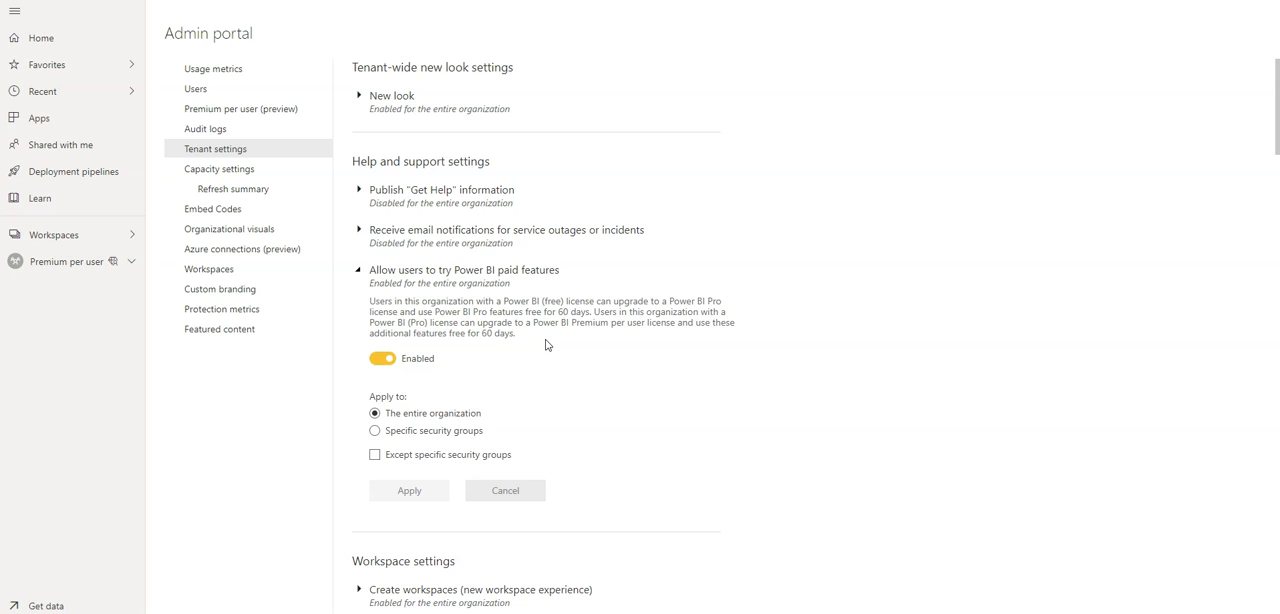
mouse_move(549, 374)
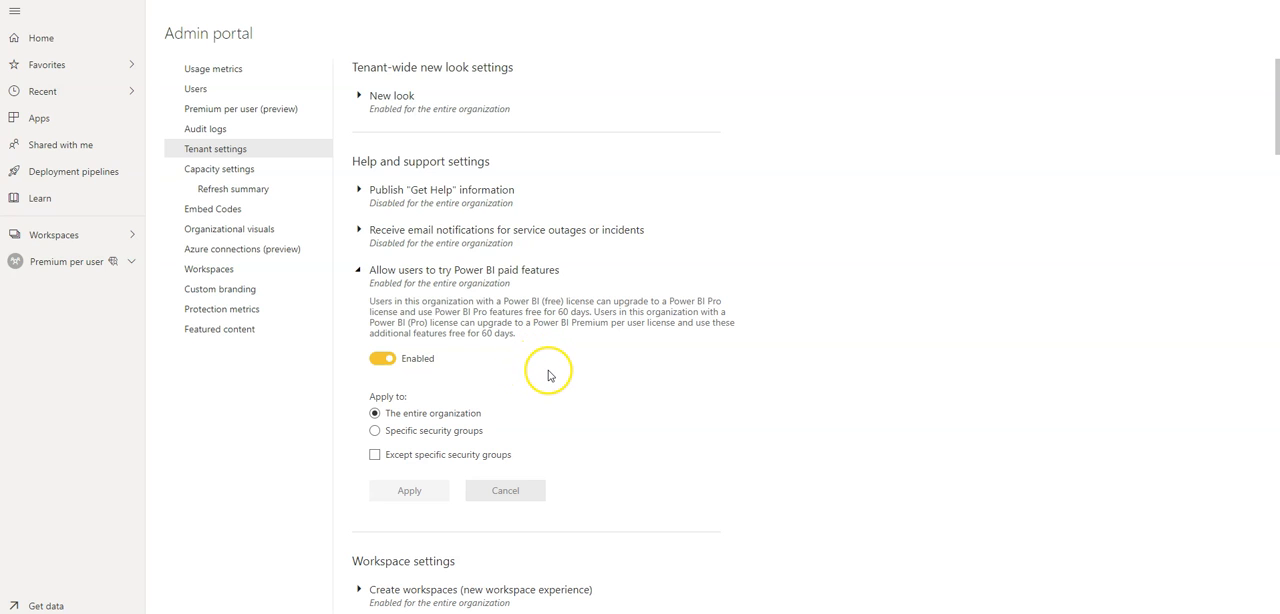
mouse_move(524, 368)
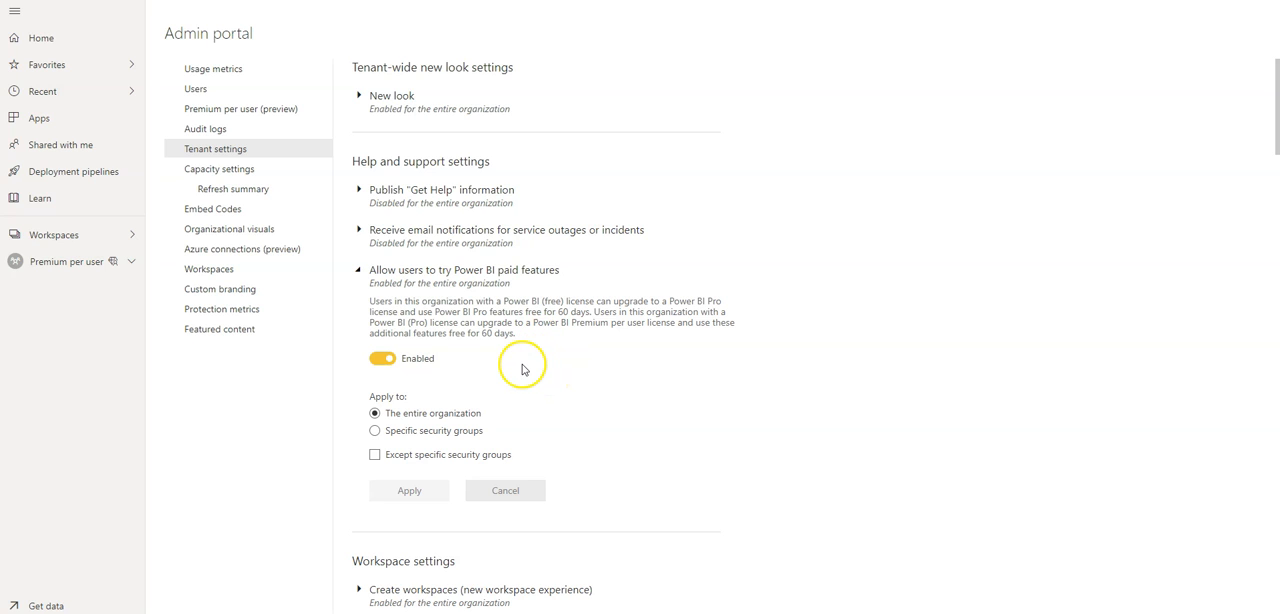
mouse_move(445, 300)
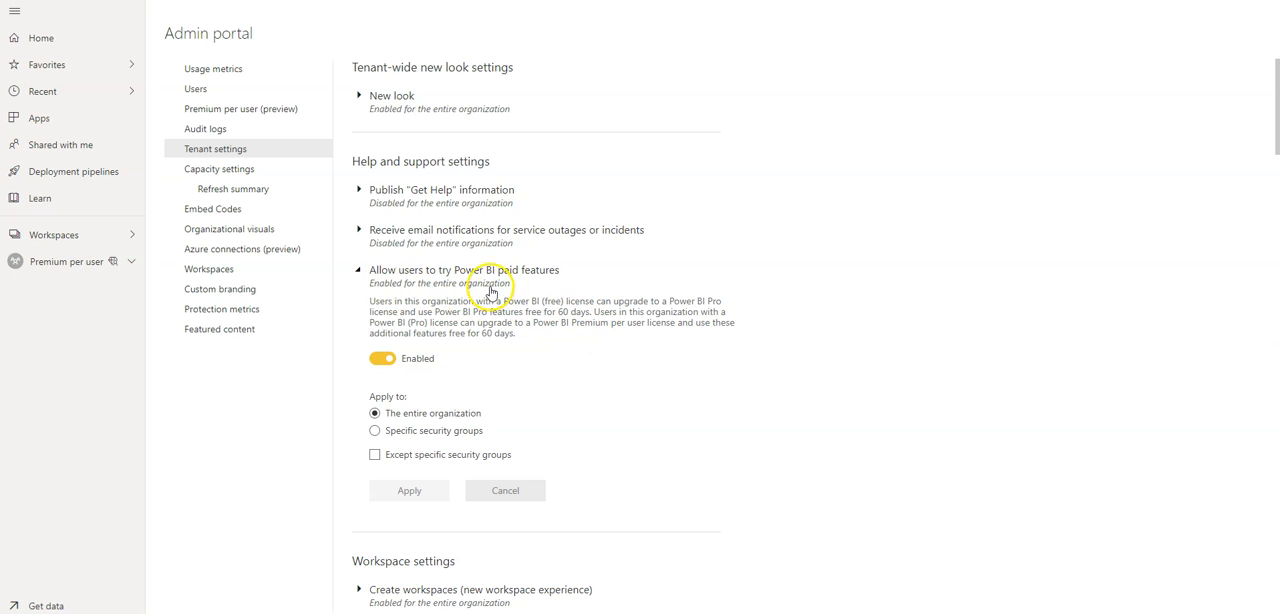
mouse_move(646, 342)
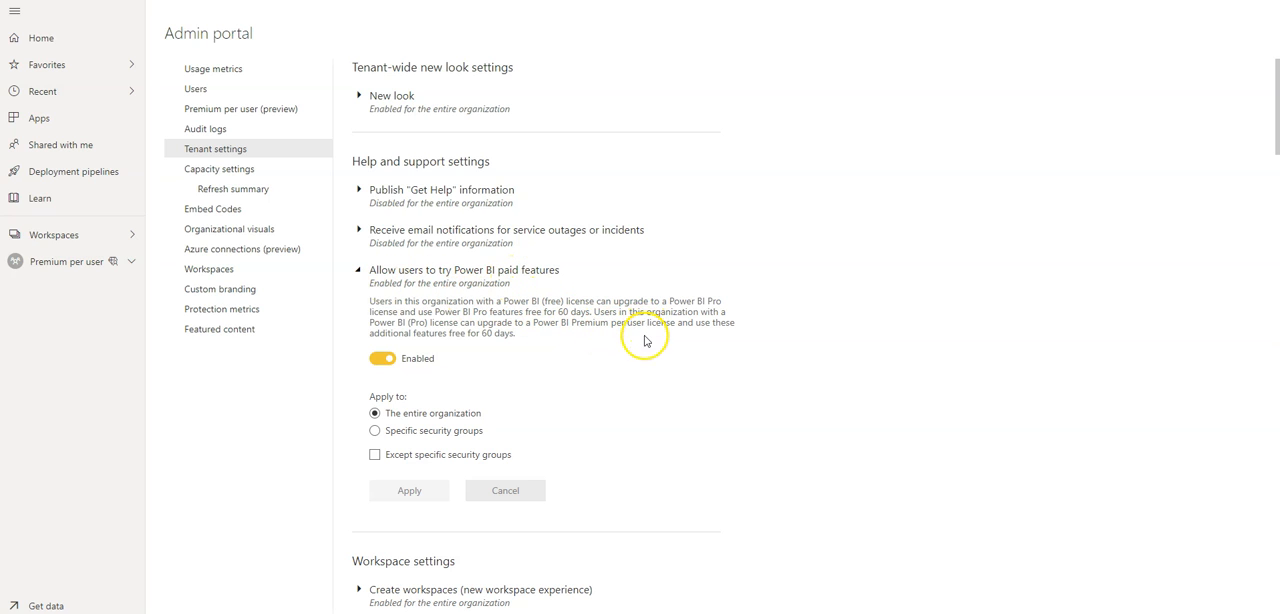
mouse_move(642, 347)
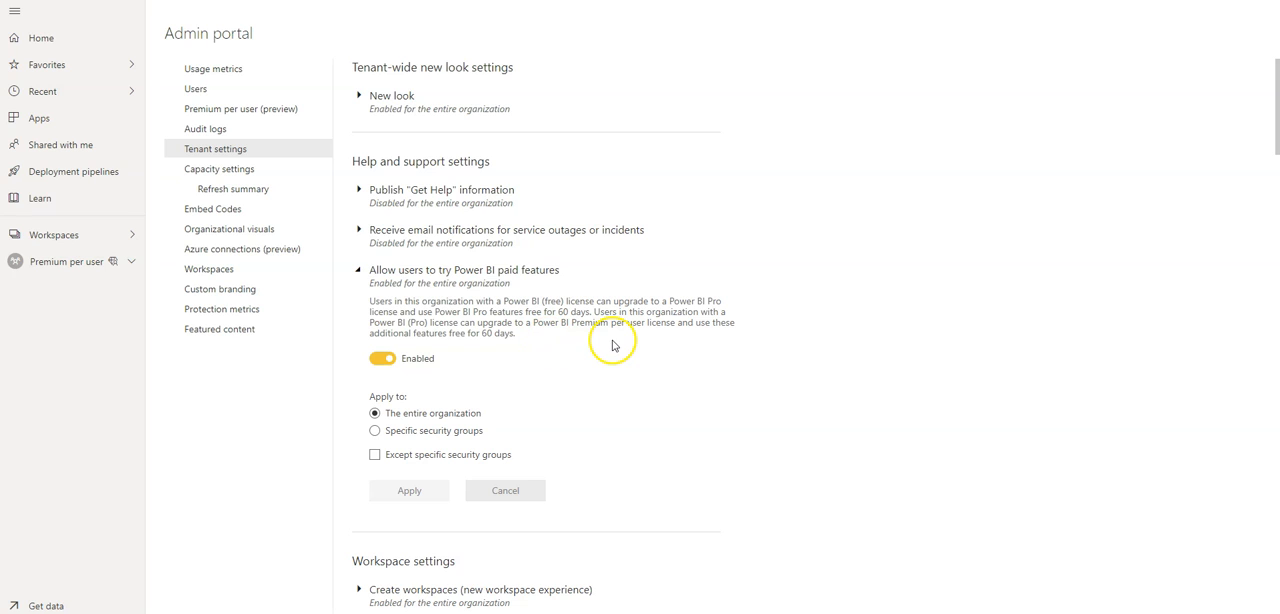
mouse_move(612, 344)
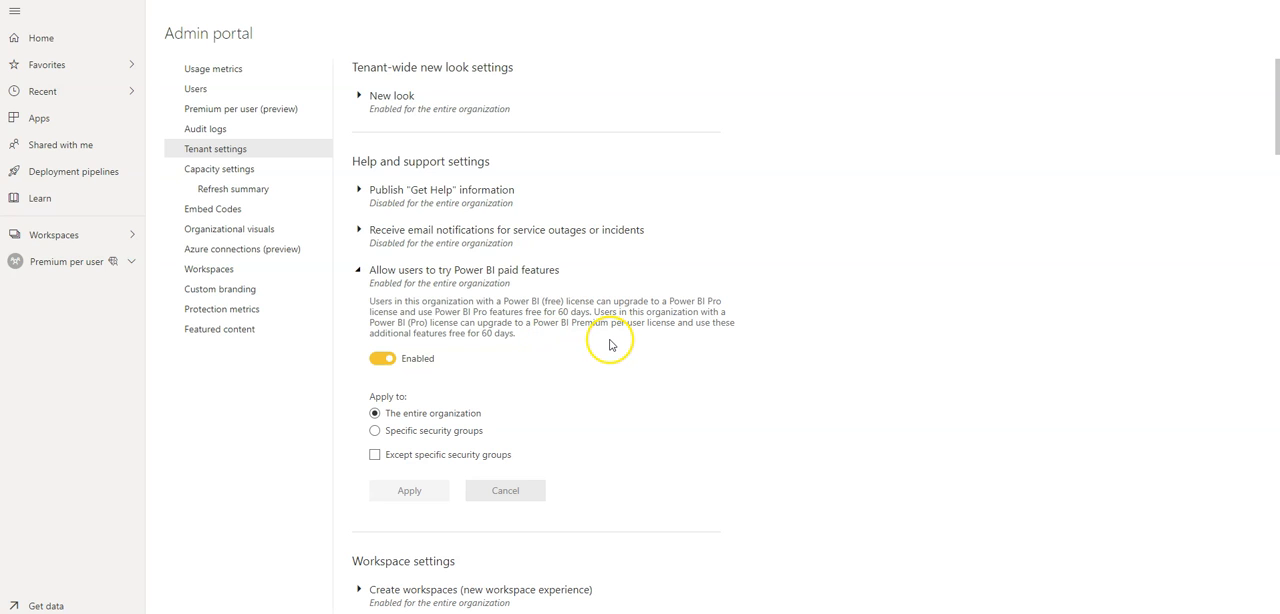
mouse_move(625, 329)
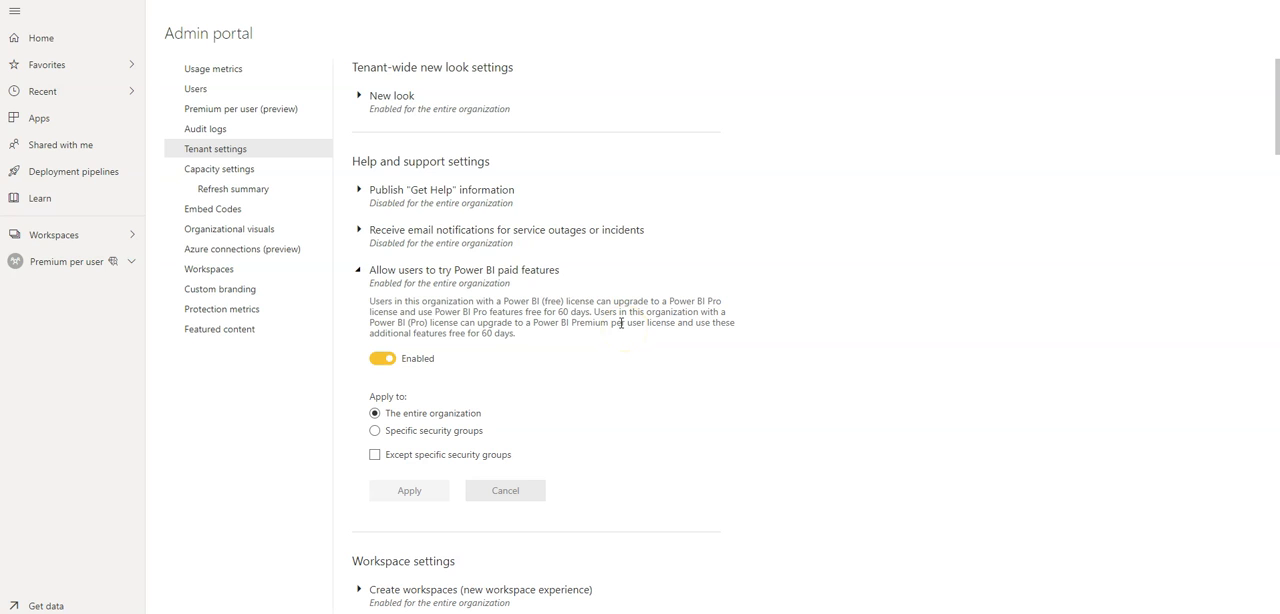
mouse_move(620, 322)
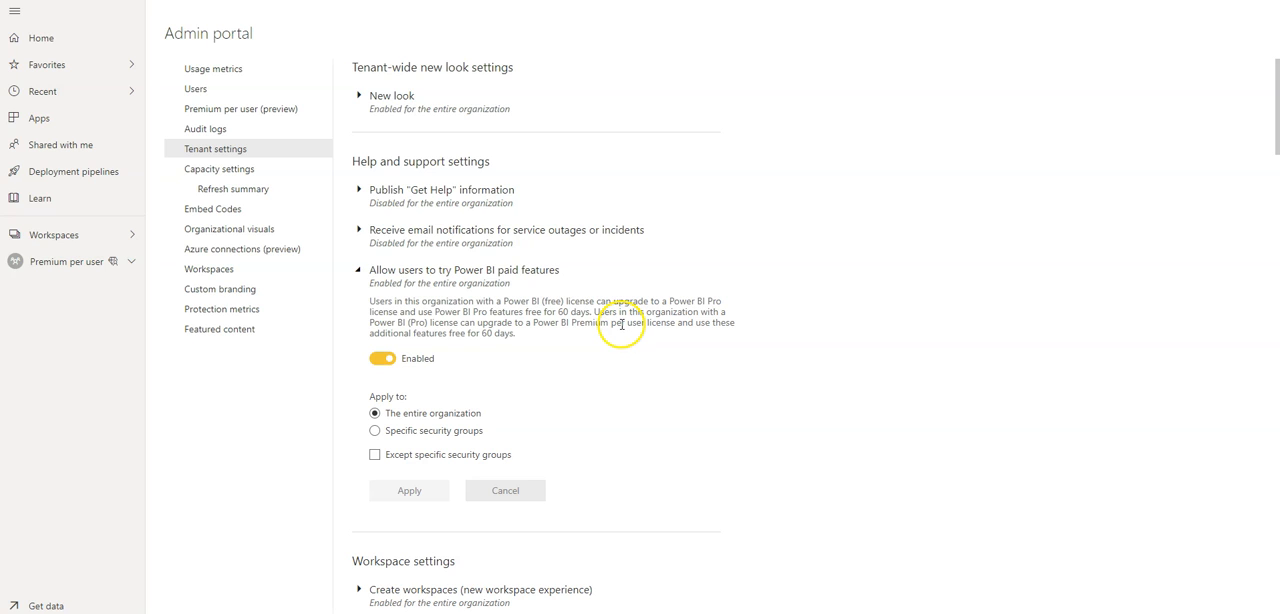
mouse_move(624, 337)
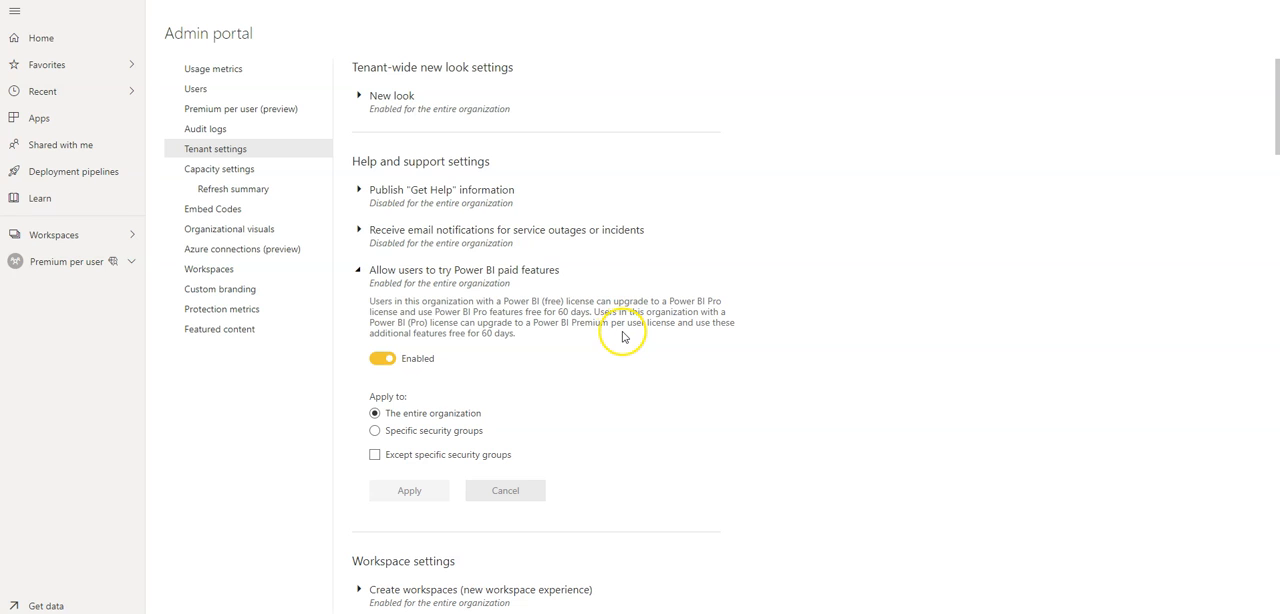
mouse_move(652, 349)
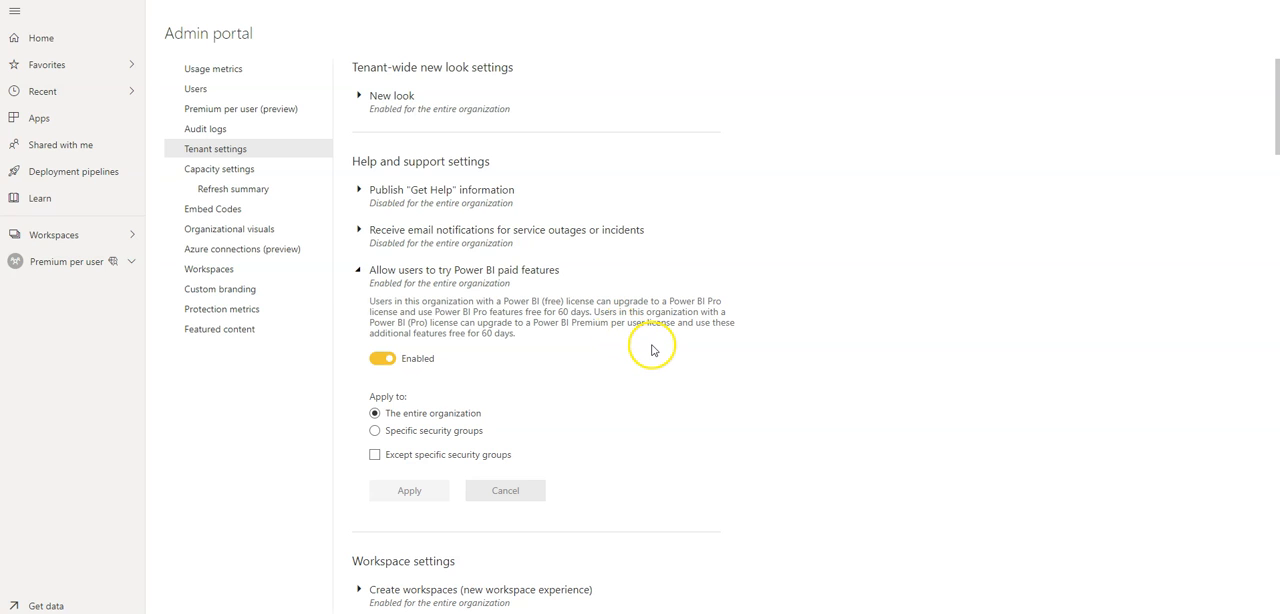
mouse_move(761, 356)
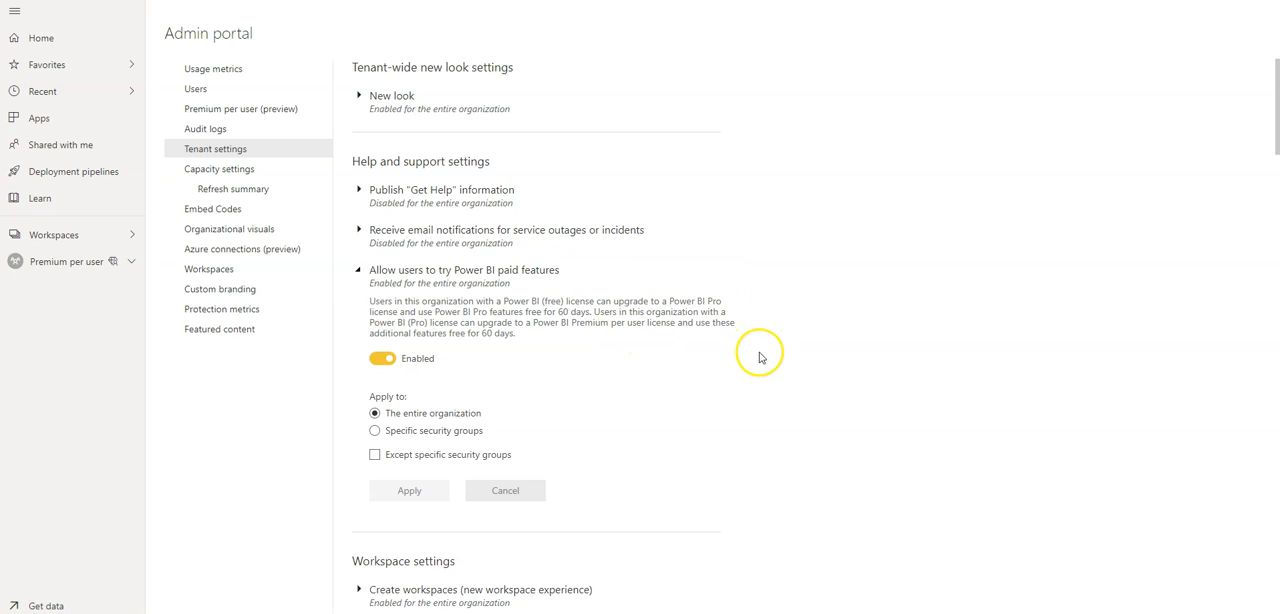
mouse_move(755, 365)
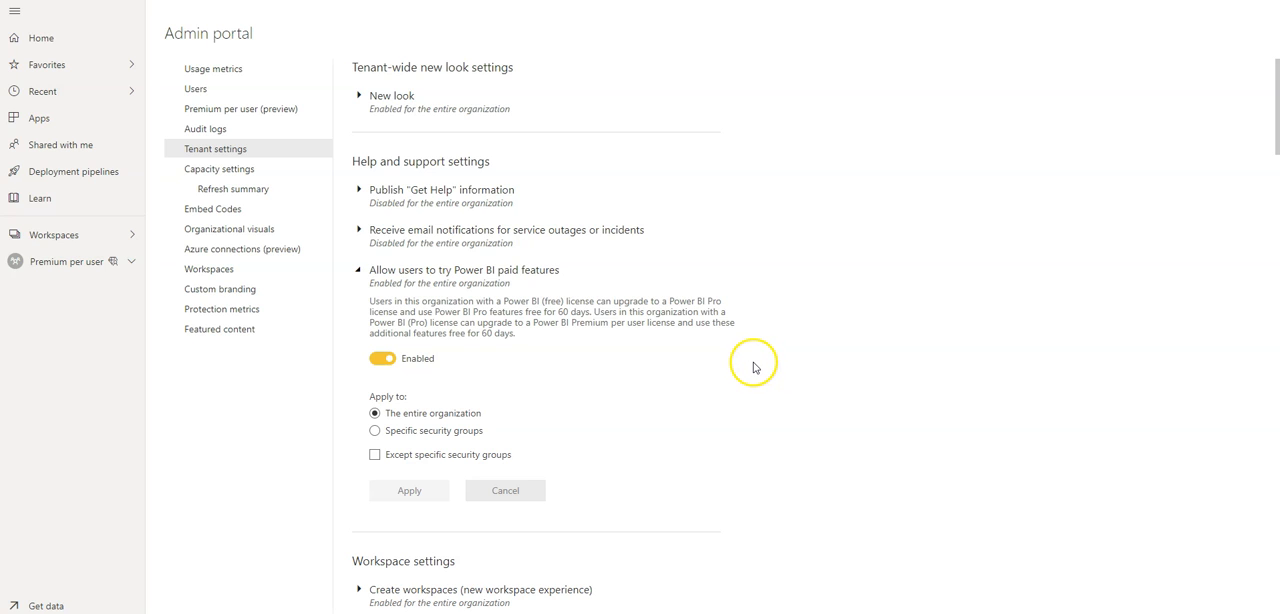
mouse_move(706, 364)
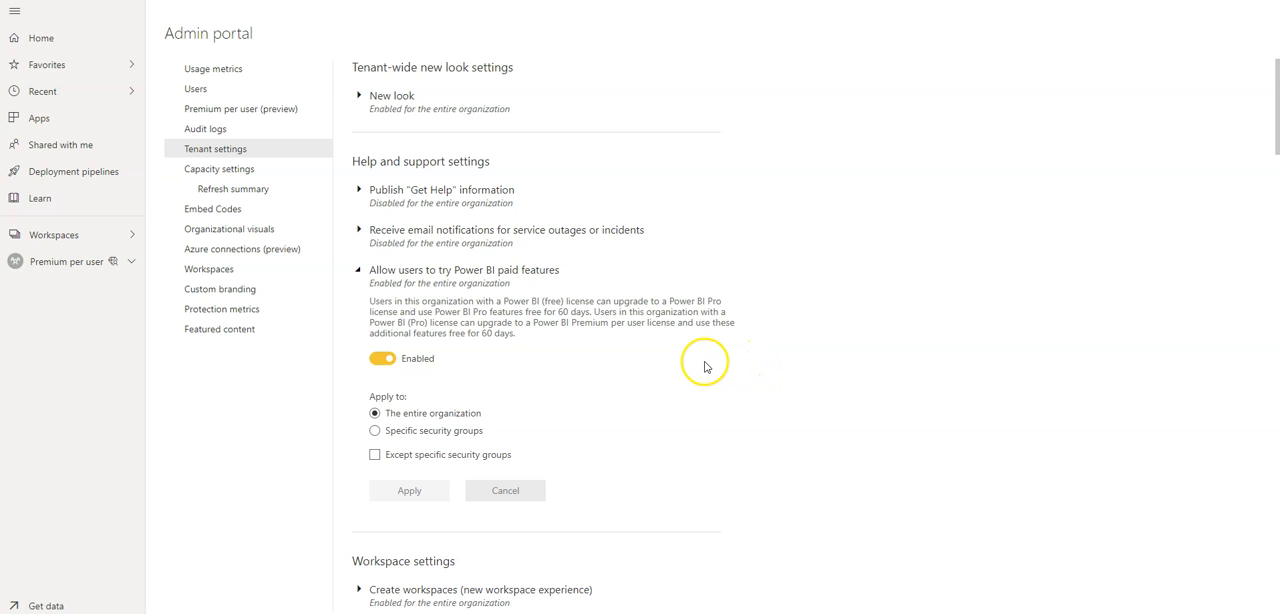
mouse_move(700, 358)
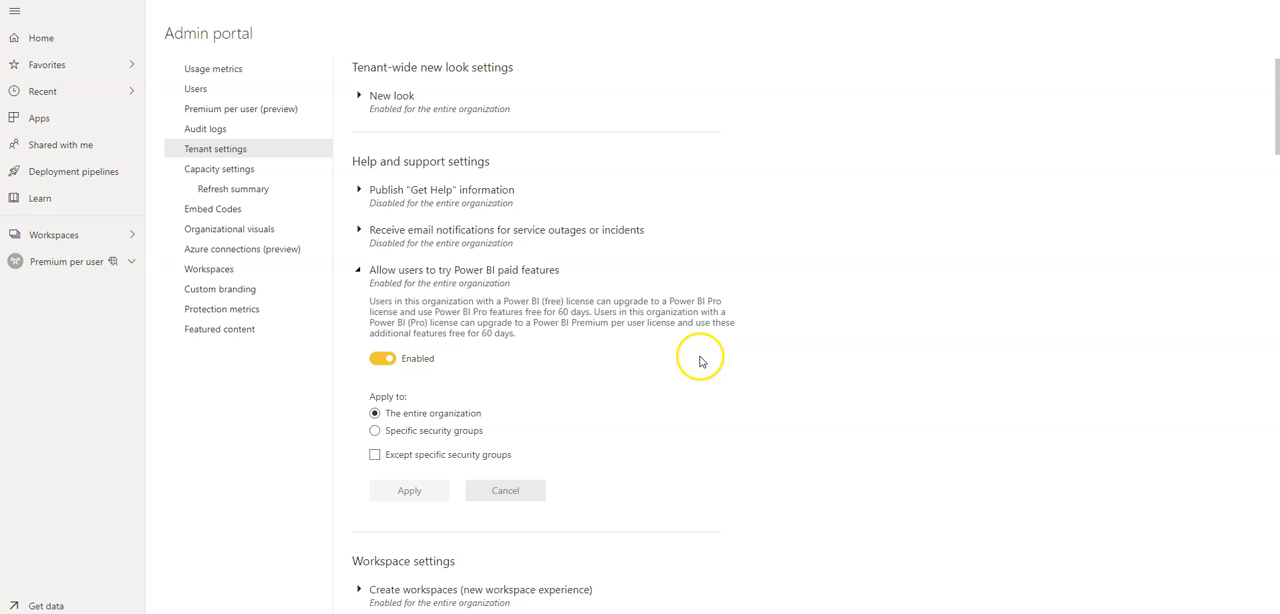
mouse_move(628, 356)
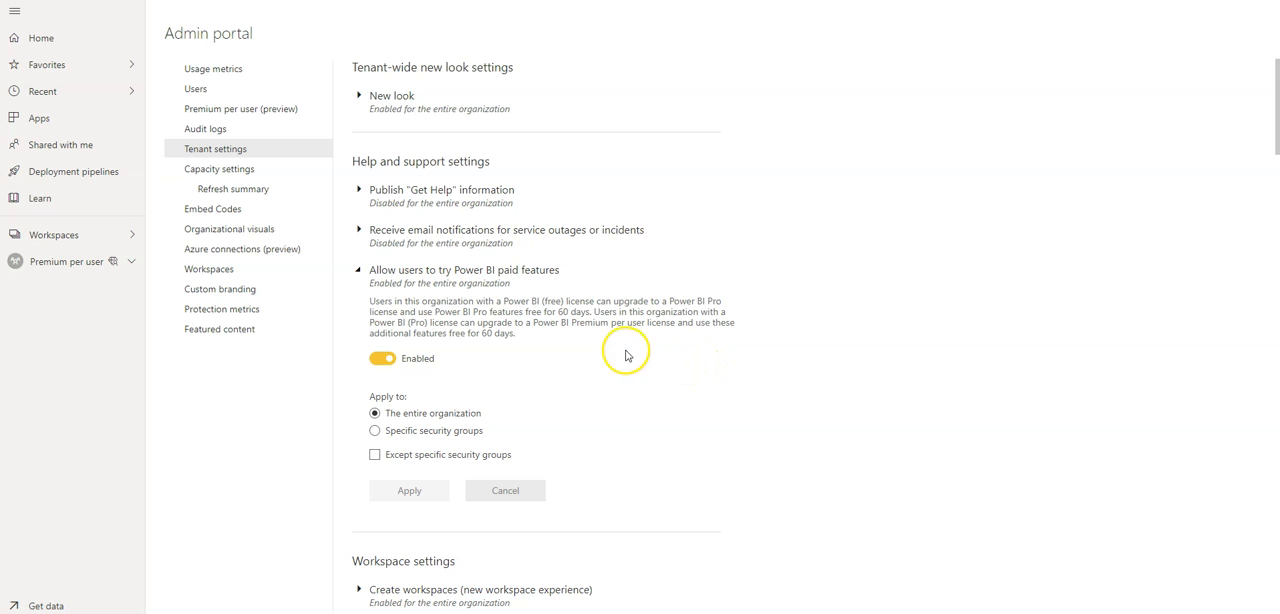
mouse_move(467, 322)
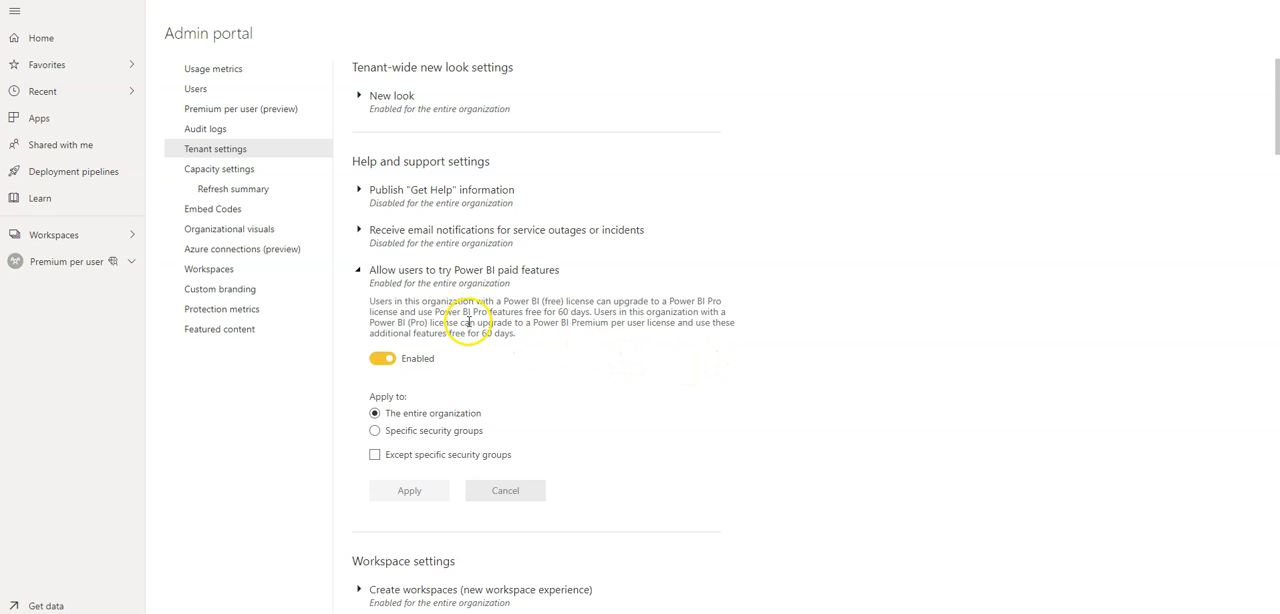
mouse_move(604, 336)
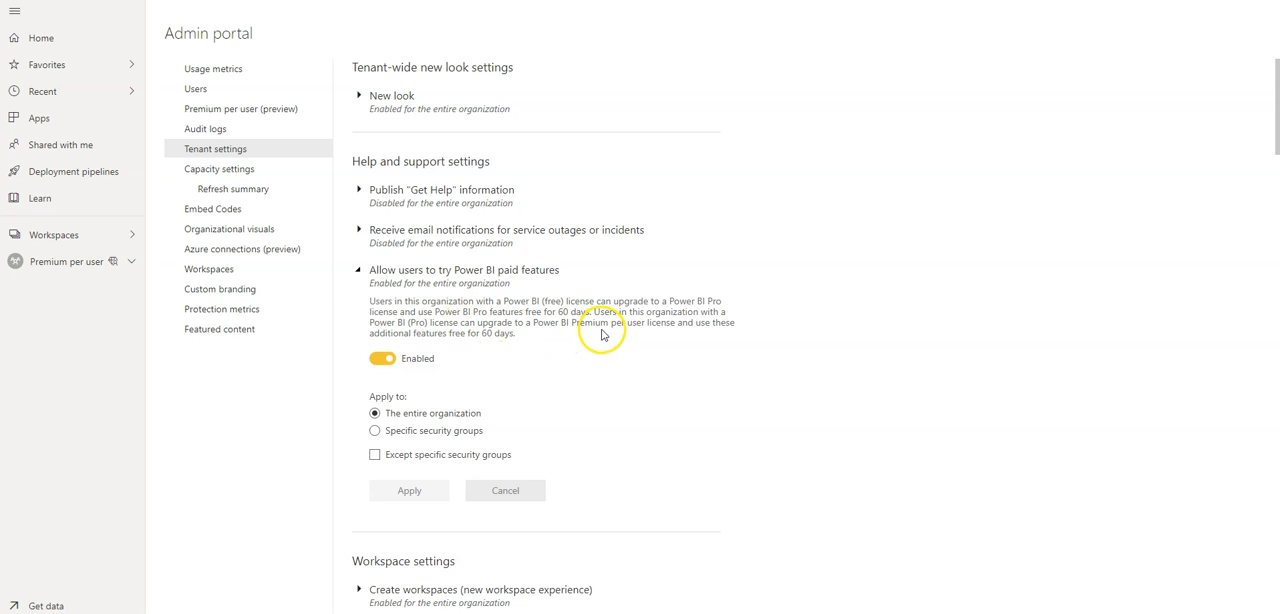
mouse_move(613, 336)
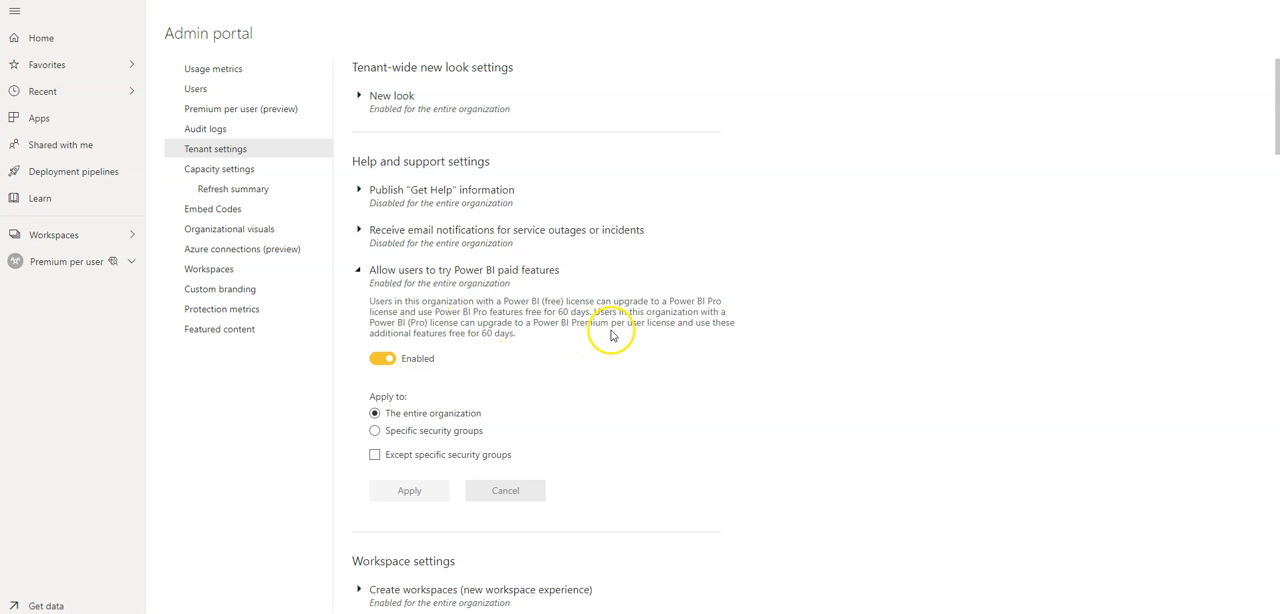
mouse_move(606, 337)
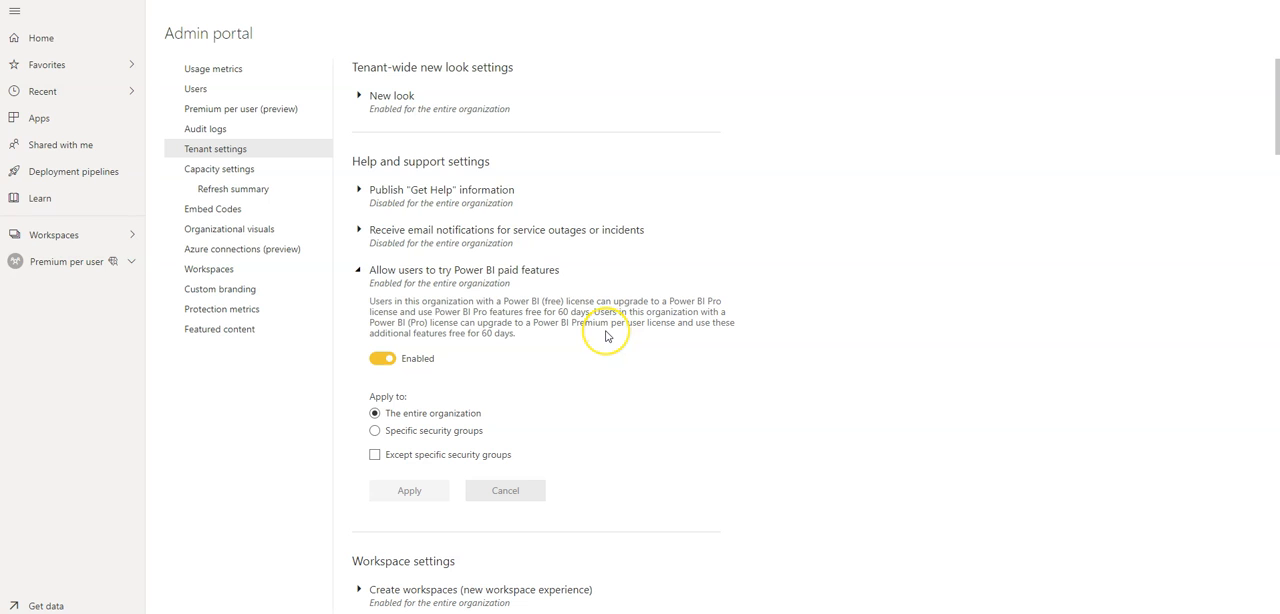
mouse_move(455, 307)
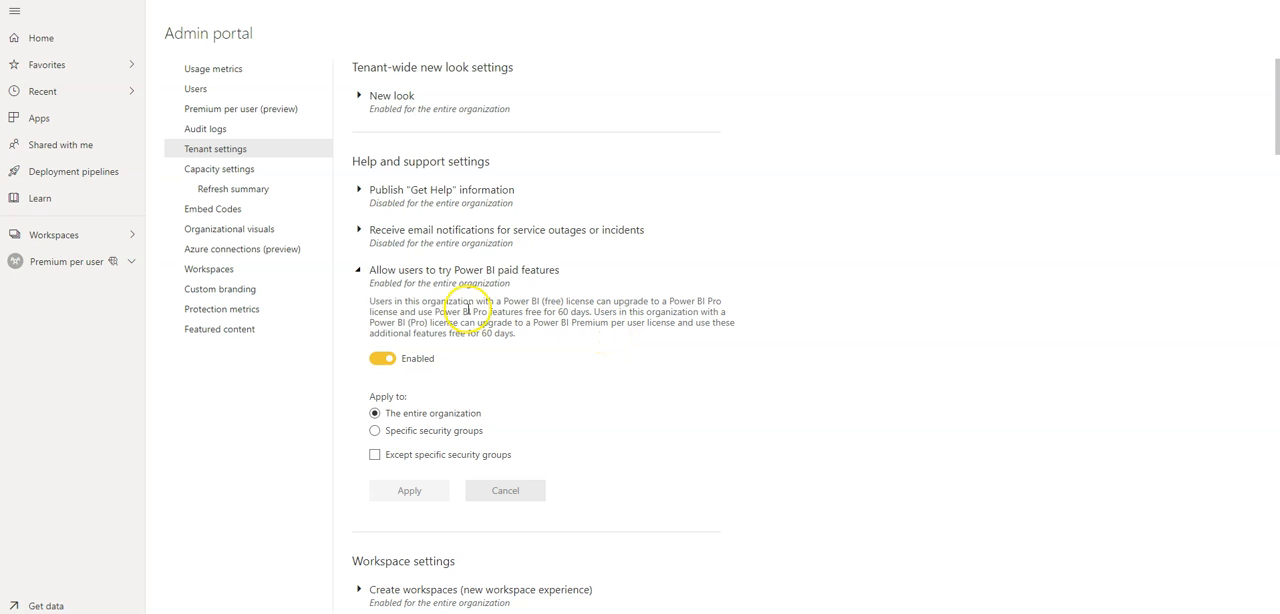
mouse_move(469, 413)
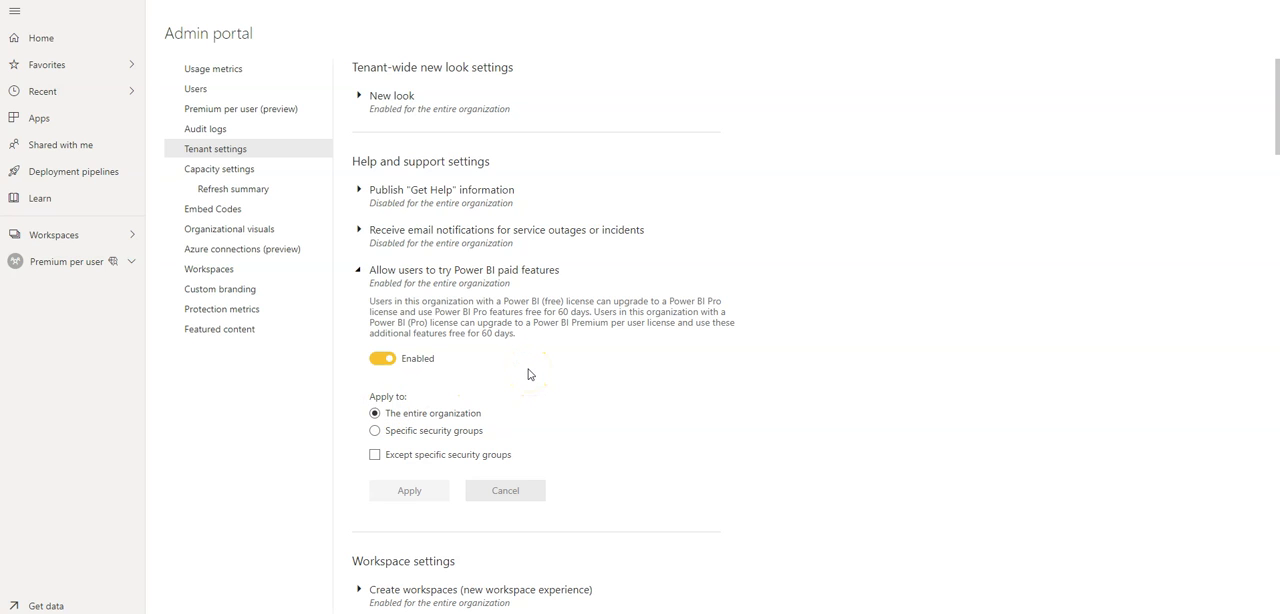
mouse_move(528, 373)
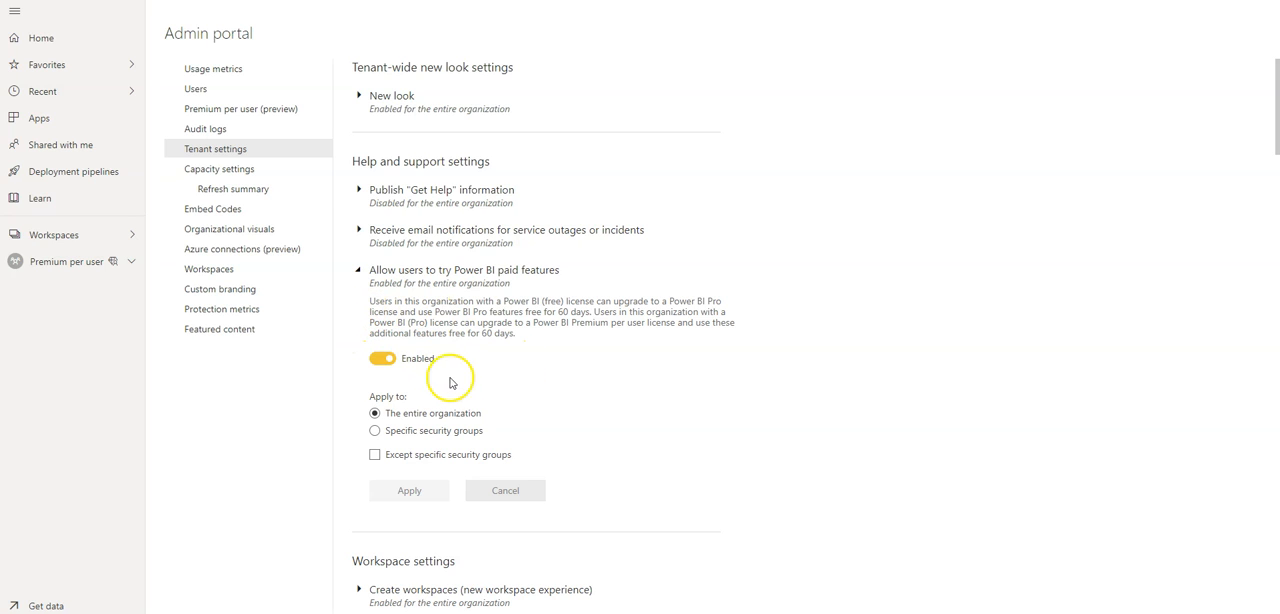
mouse_move(467, 350)
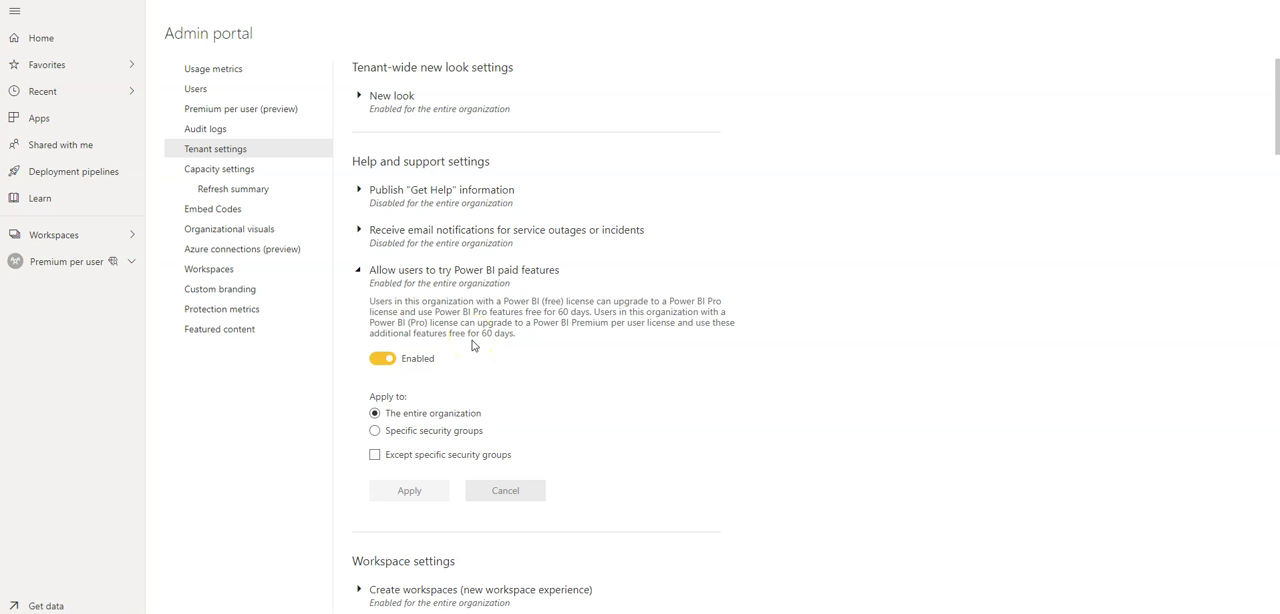
mouse_move(485, 367)
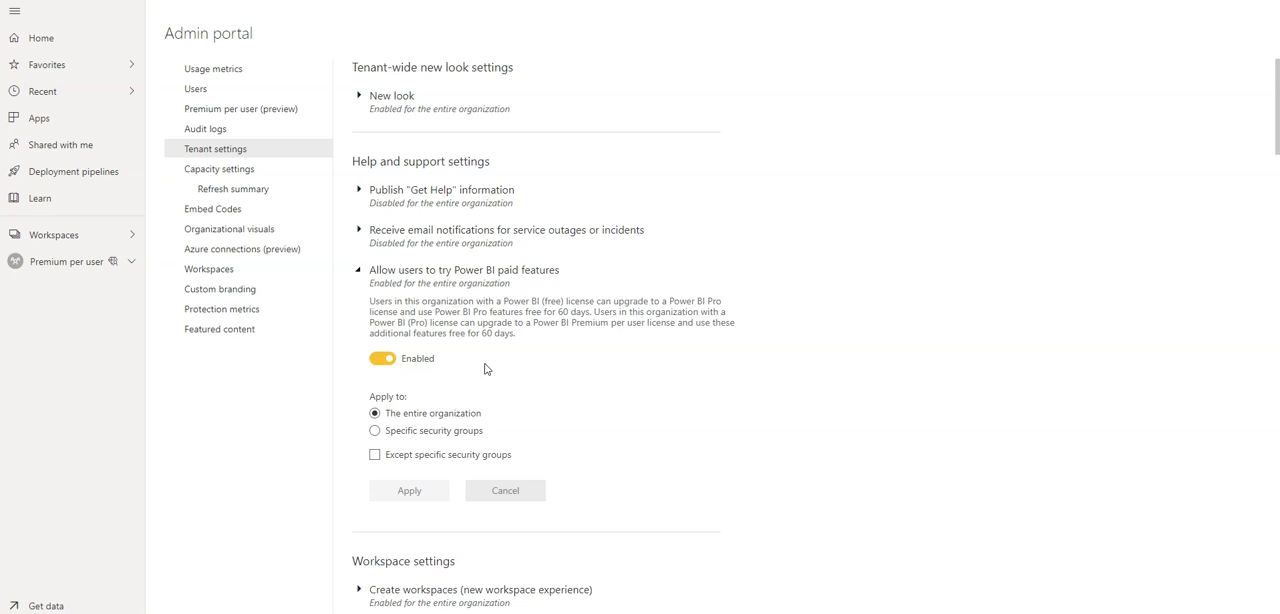
mouse_move(521, 364)
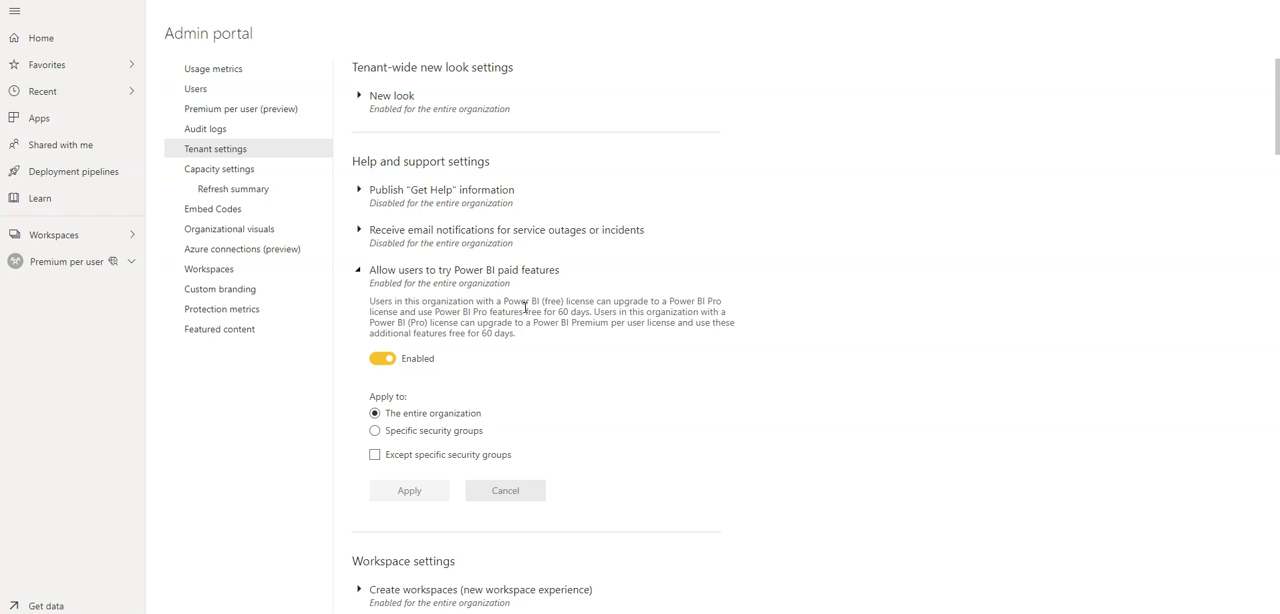
Collapse the paid-features setting and scroll down to the Export and sharing options.
left_click(359, 270)
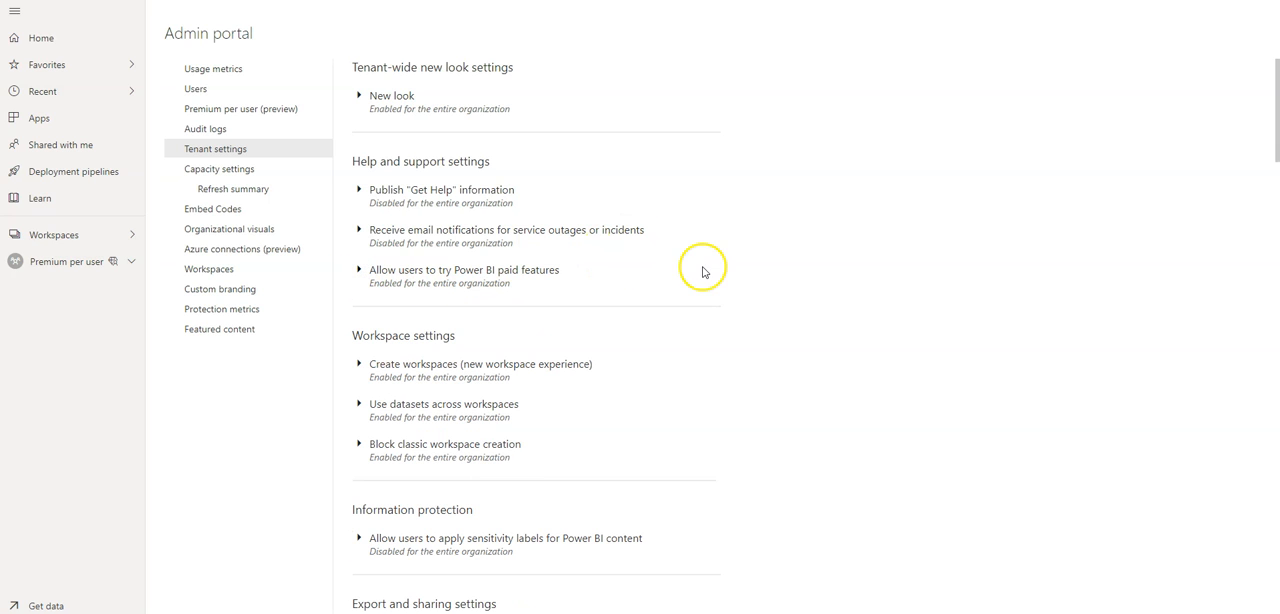
scroll("down", 3)
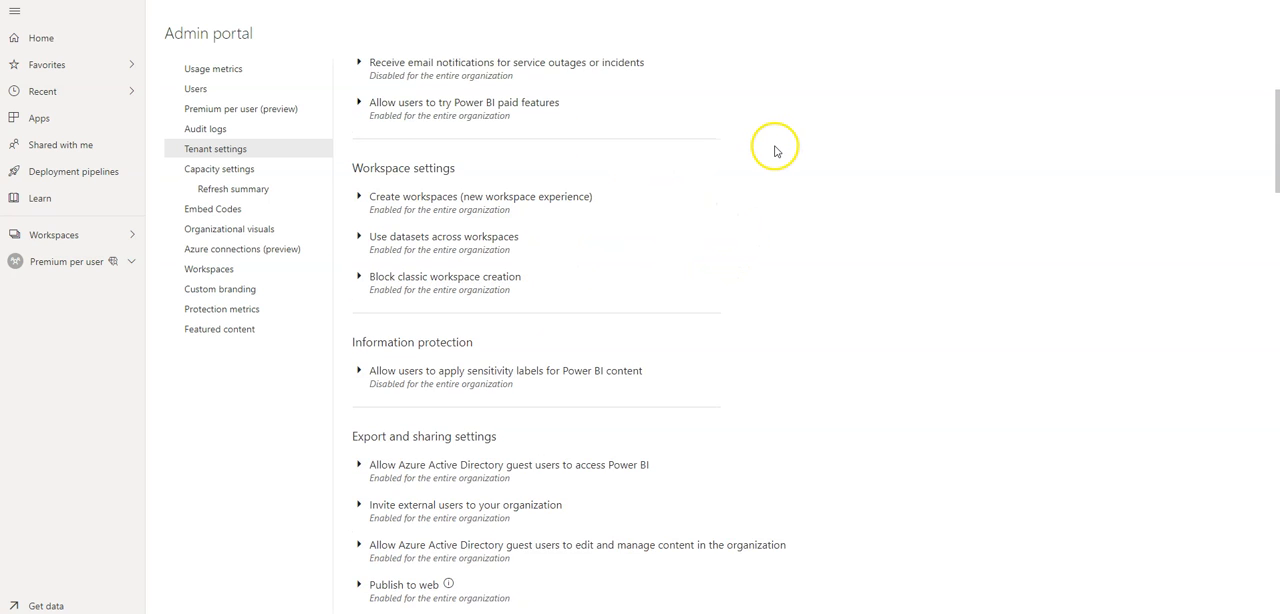
scroll("down", 3)
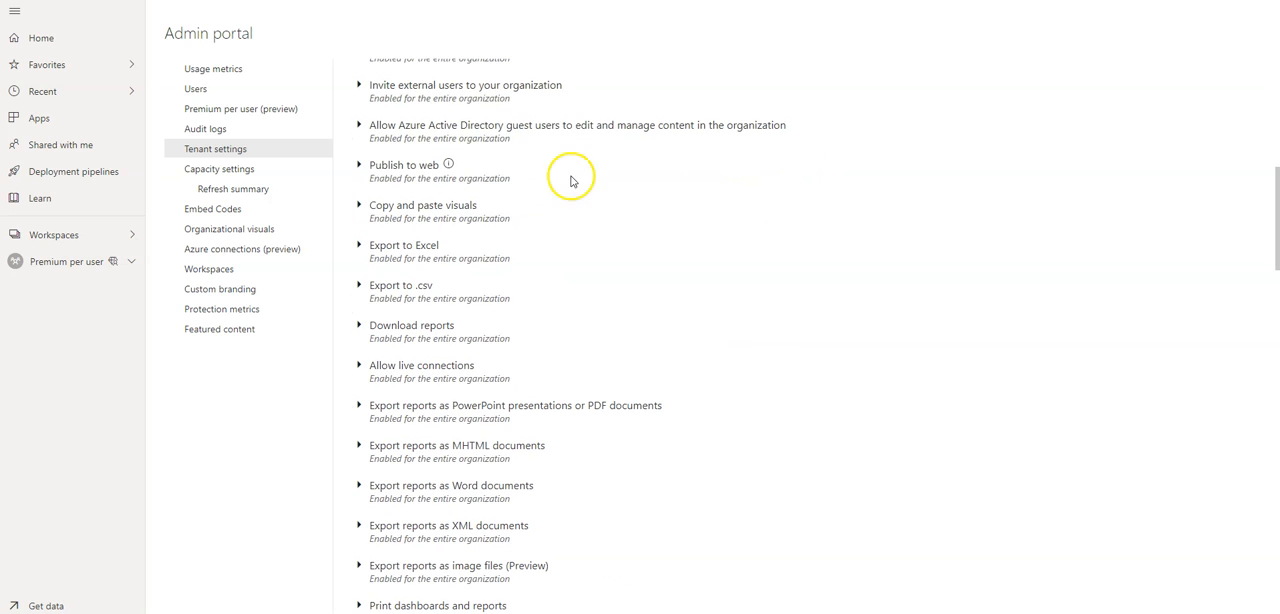
scroll("down", 3)
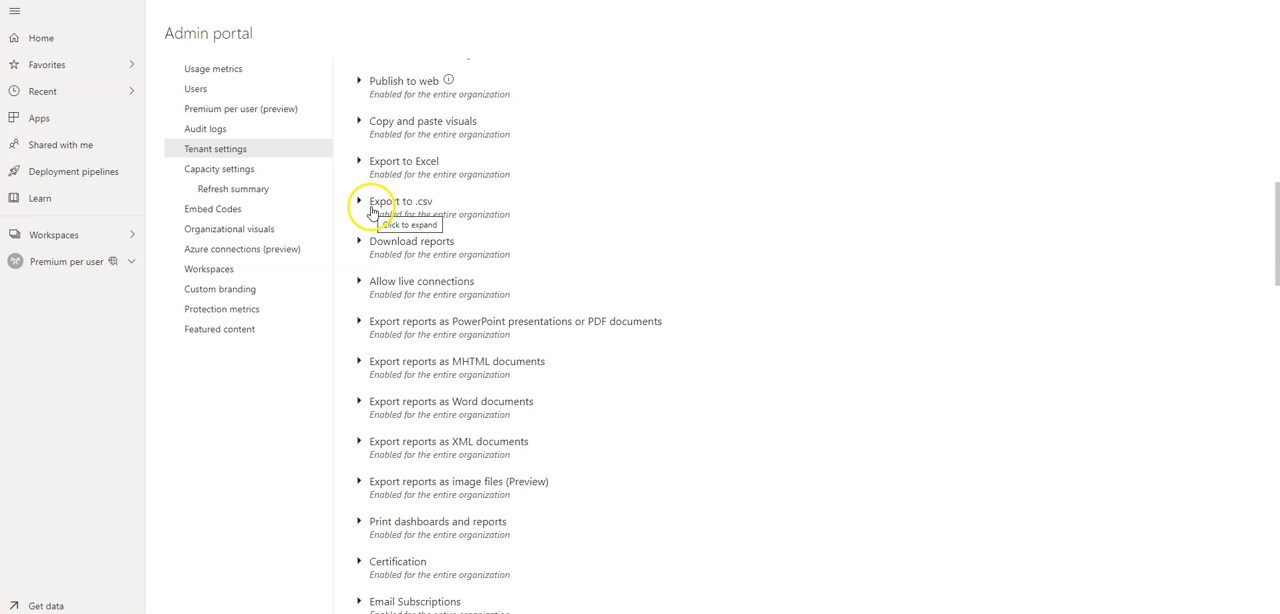
mouse_move(610, 251)
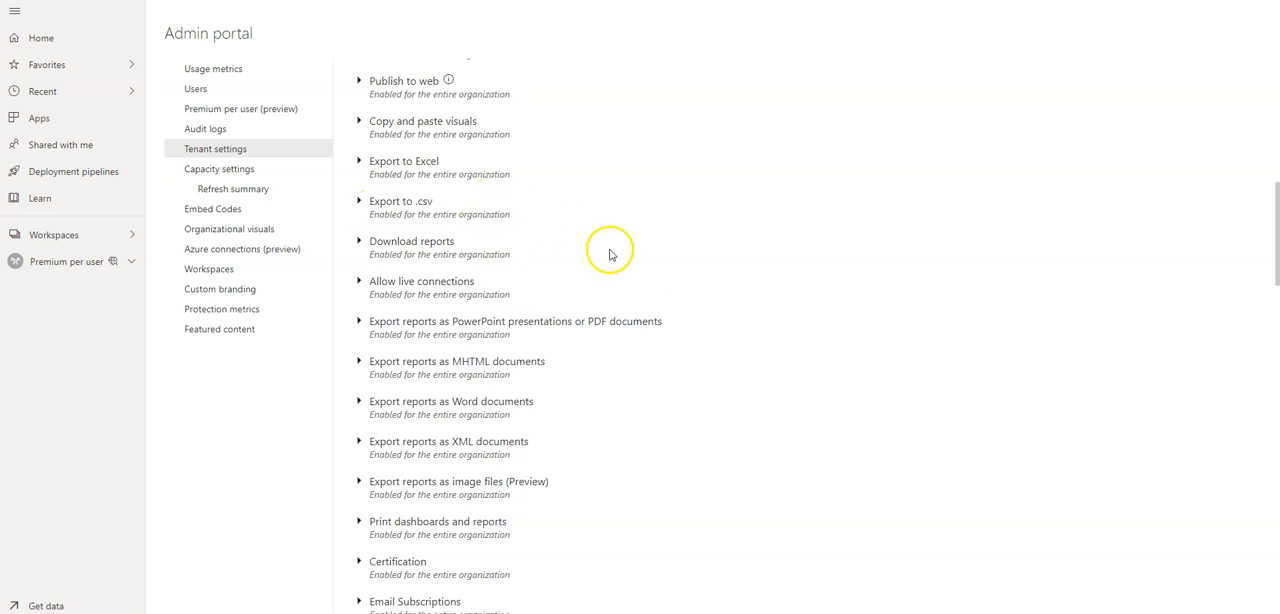
mouse_move(680, 389)
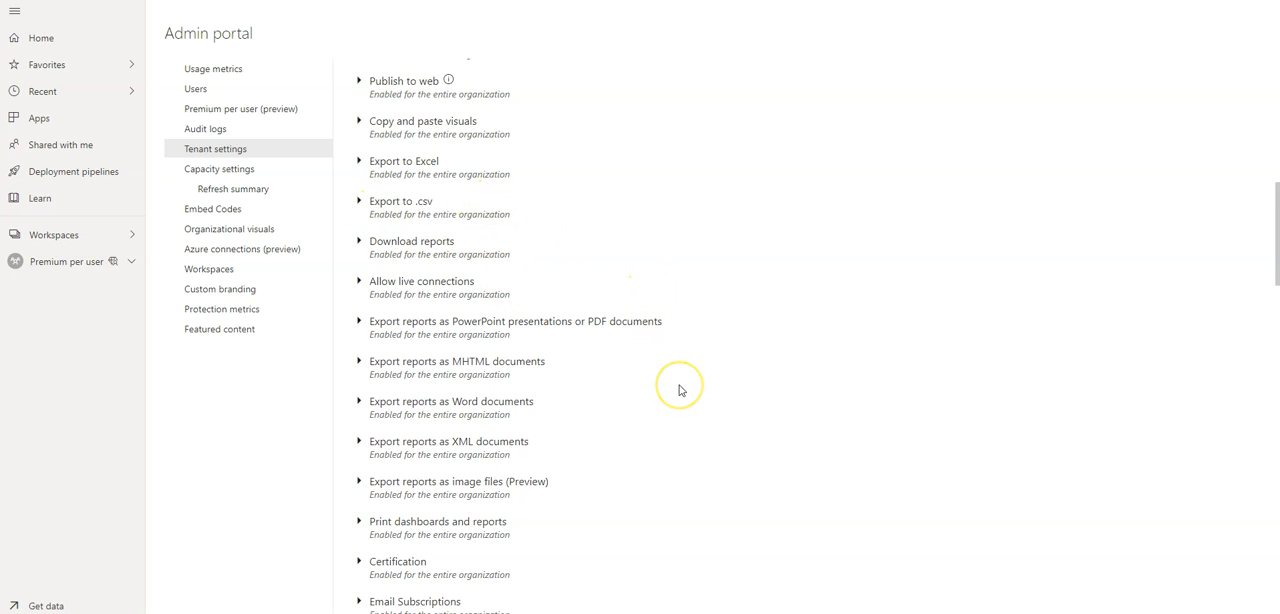
mouse_move(677, 391)
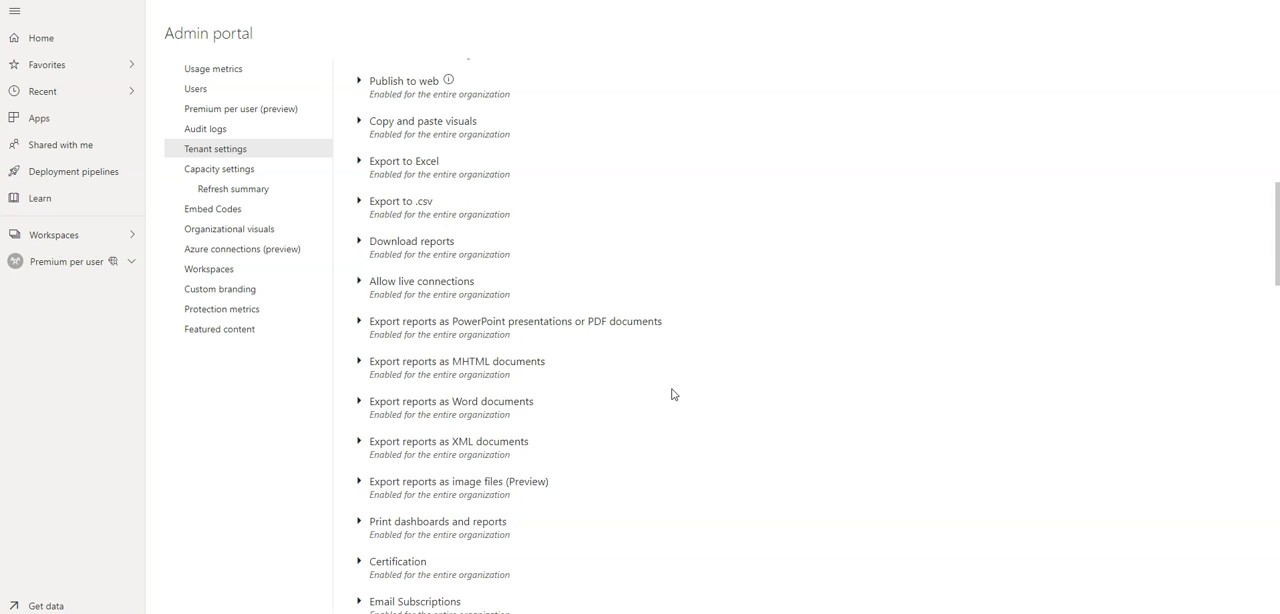
mouse_move(558, 218)
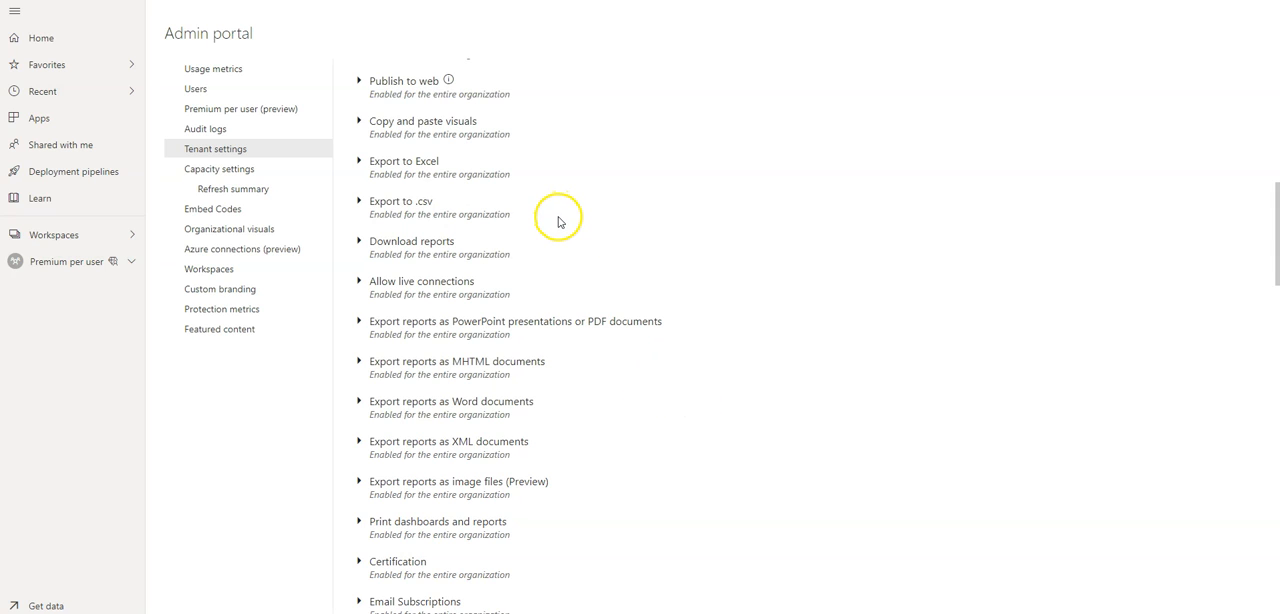
mouse_move(559, 223)
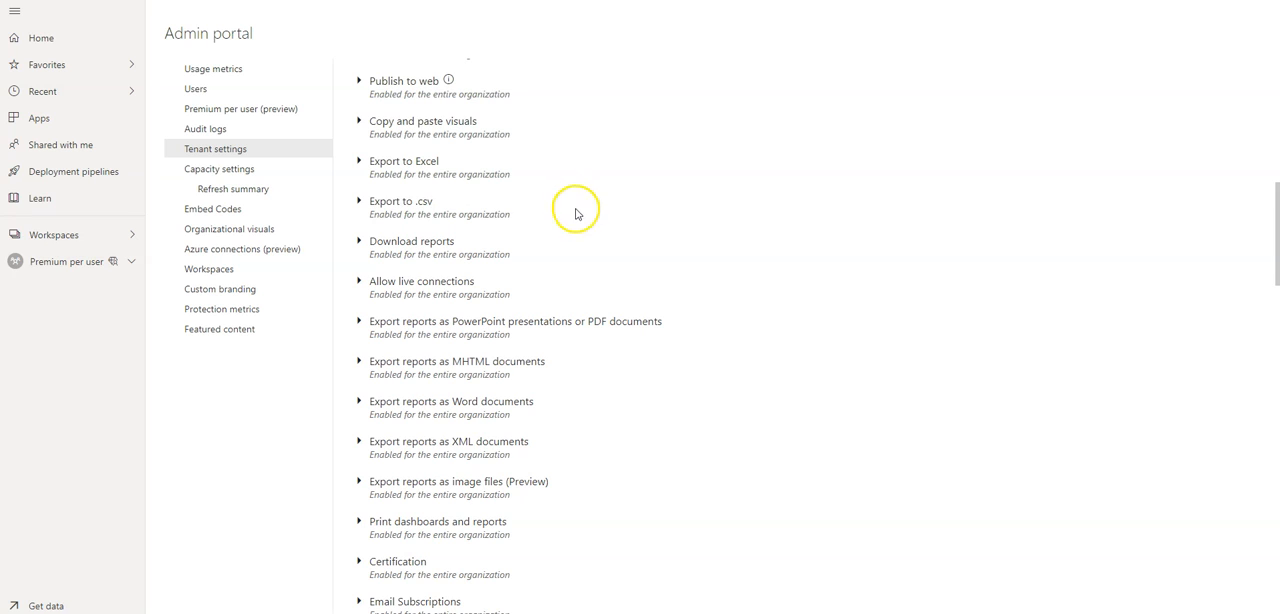
mouse_move(575, 344)
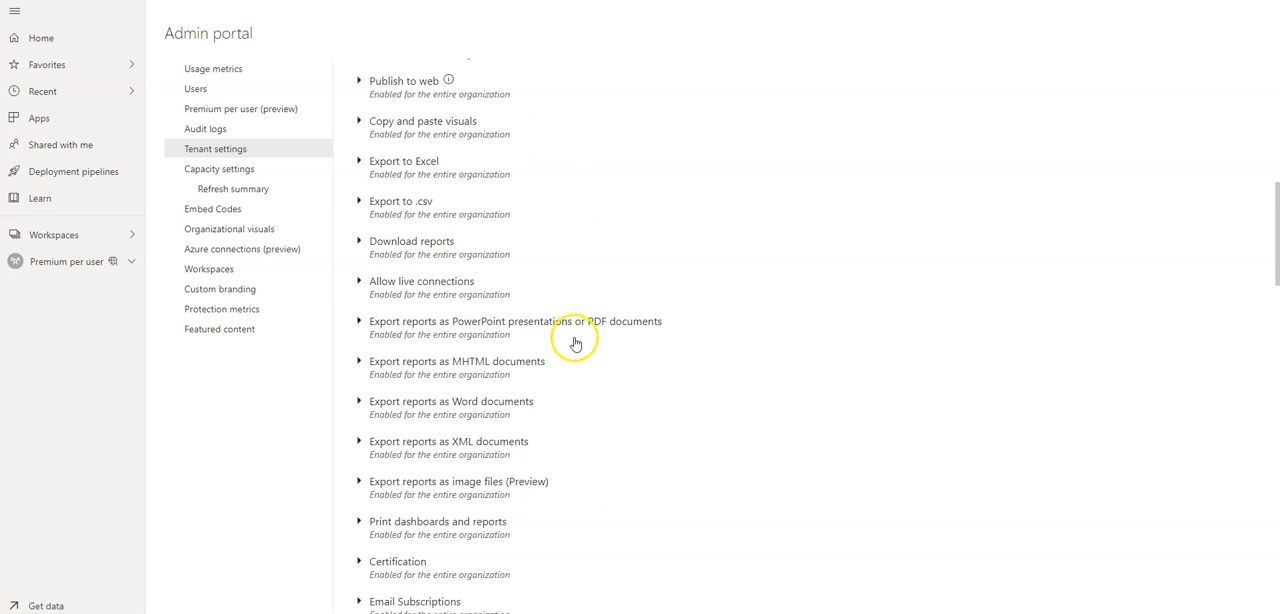
mouse_move(758, 335)
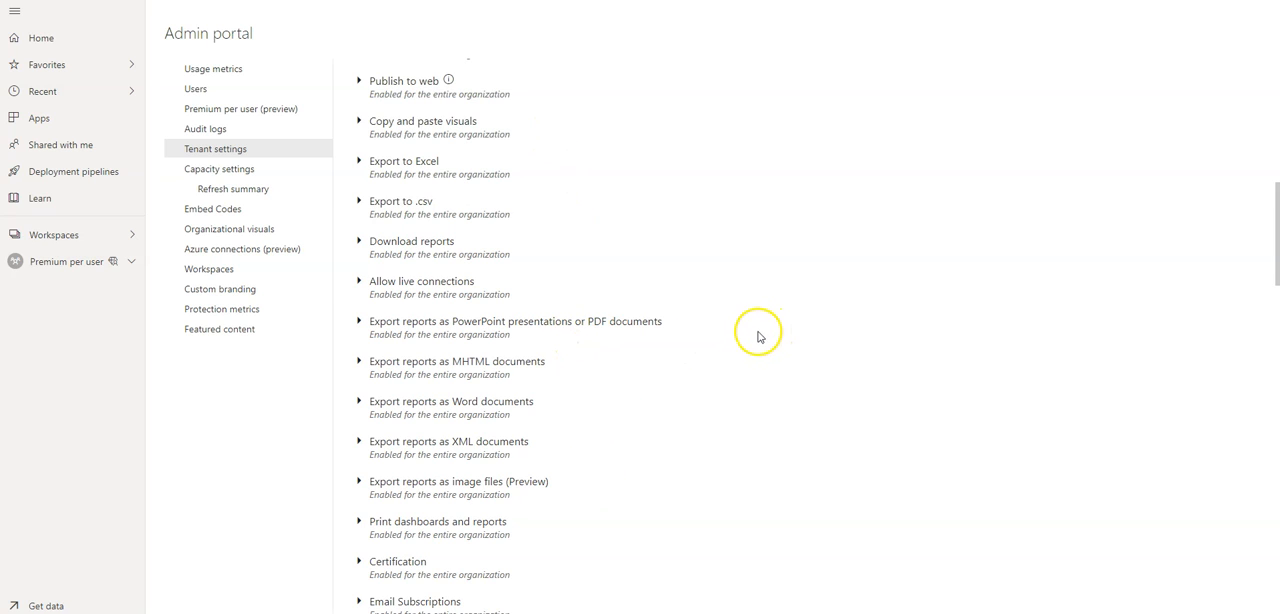
mouse_move(488, 210)
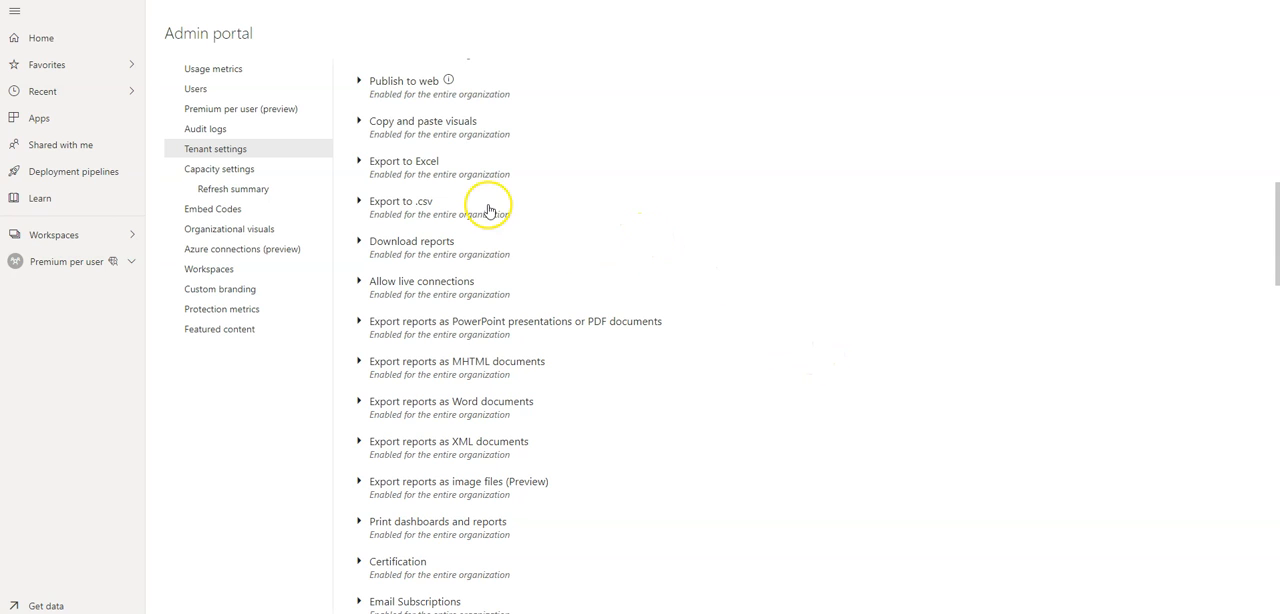
mouse_move(404, 175)
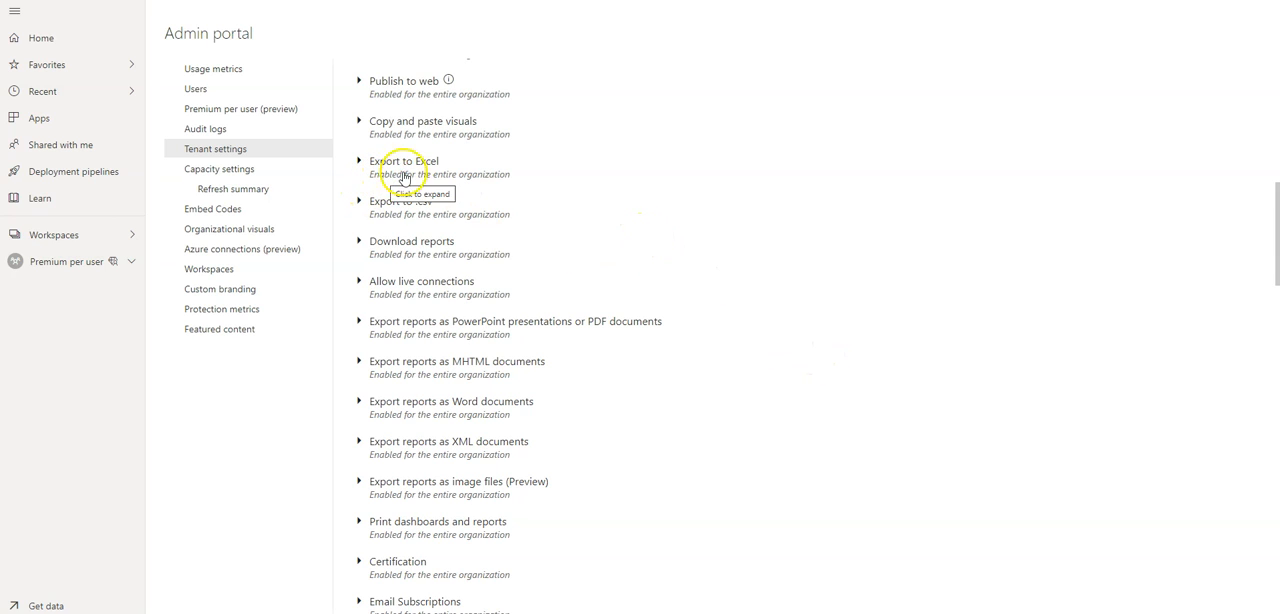
mouse_move(710, 439)
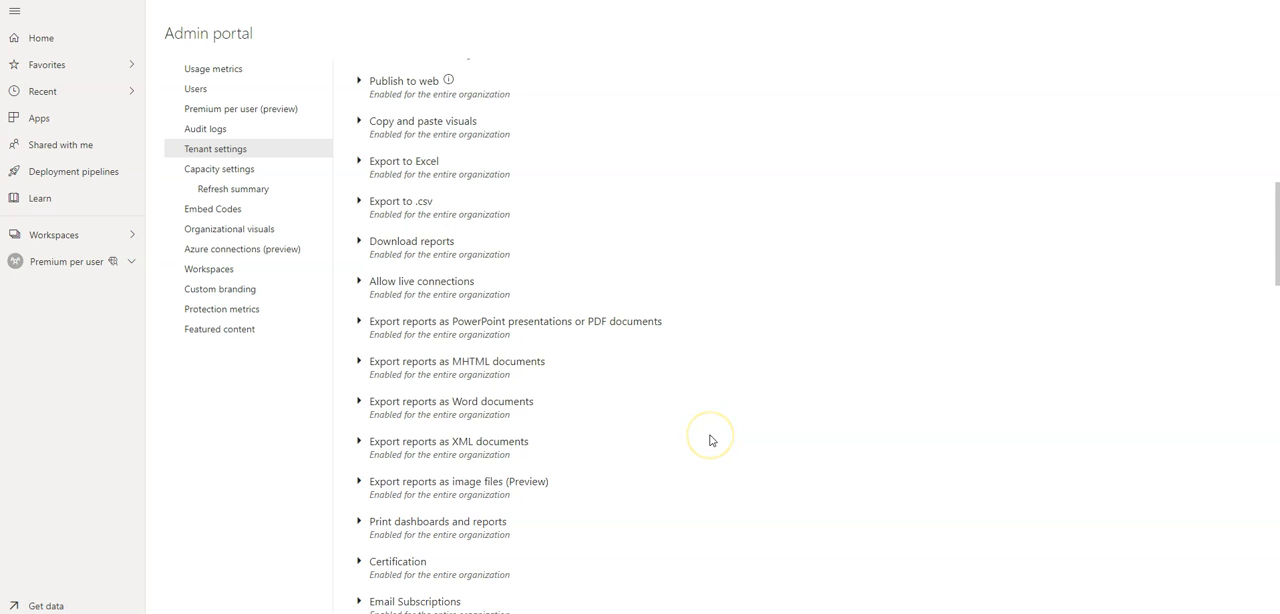
mouse_move(686, 431)
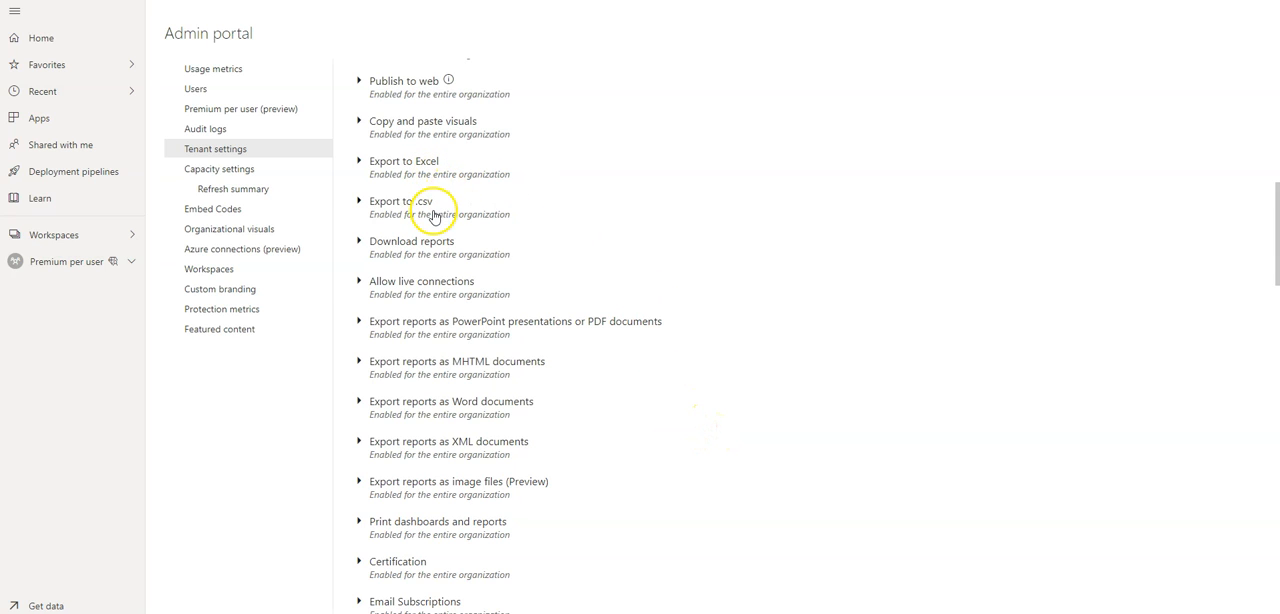
mouse_move(405, 340)
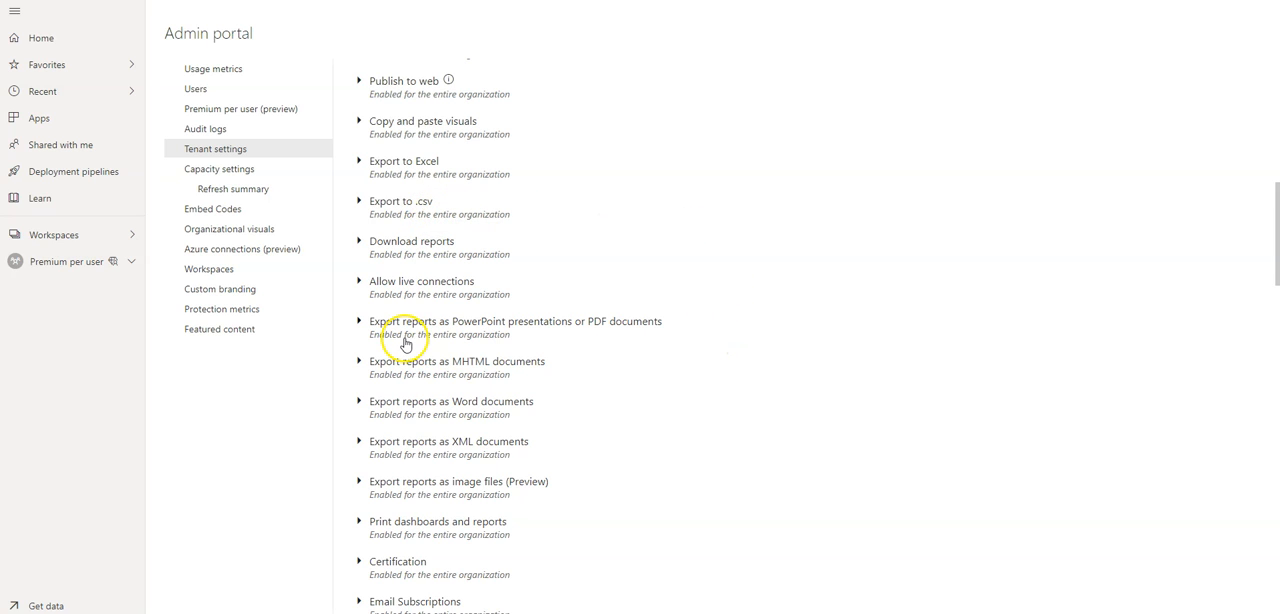
mouse_move(598, 335)
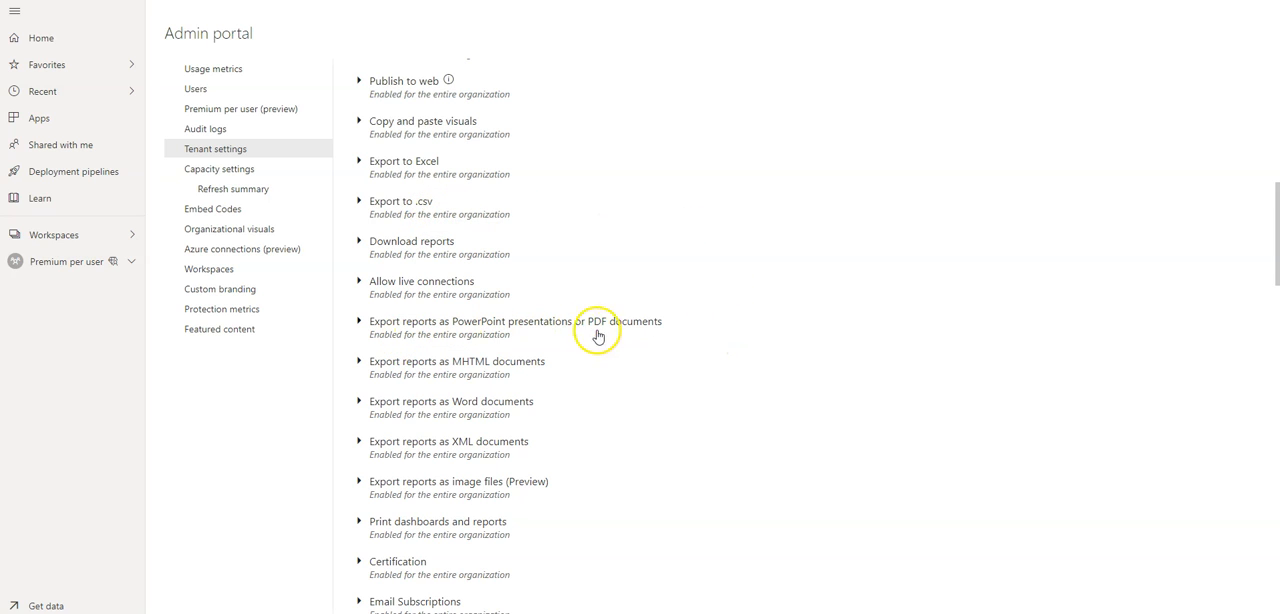
mouse_move(484, 436)
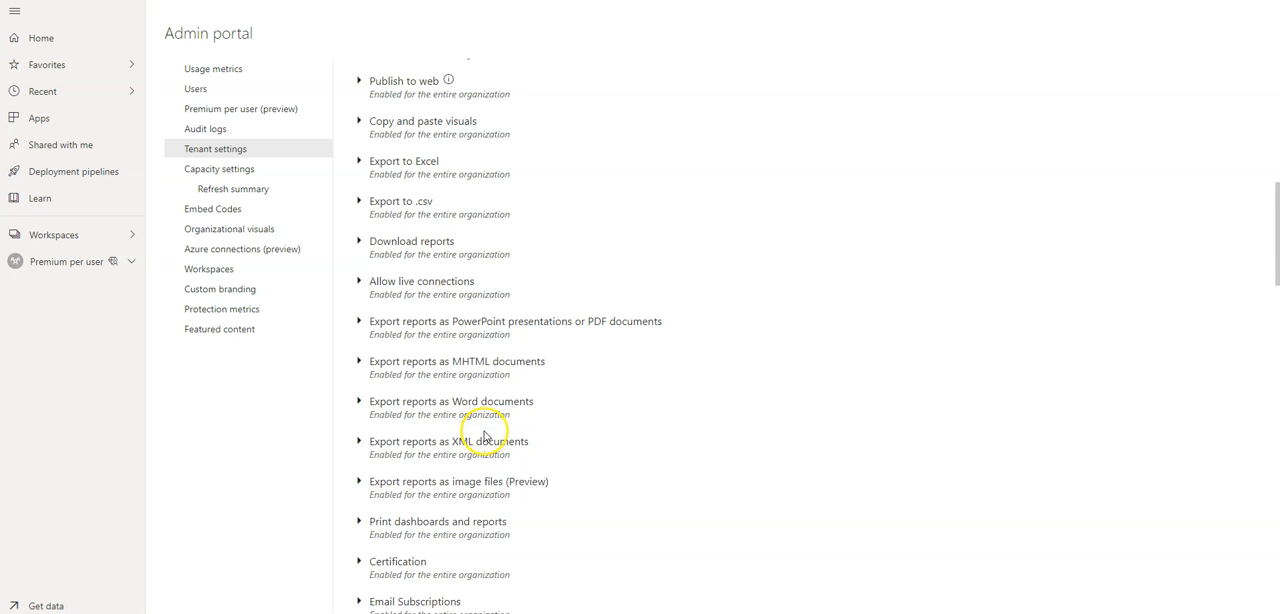
mouse_move(485, 426)
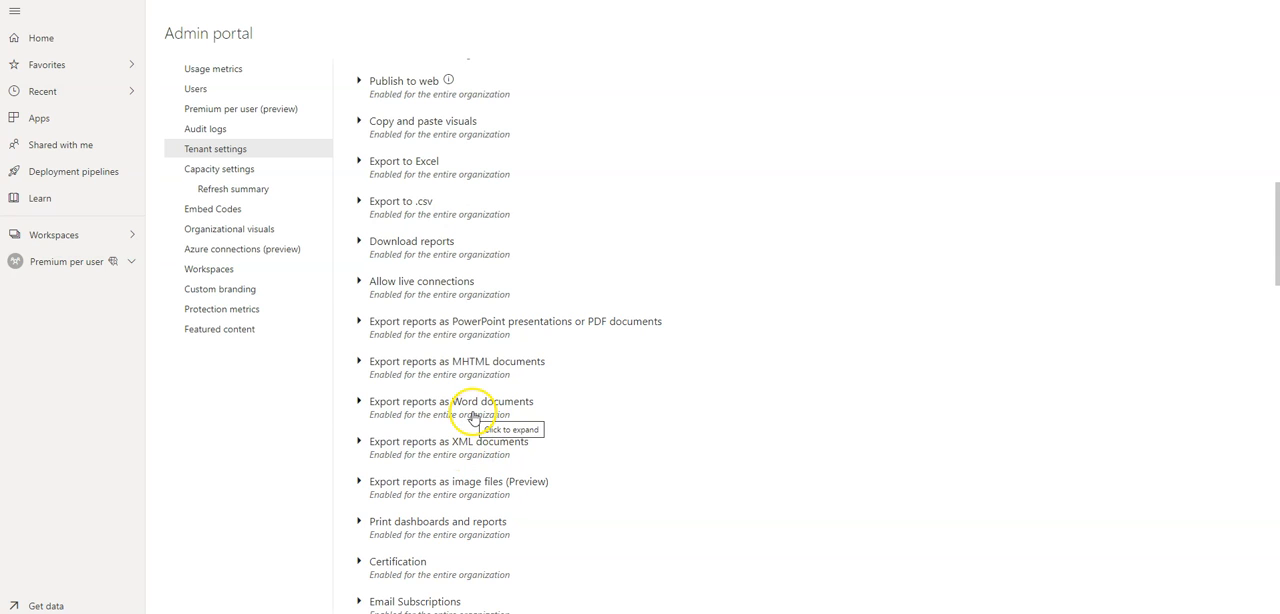
mouse_move(469, 368)
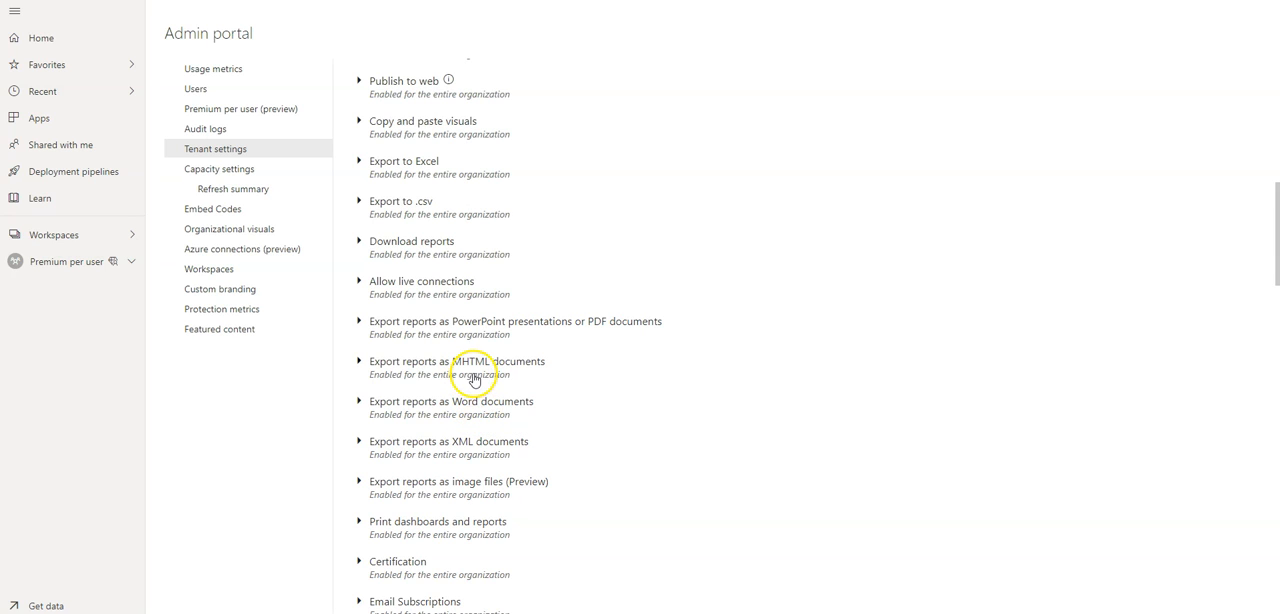
mouse_move(477, 455)
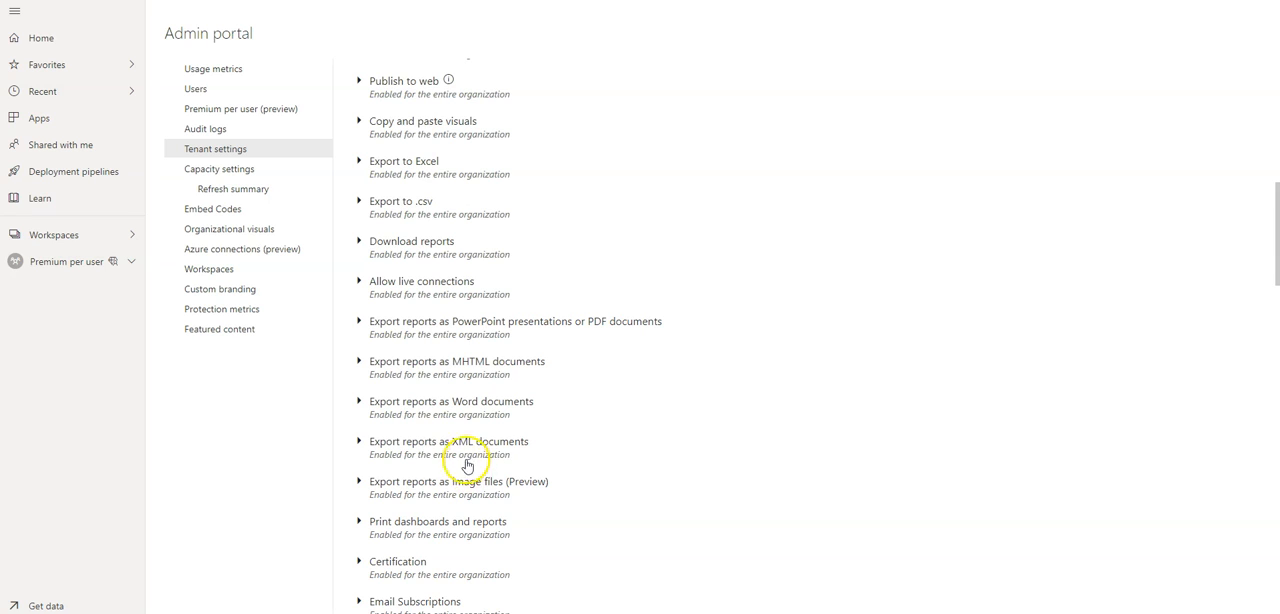
mouse_move(500, 408)
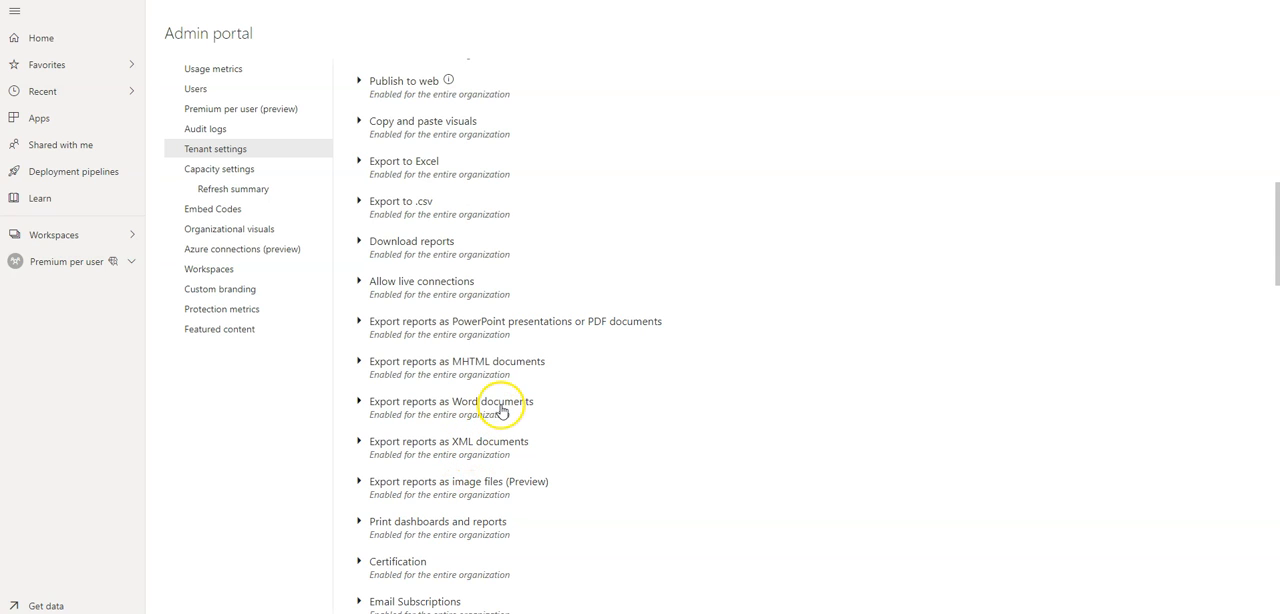
mouse_move(510, 391)
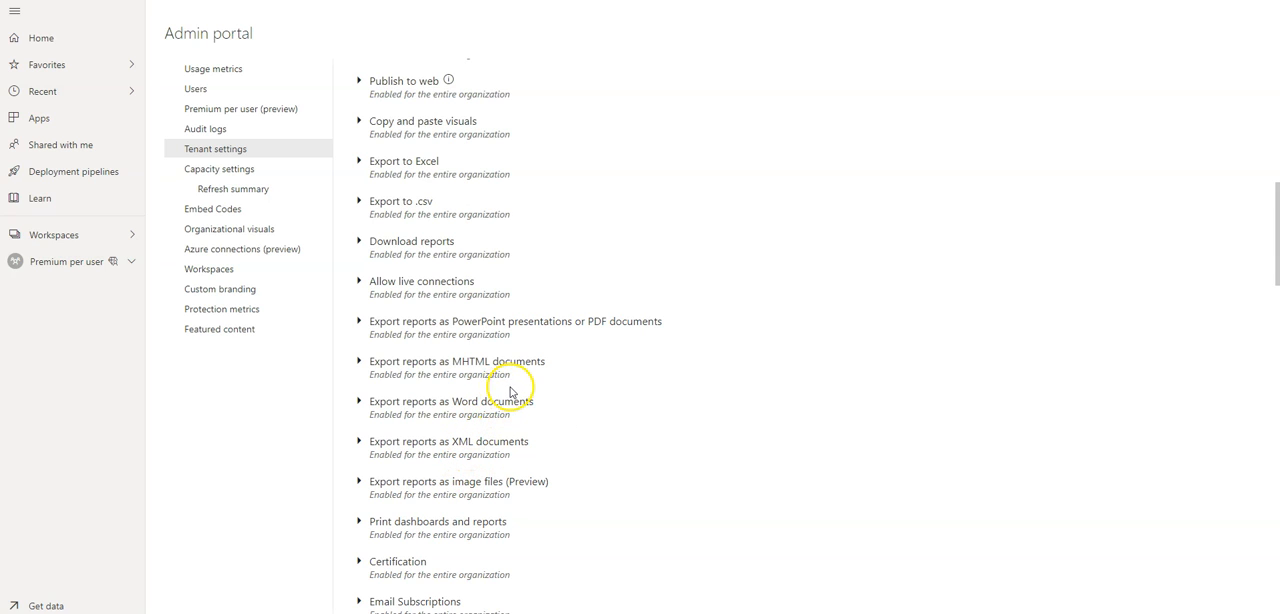
mouse_move(487, 351)
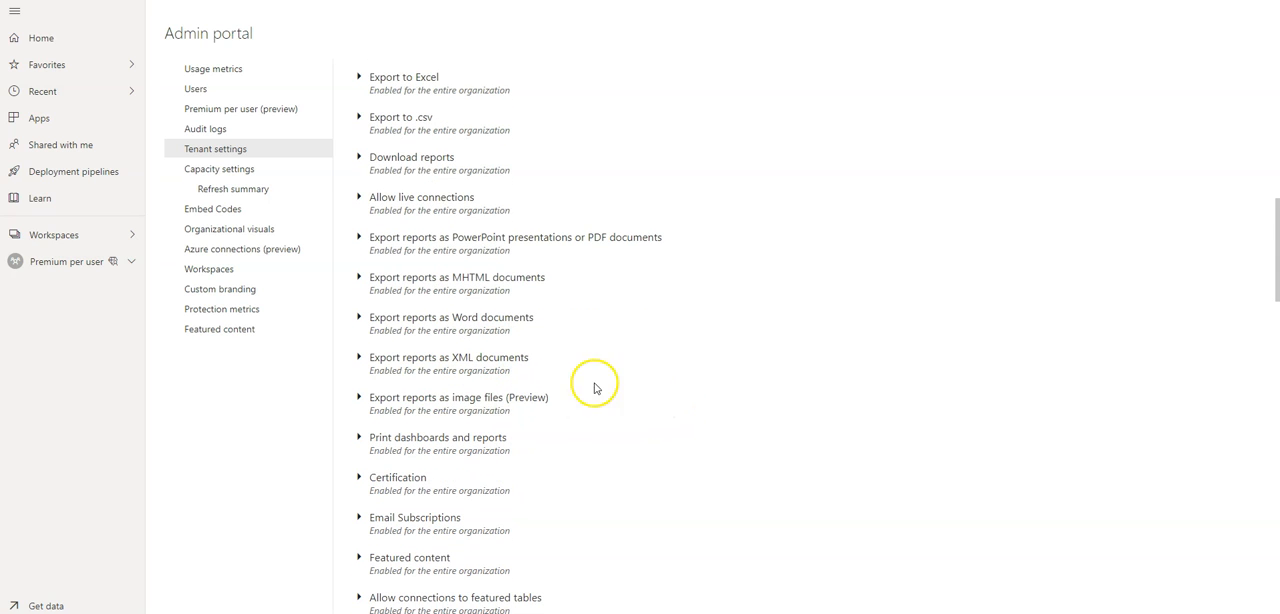
mouse_move(402, 409)
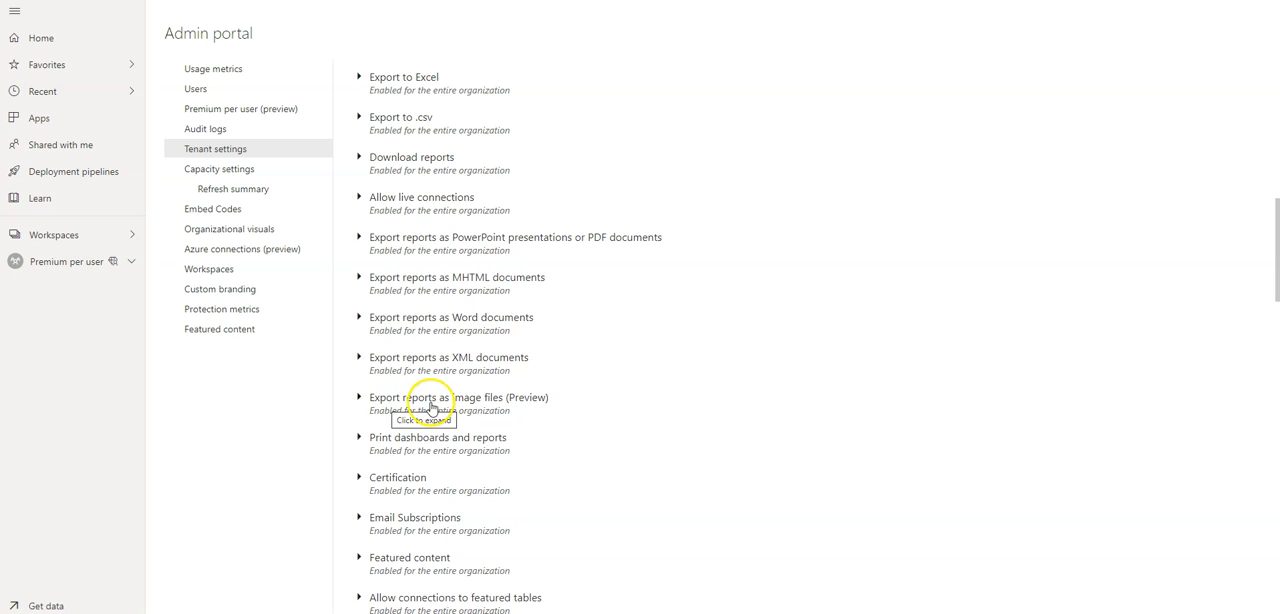
left_click(359, 397)
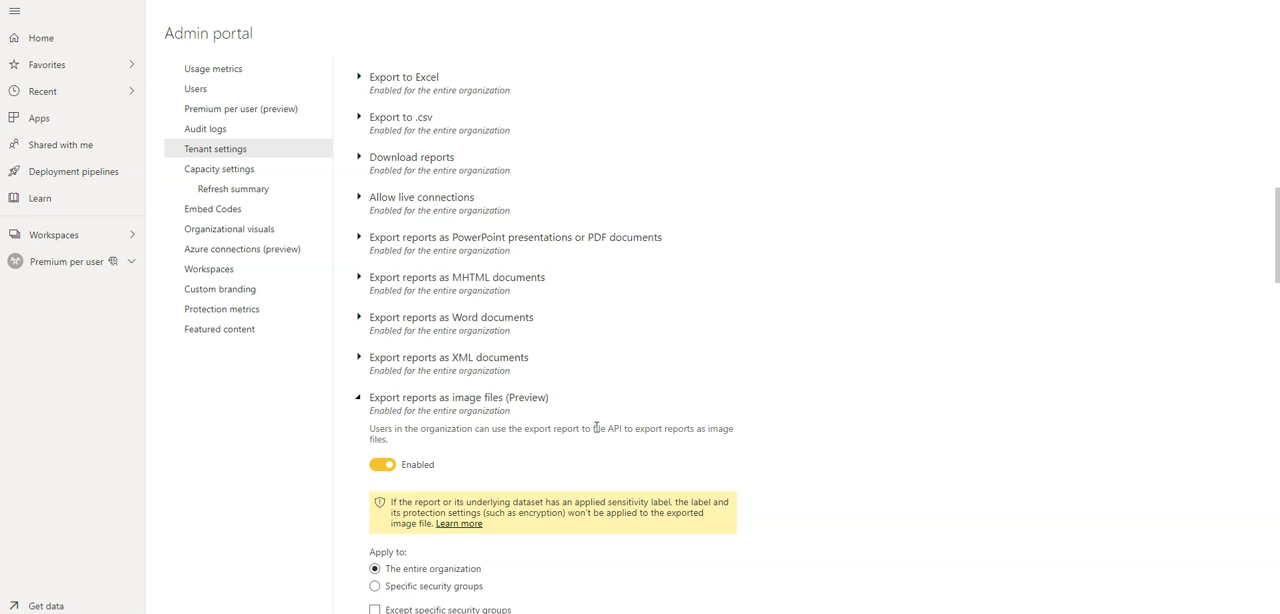
mouse_move(545, 420)
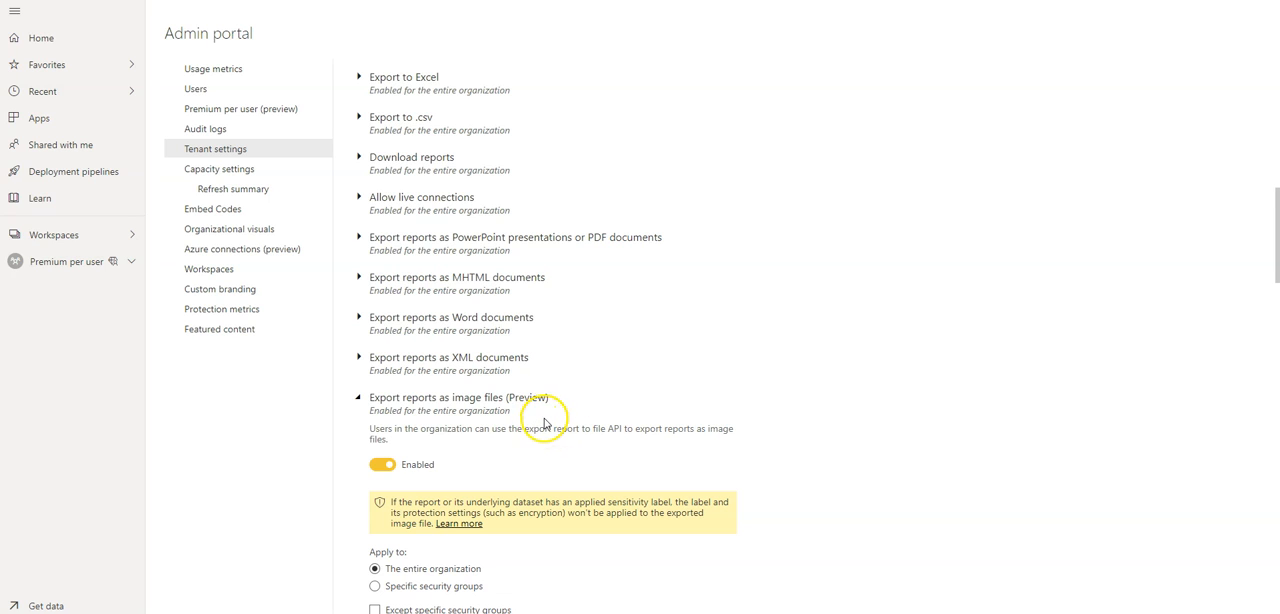
left_click(360, 397)
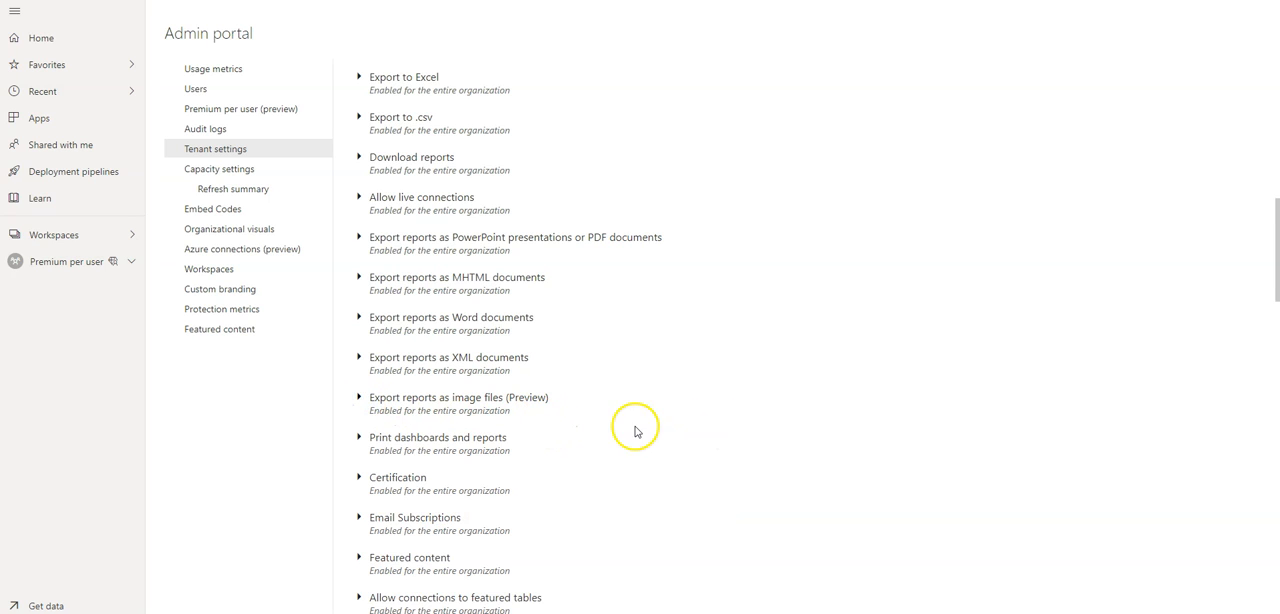
mouse_move(523, 417)
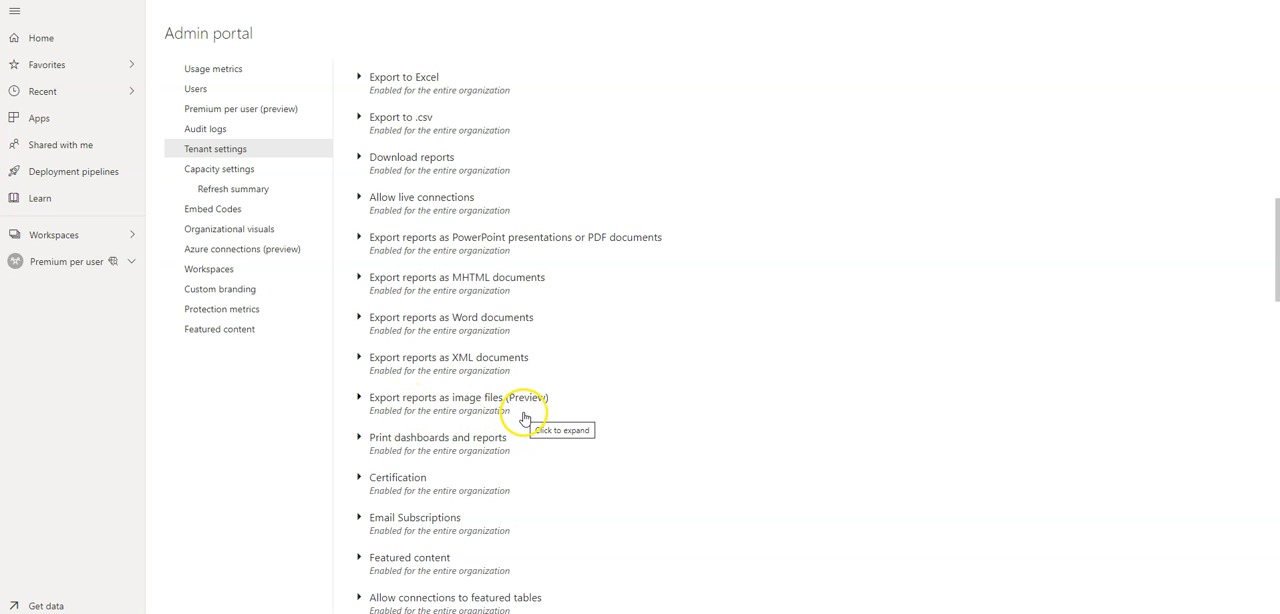
mouse_move(519, 415)
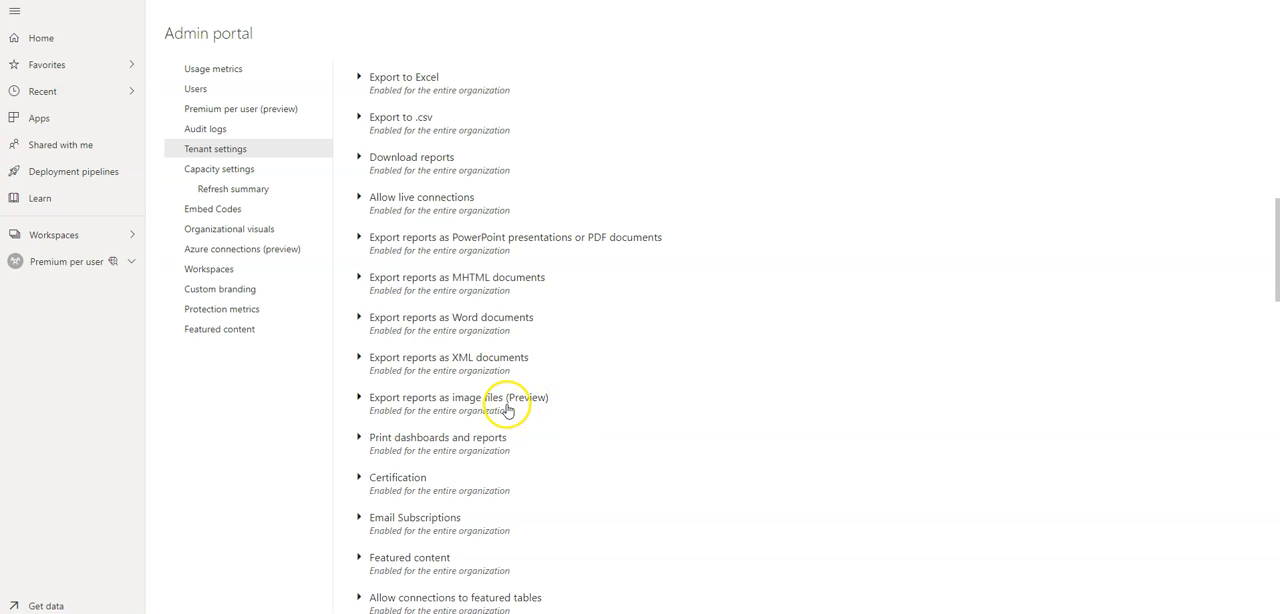
mouse_move(517, 411)
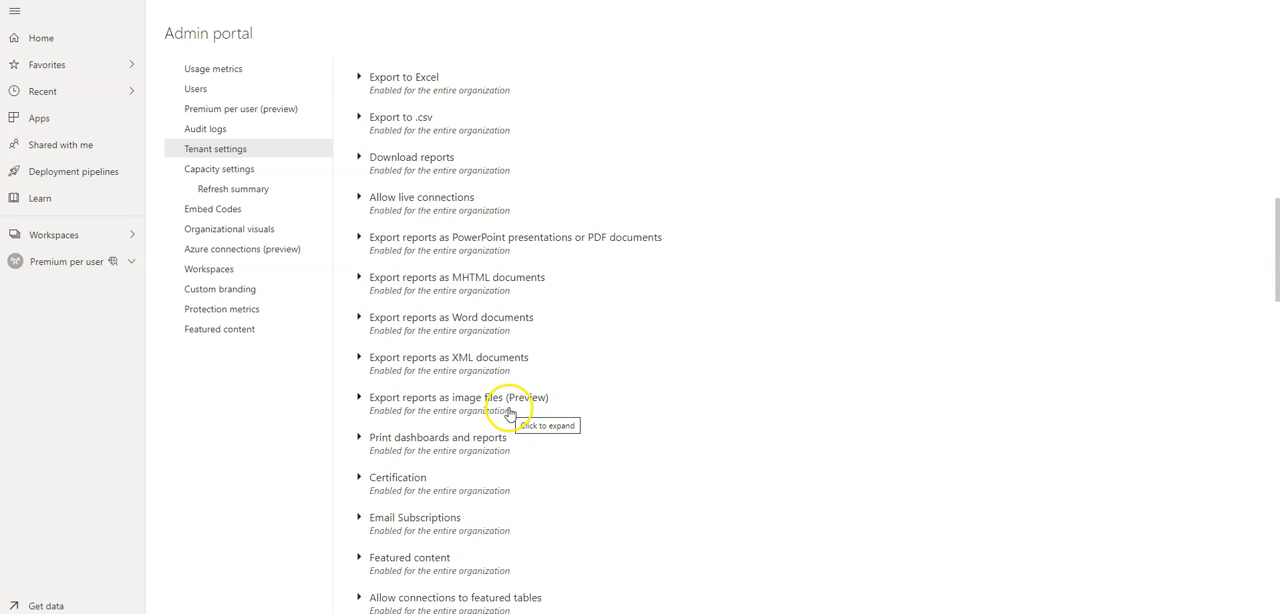
mouse_move(554, 438)
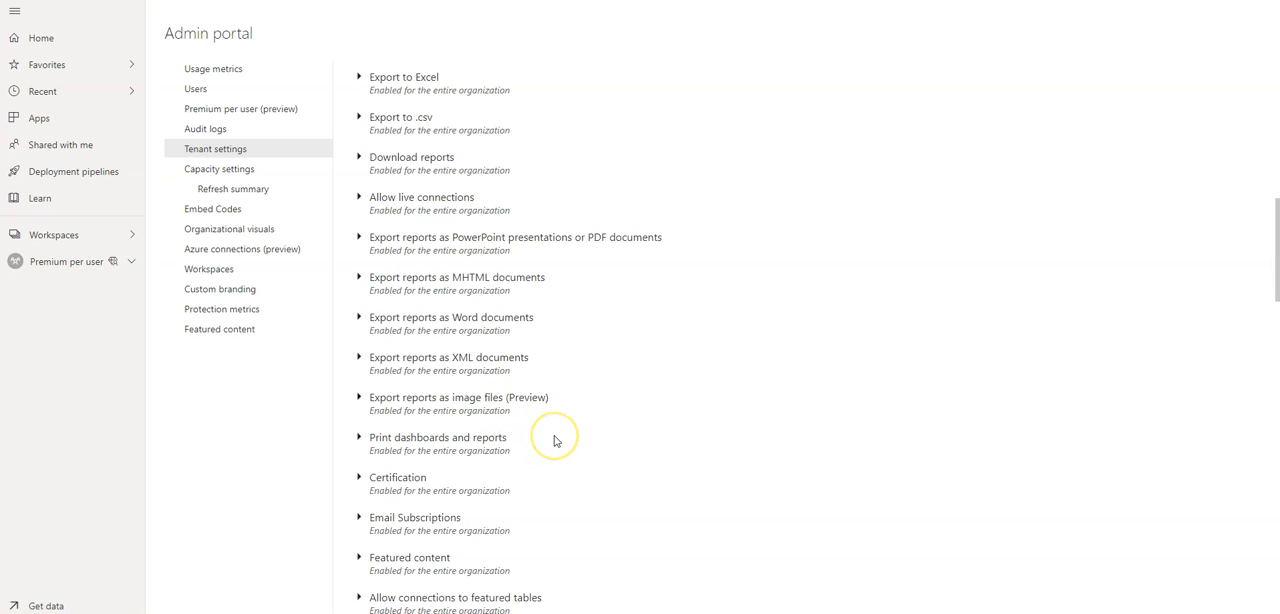
mouse_move(545, 434)
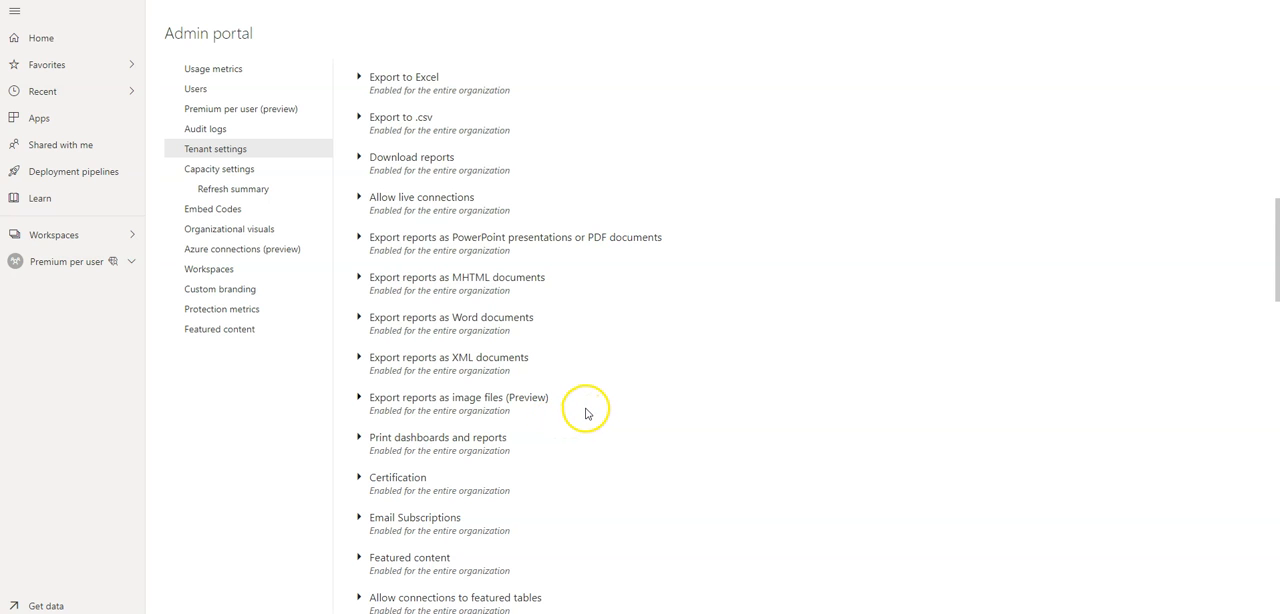
scroll("down", 3)
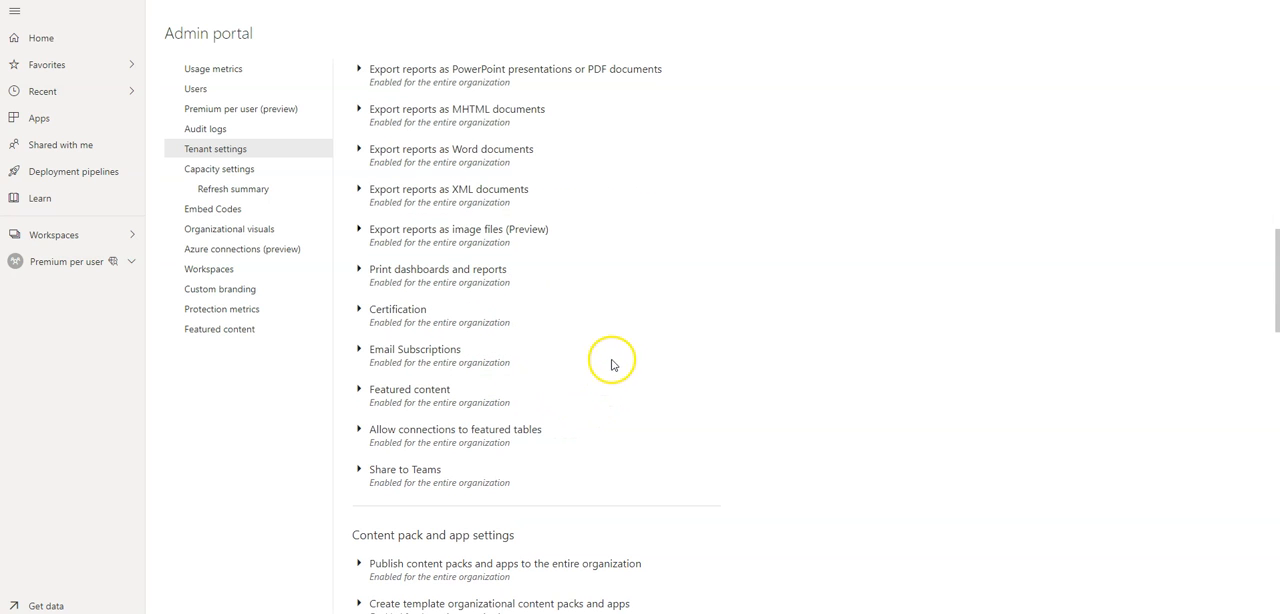
mouse_move(387, 359)
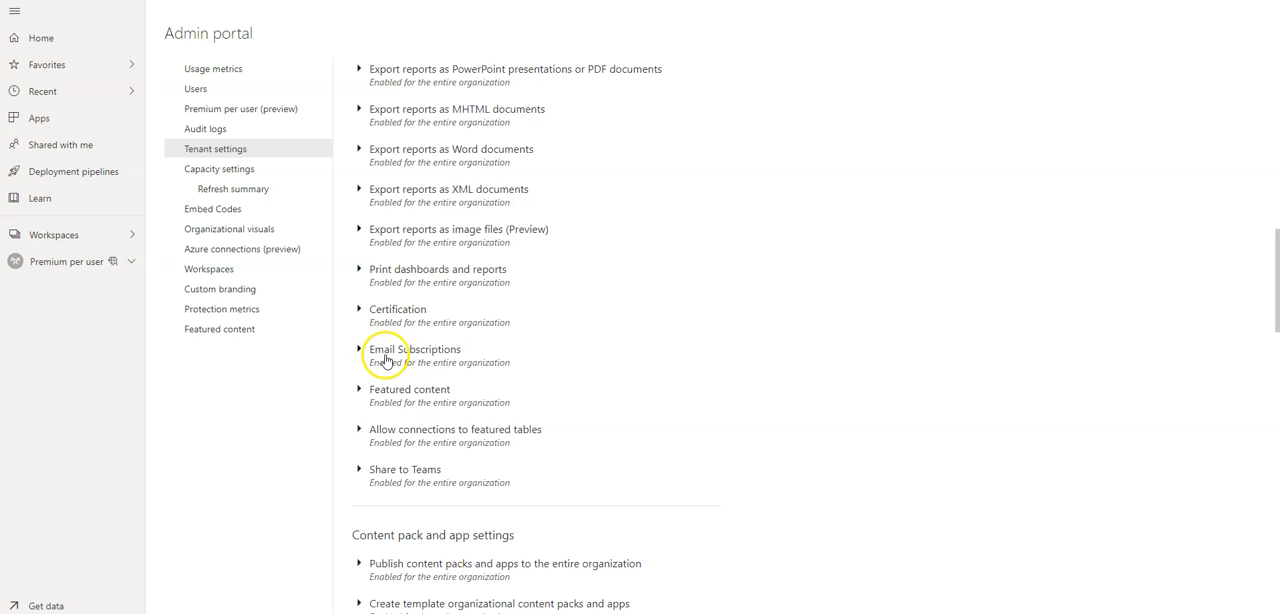
left_click(360, 349)
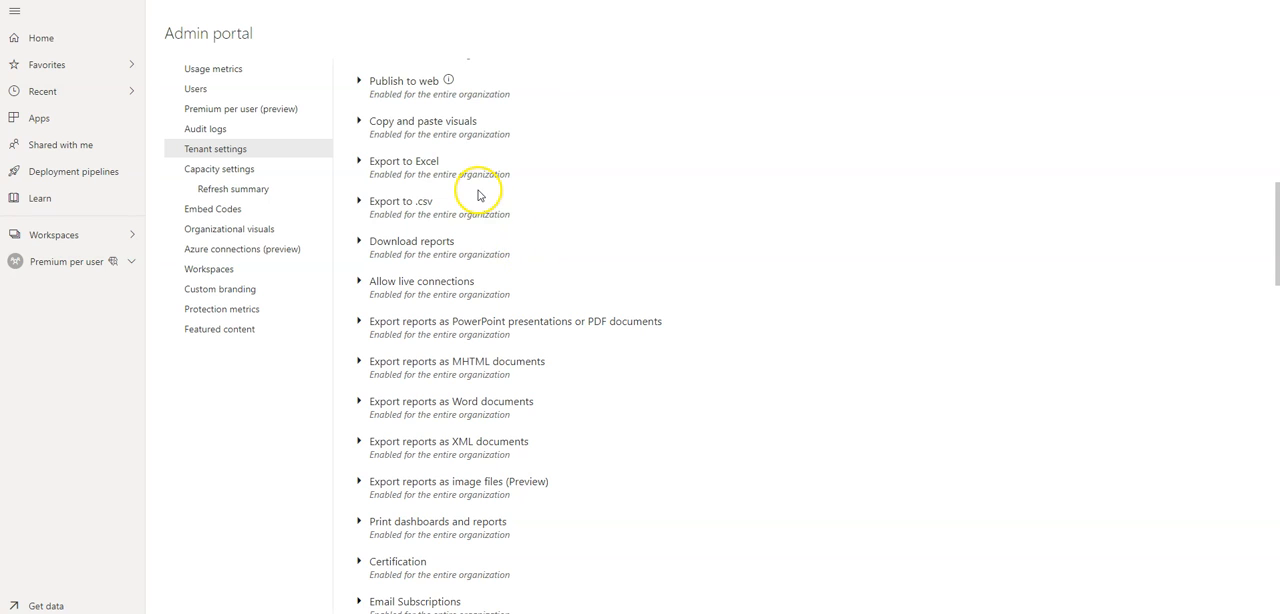
mouse_move(466, 243)
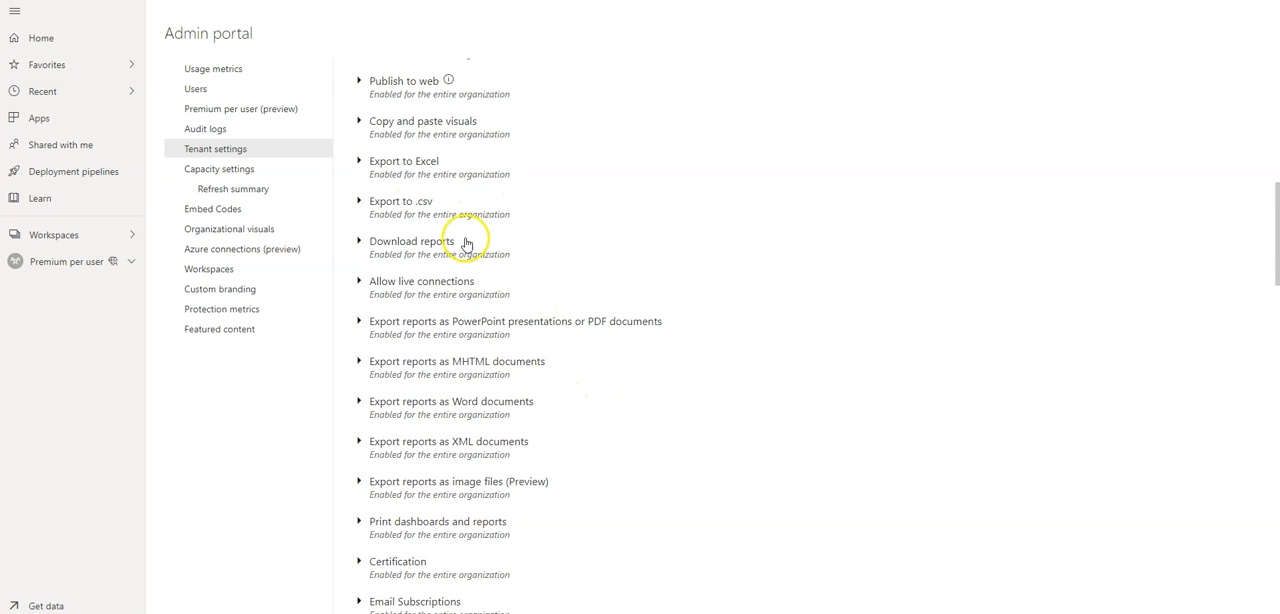
mouse_move(419, 240)
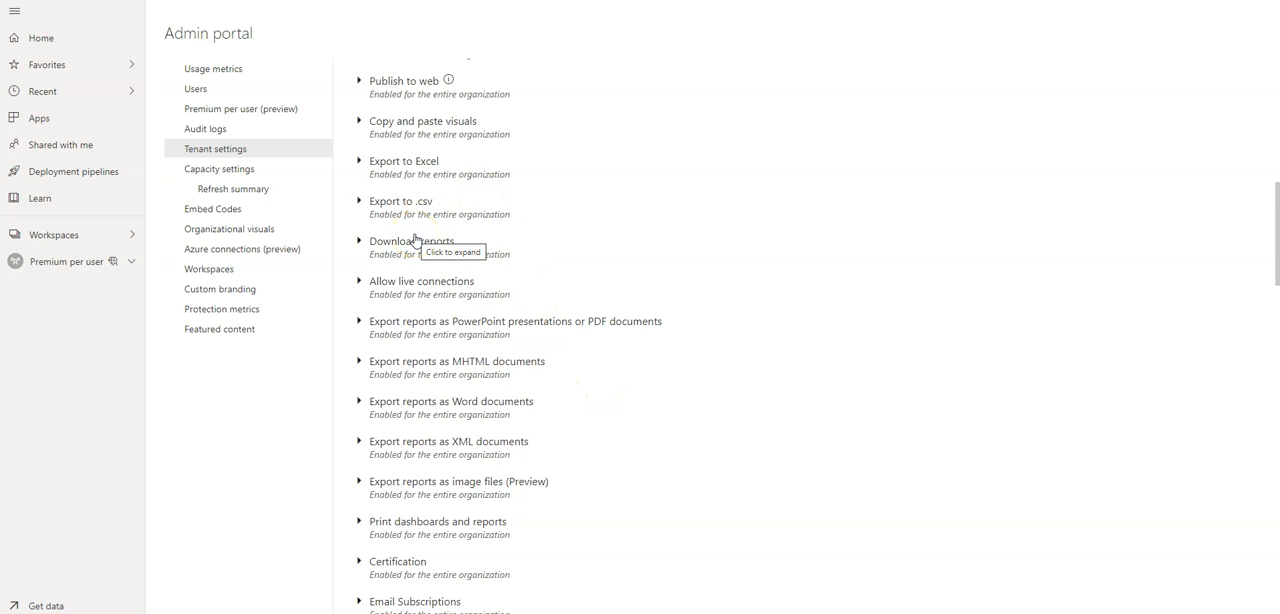
mouse_move(661, 366)
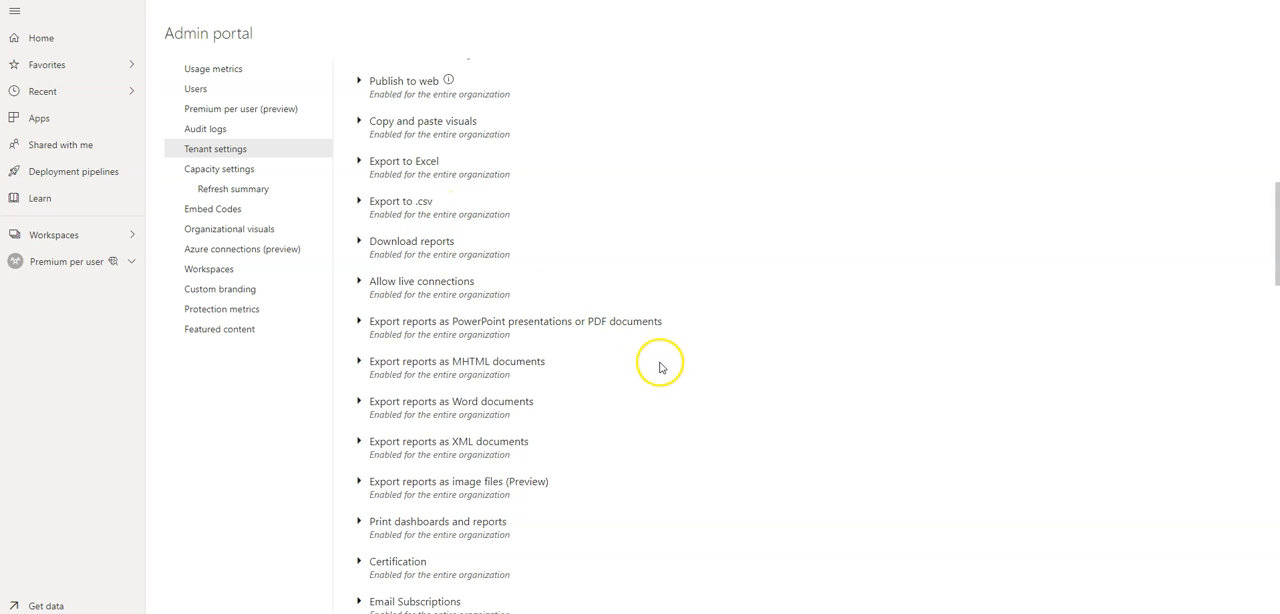
mouse_move(656, 357)
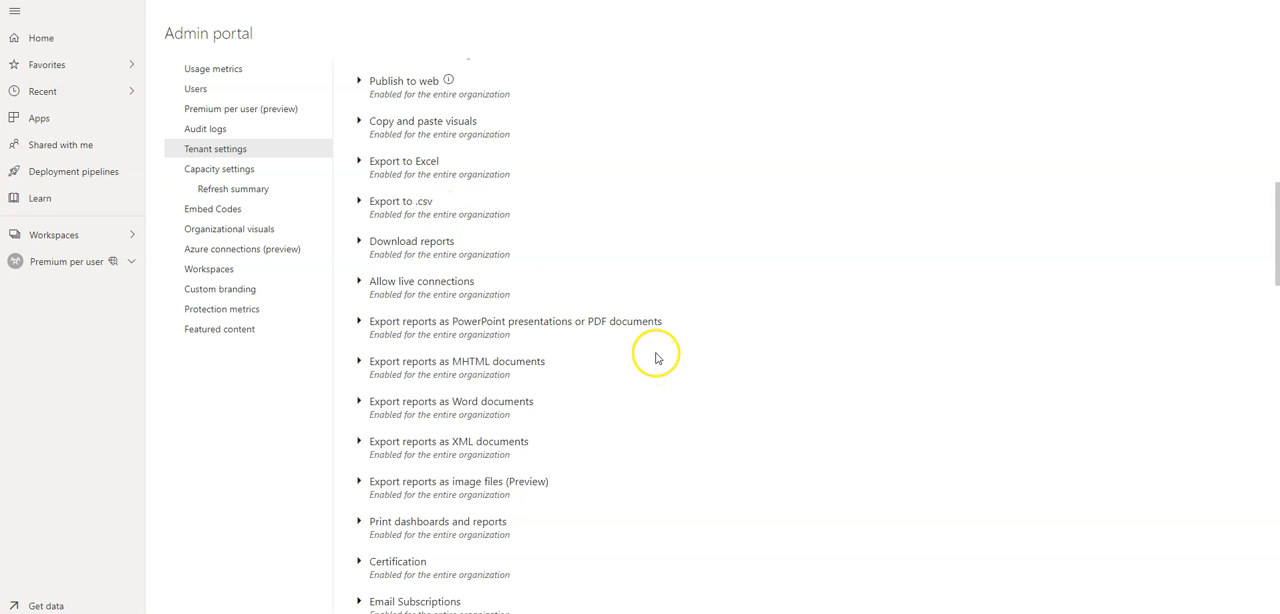
mouse_move(654, 363)
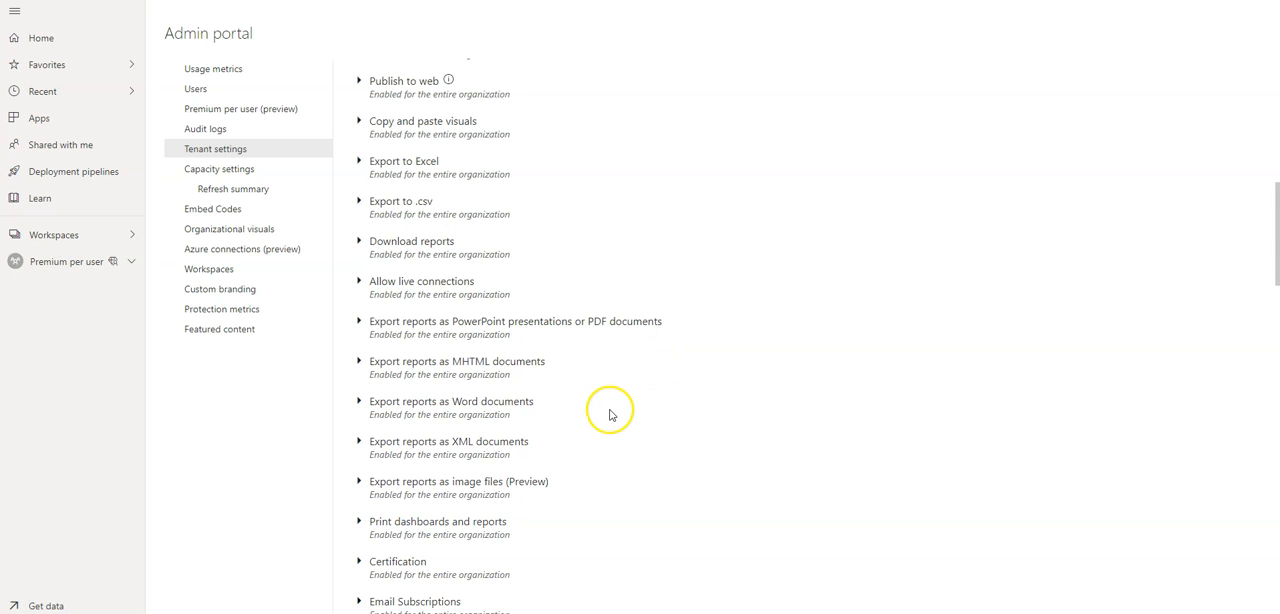
mouse_move(568, 342)
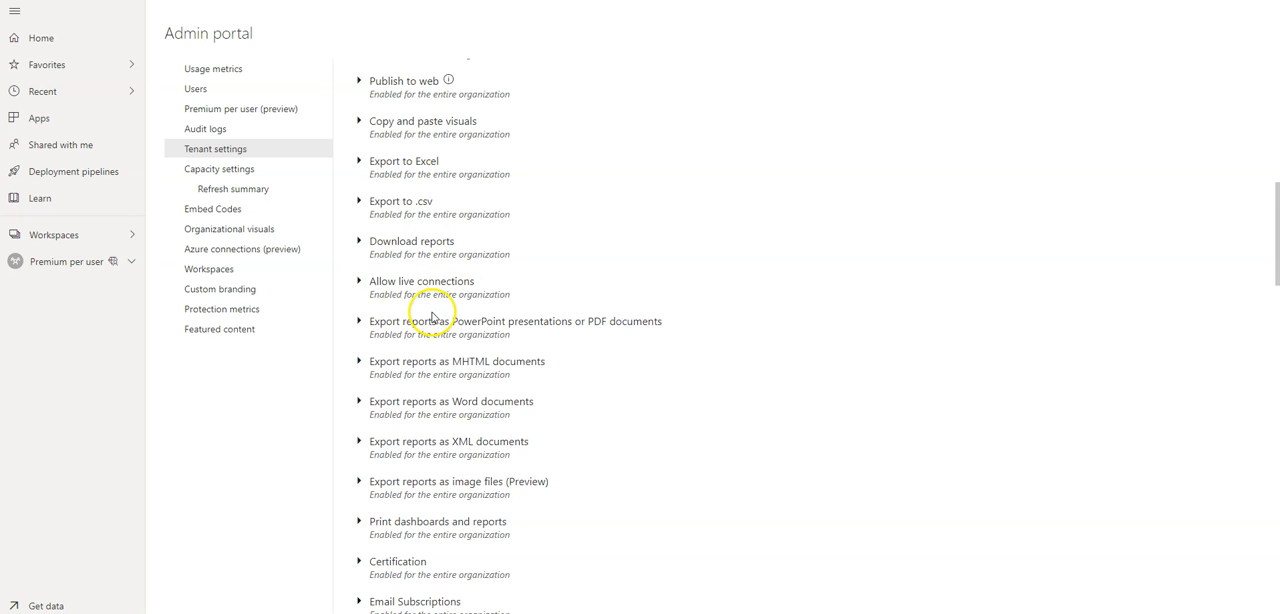
Scroll to Allow live connections and confirm it is enabled organization-wide.
scroll("down", 3)
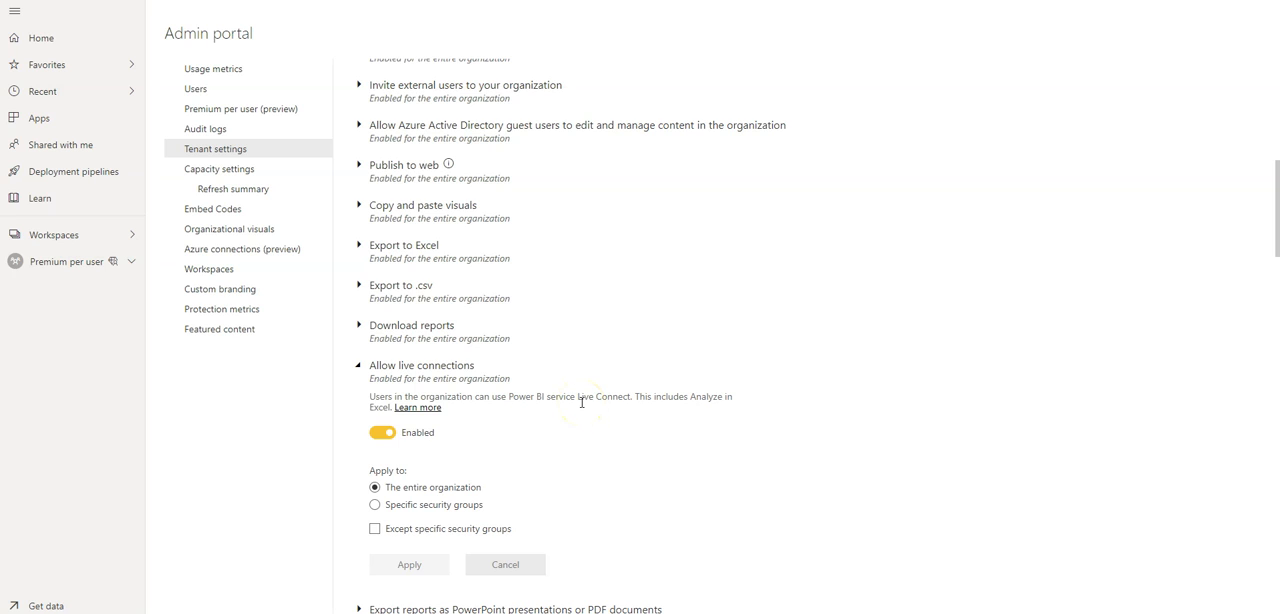
mouse_move(633, 397)
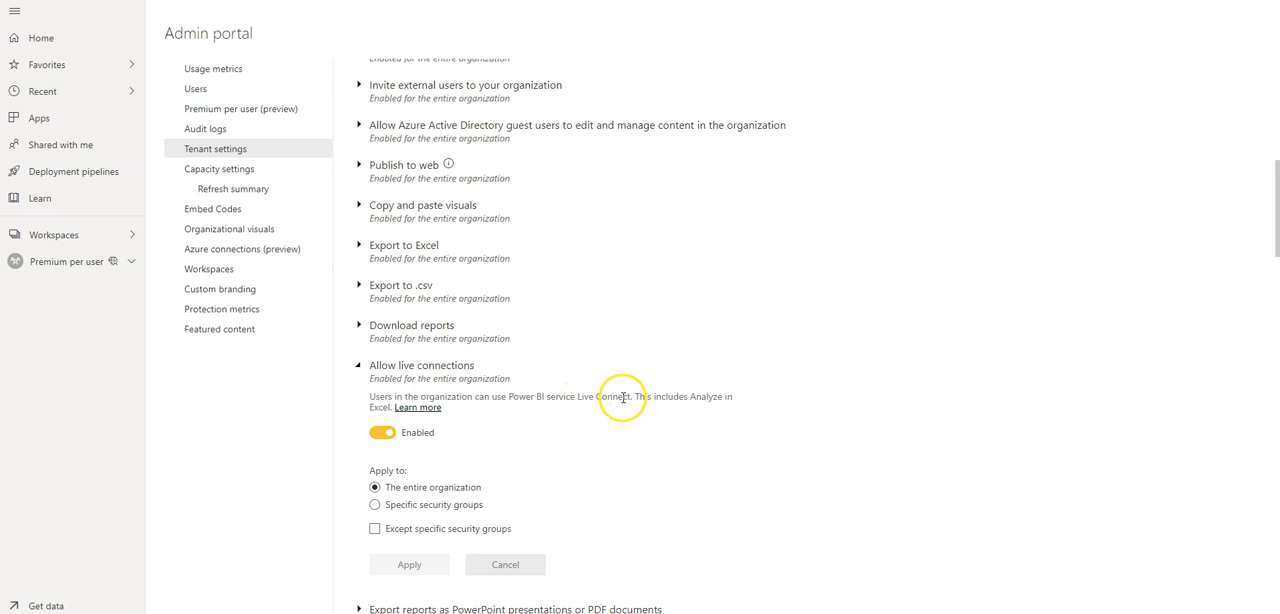
mouse_move(595, 457)
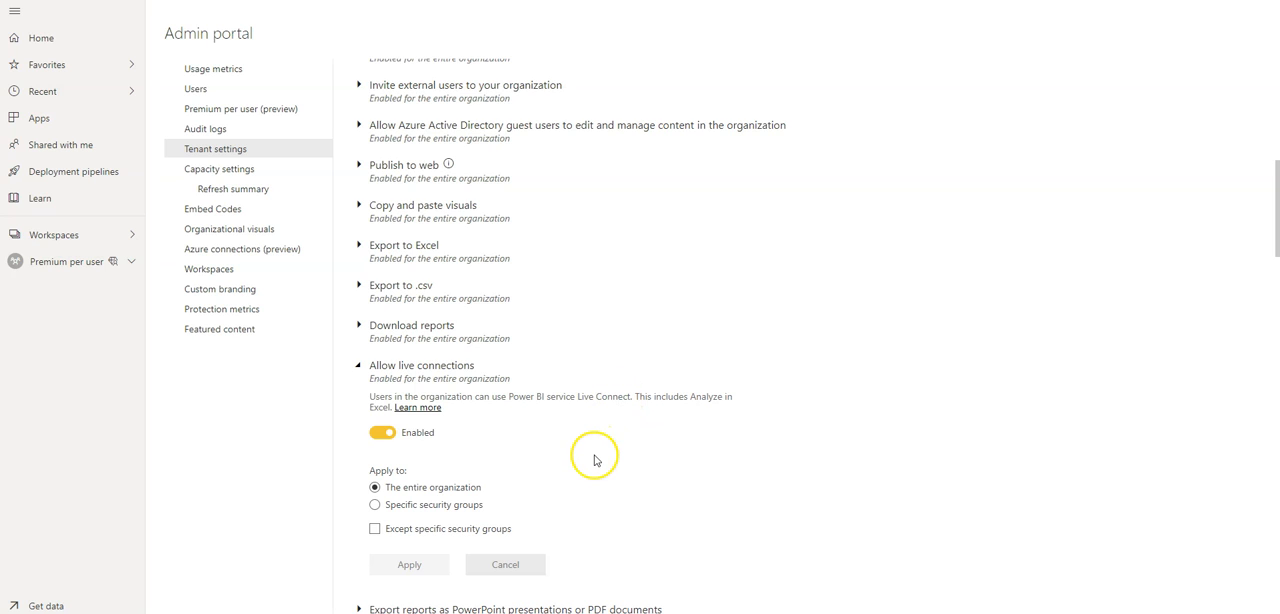
mouse_move(614, 421)
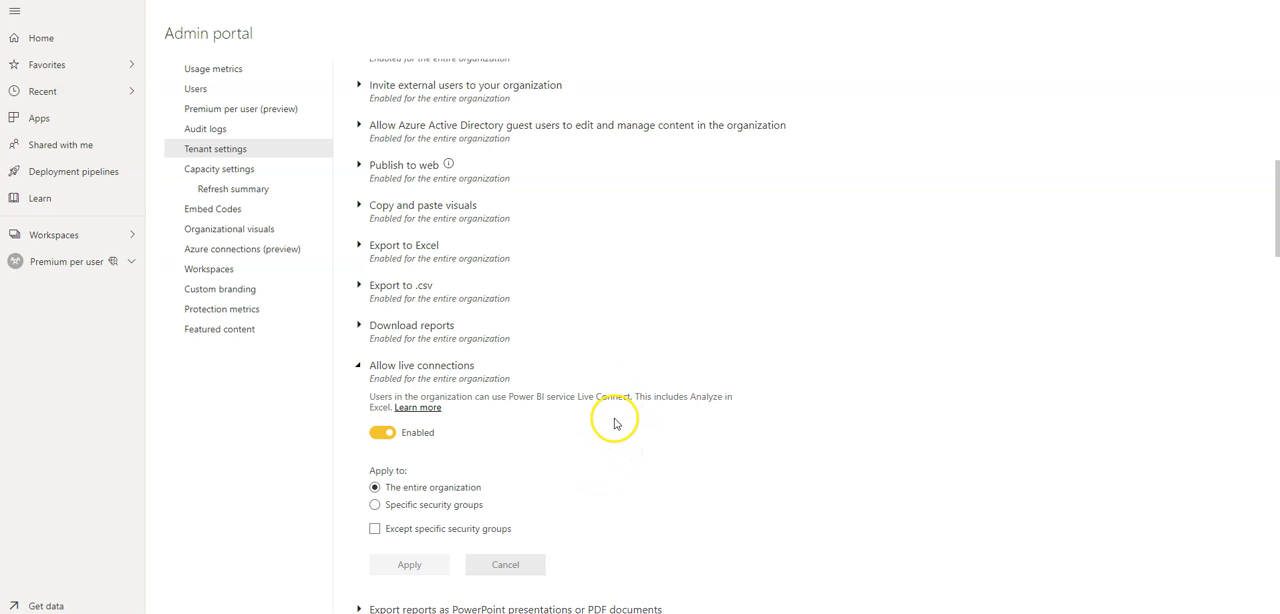
mouse_move(623, 390)
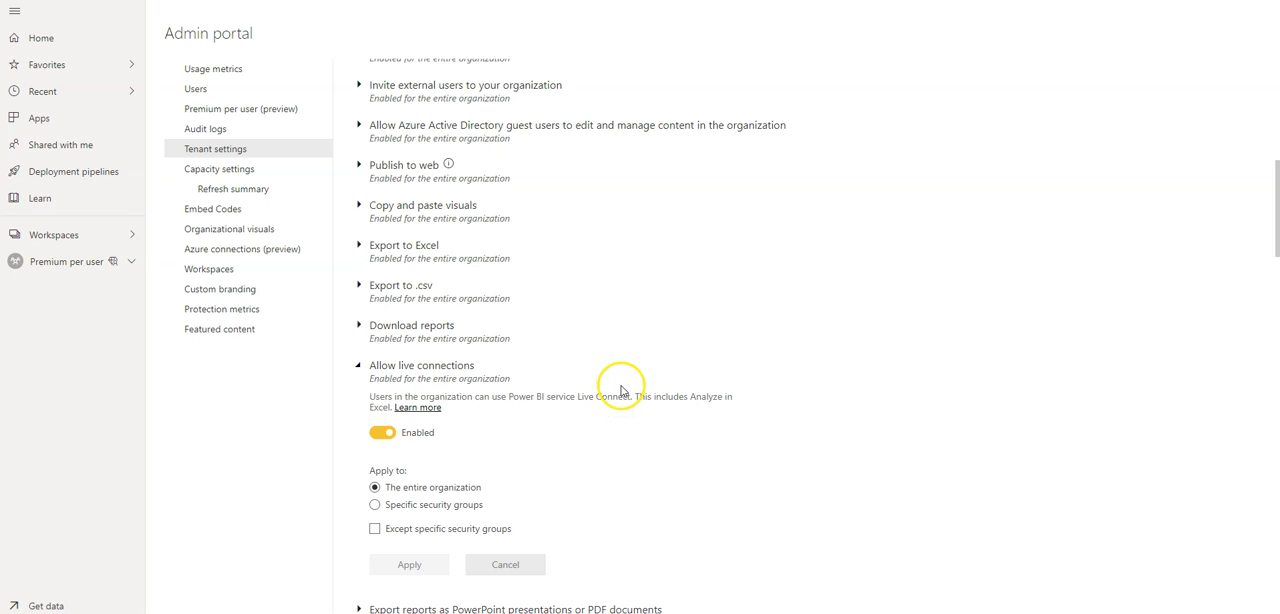
mouse_move(626, 440)
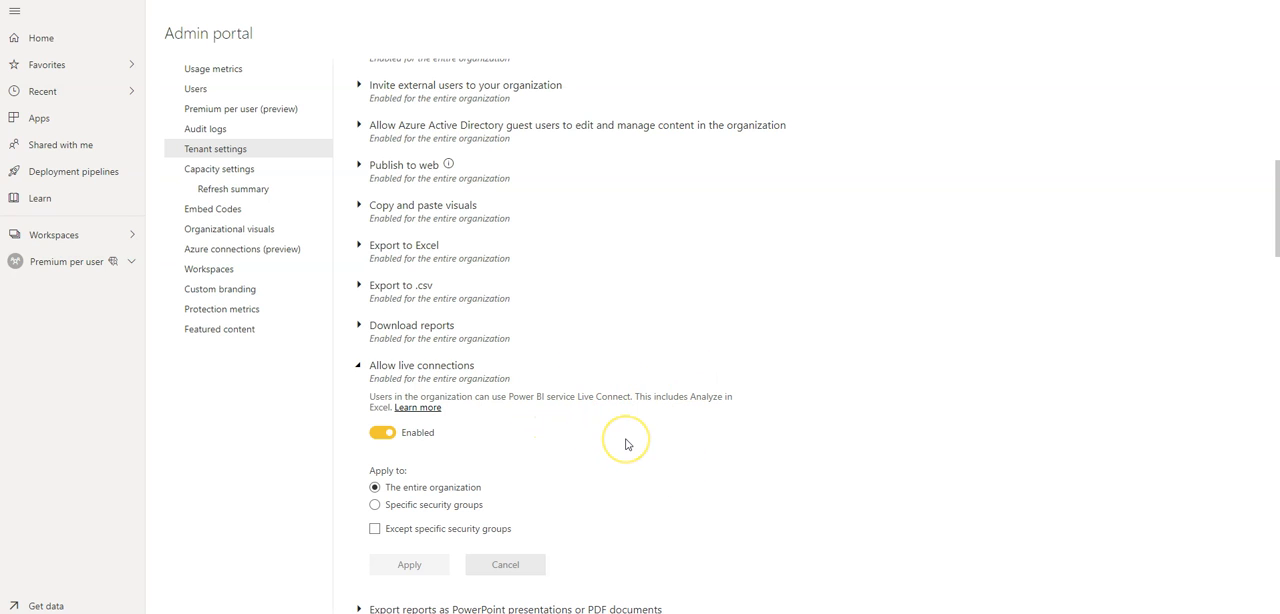
mouse_move(618, 424)
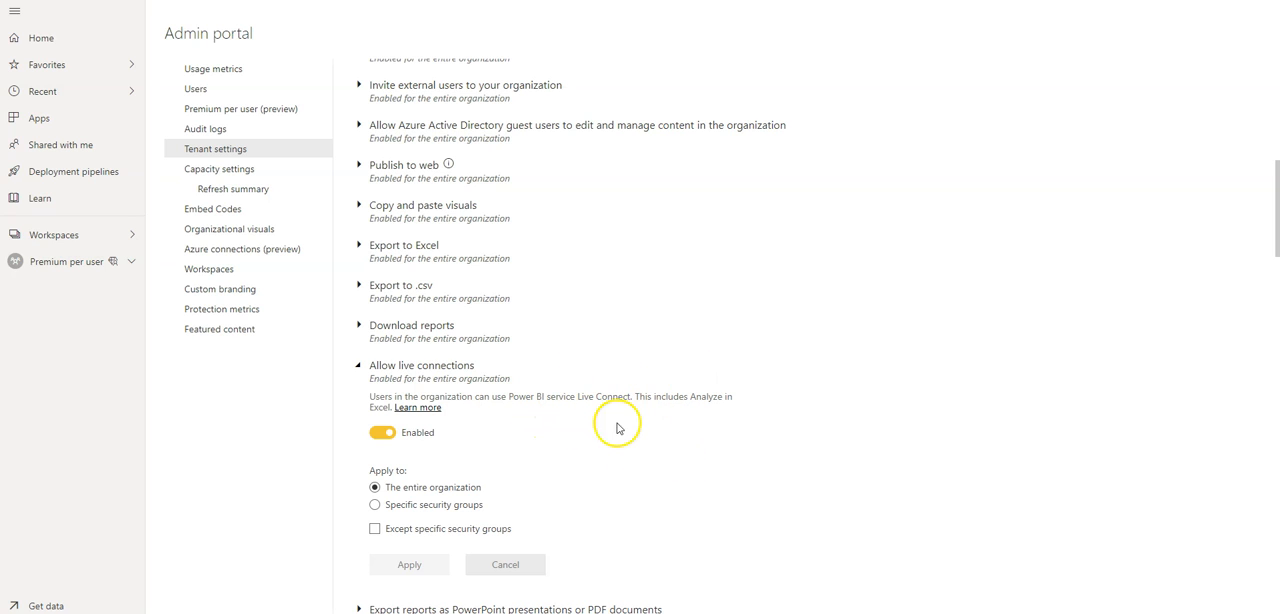
mouse_move(668, 435)
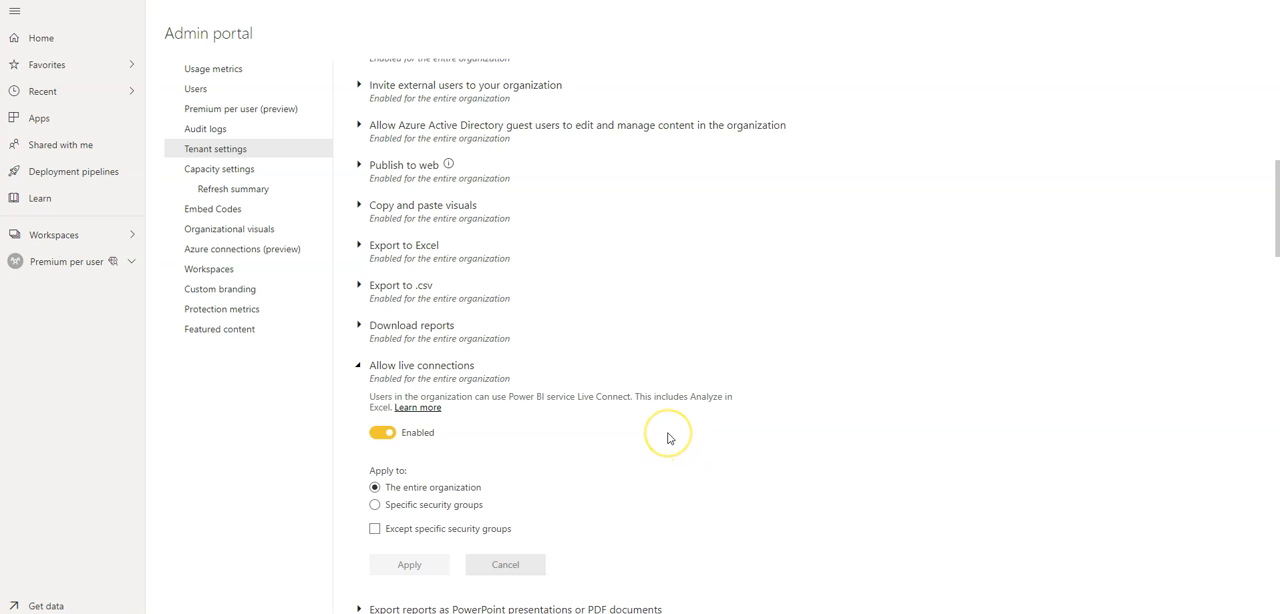
mouse_move(504, 417)
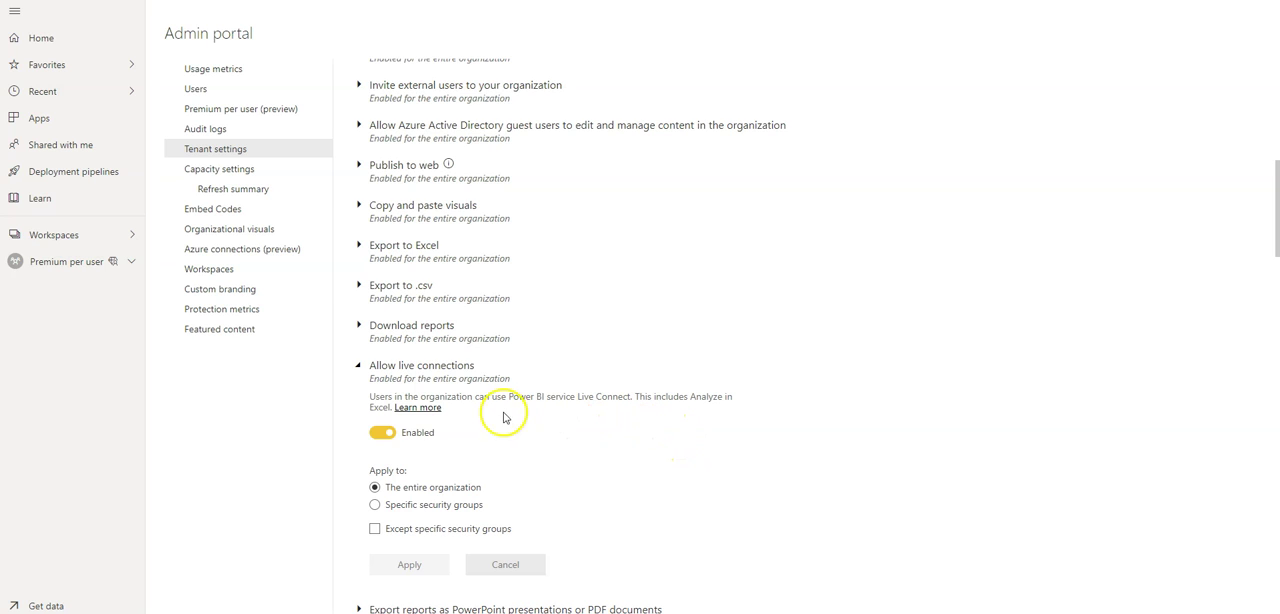
mouse_move(520, 418)
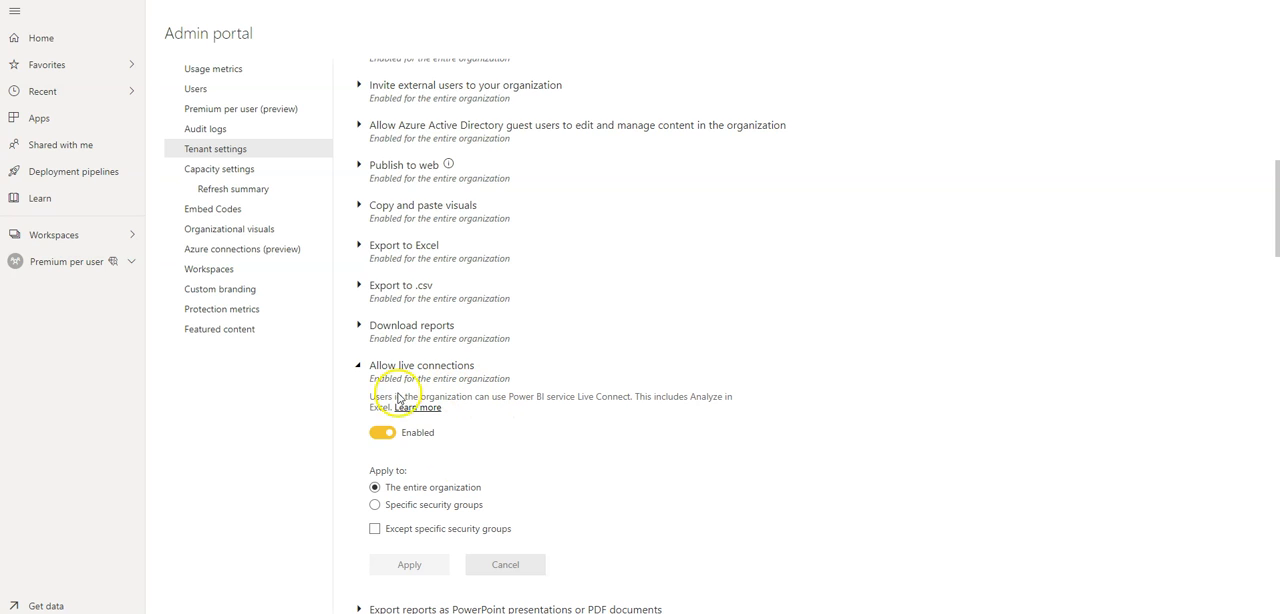
mouse_move(580, 423)
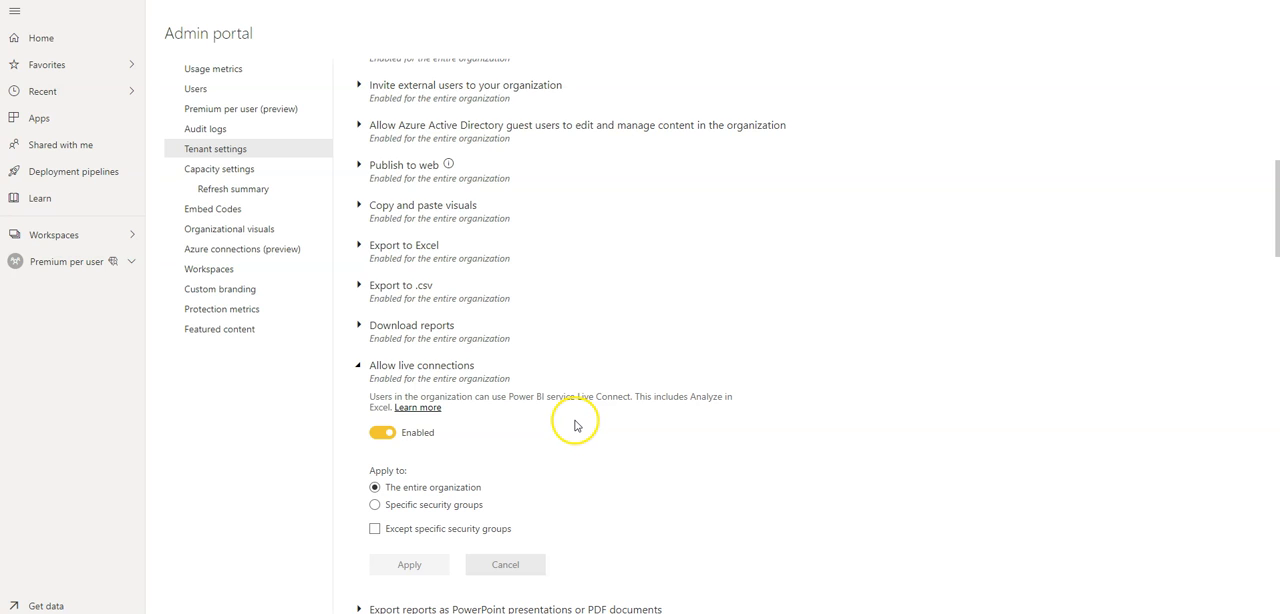
mouse_move(566, 426)
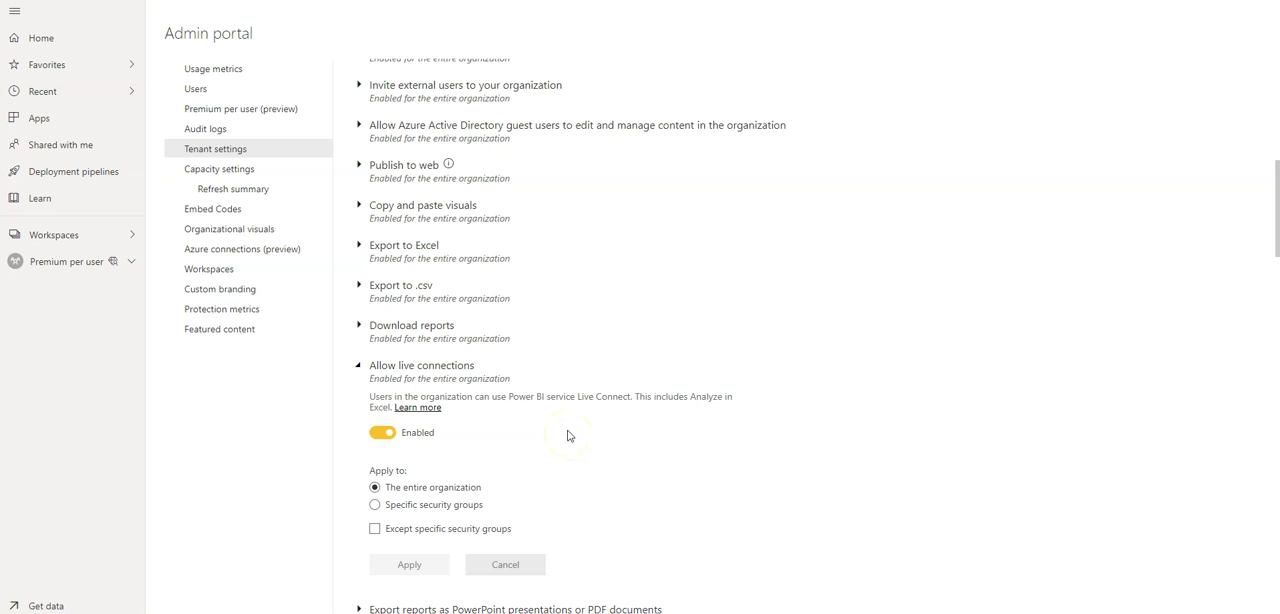
mouse_move(572, 429)
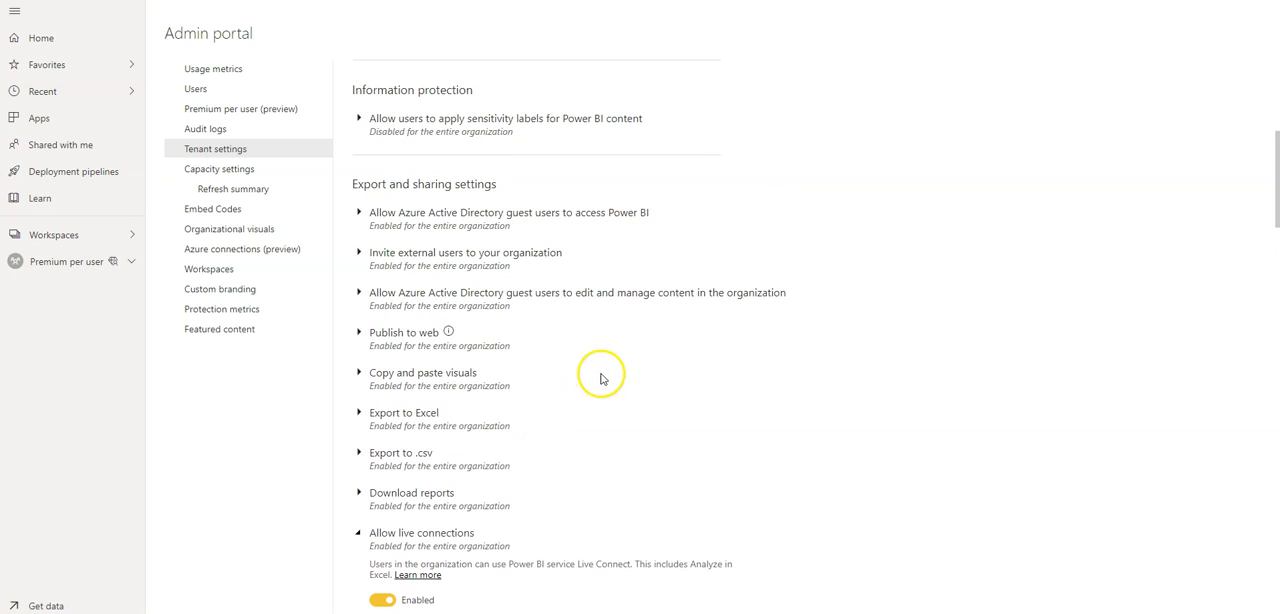
mouse_move(623, 438)
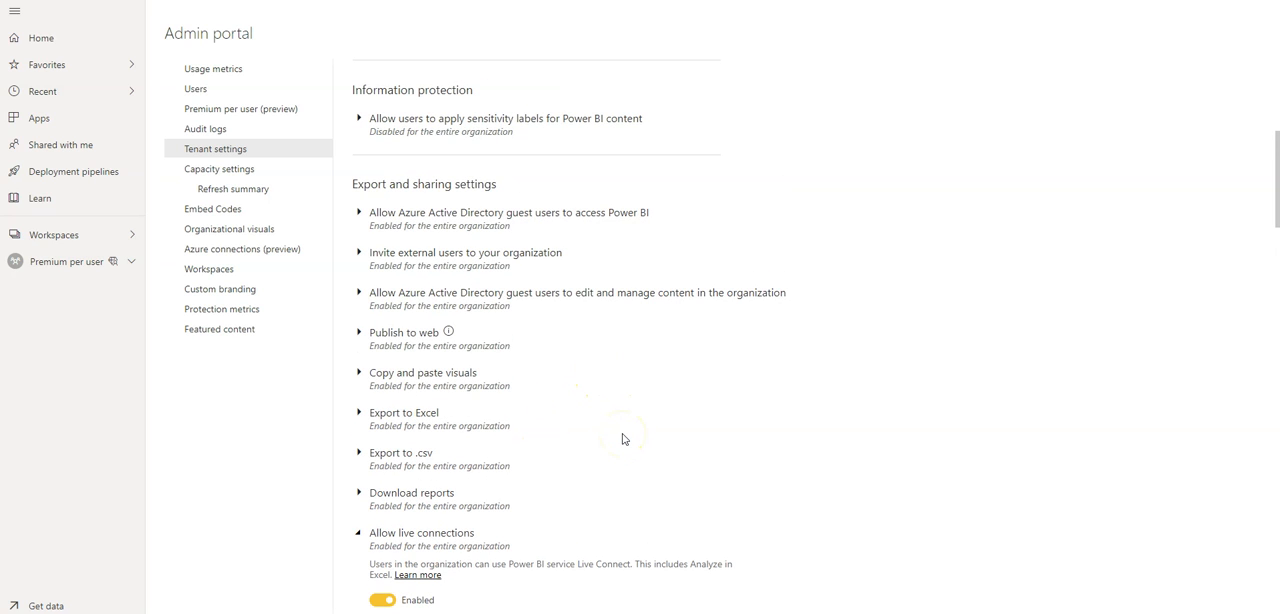
mouse_move(621, 450)
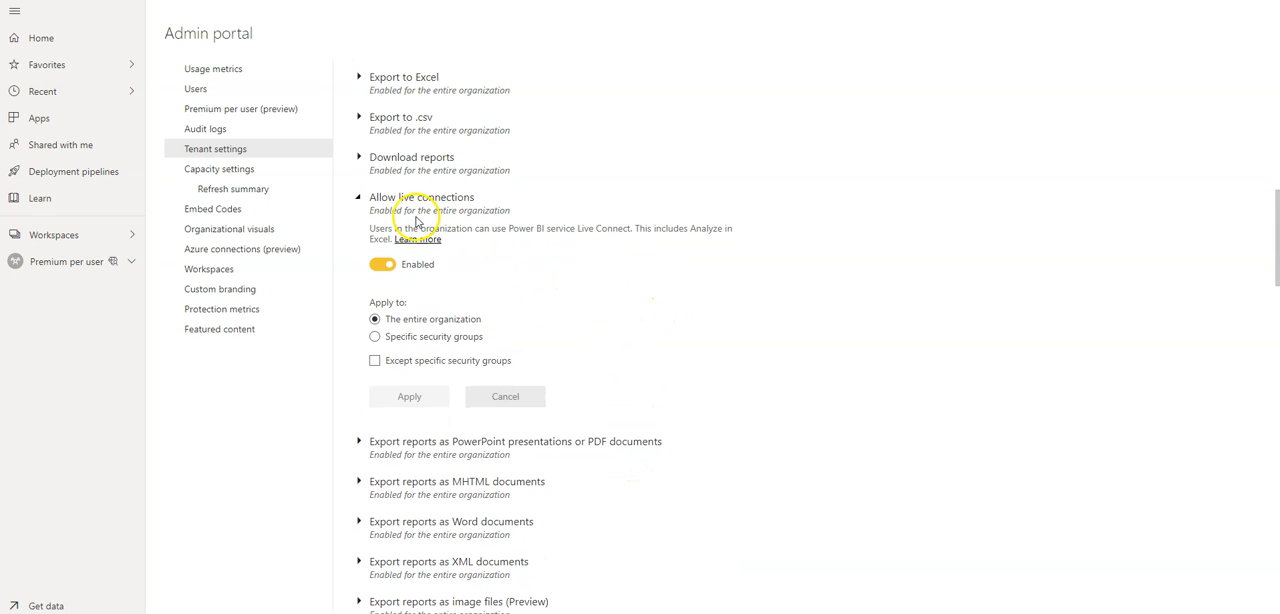
Collapse Allow live connections and browse down to Content pack, app and Integration settings.
left_click(360, 197)
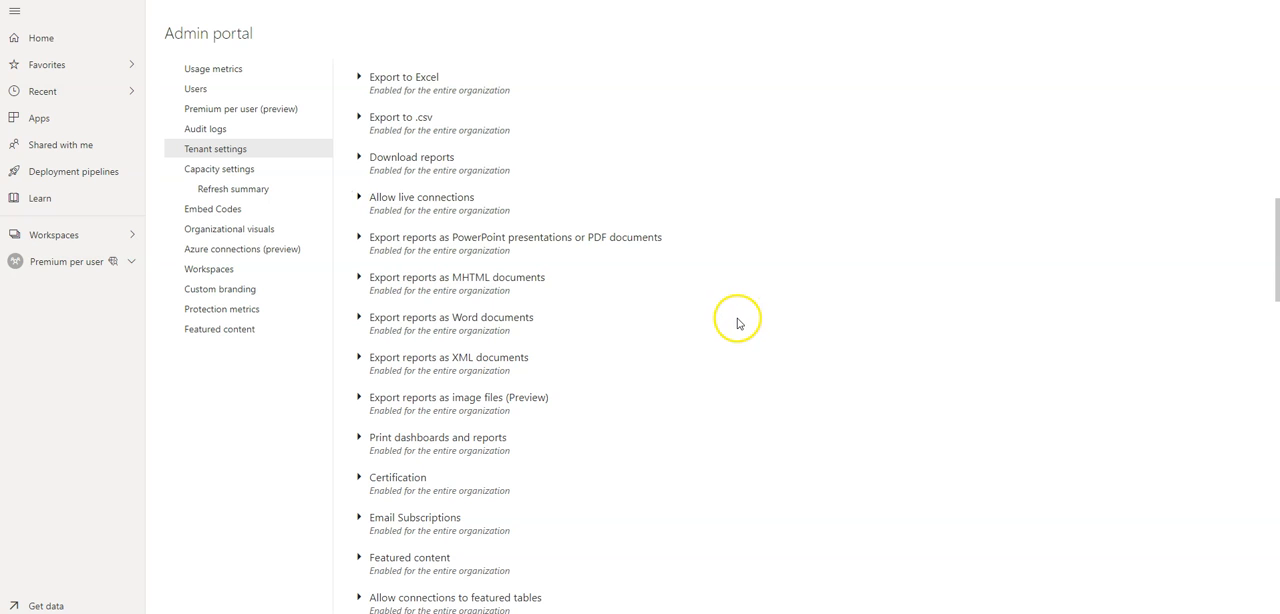
mouse_move(737, 337)
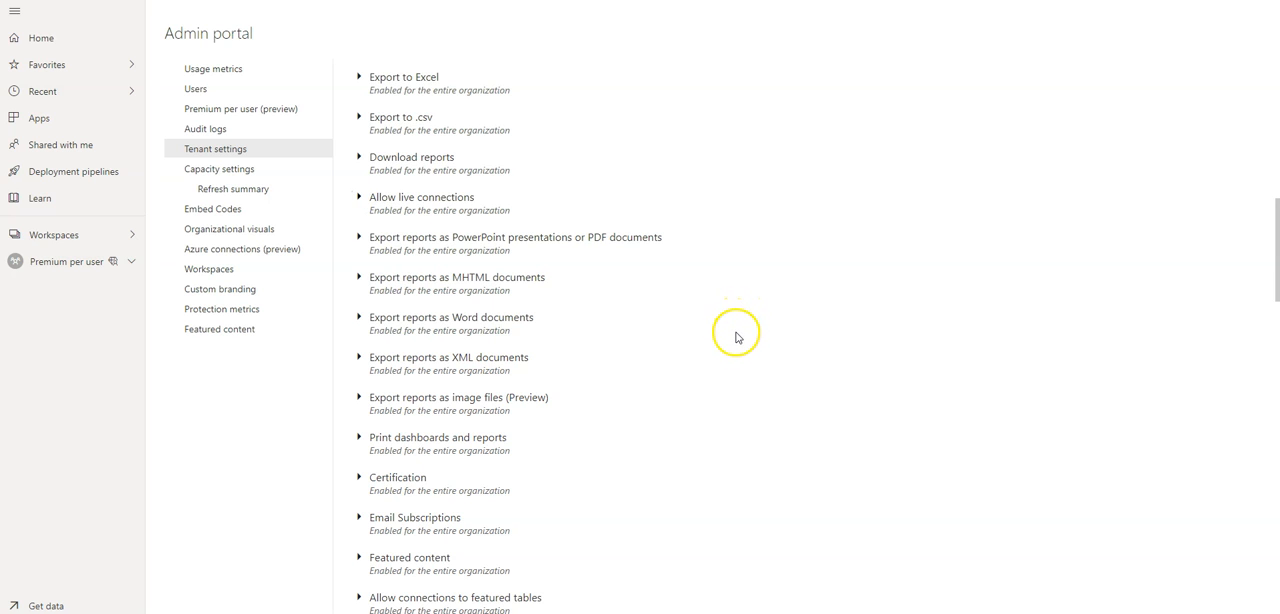
scroll("down", 3)
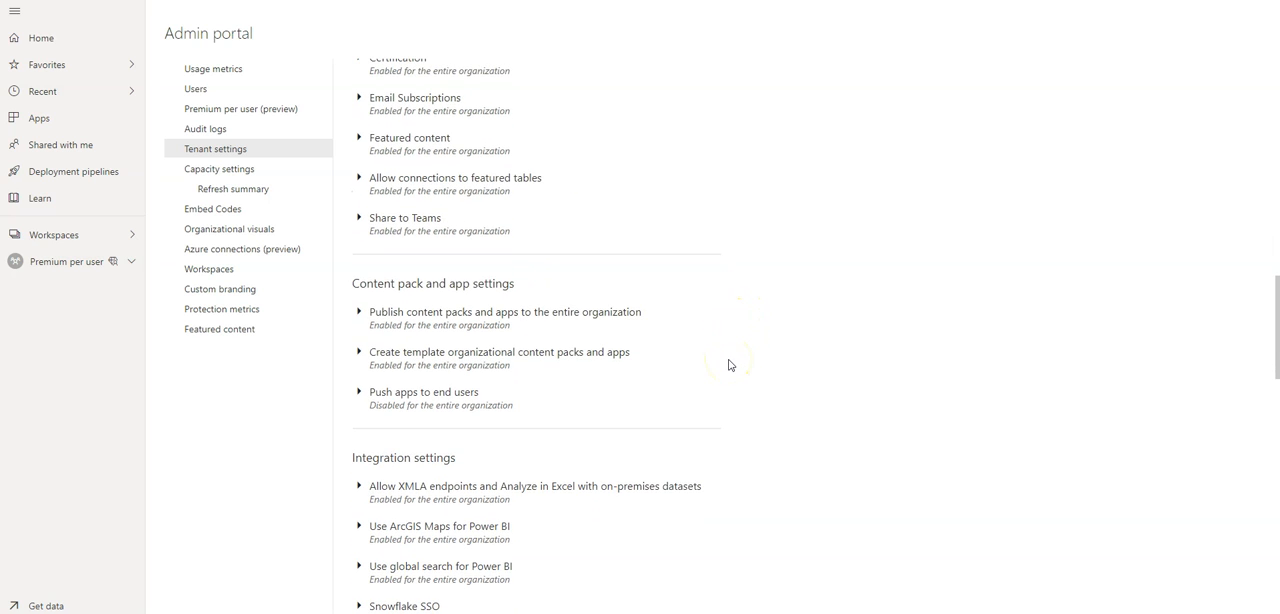
scroll("down", 3)
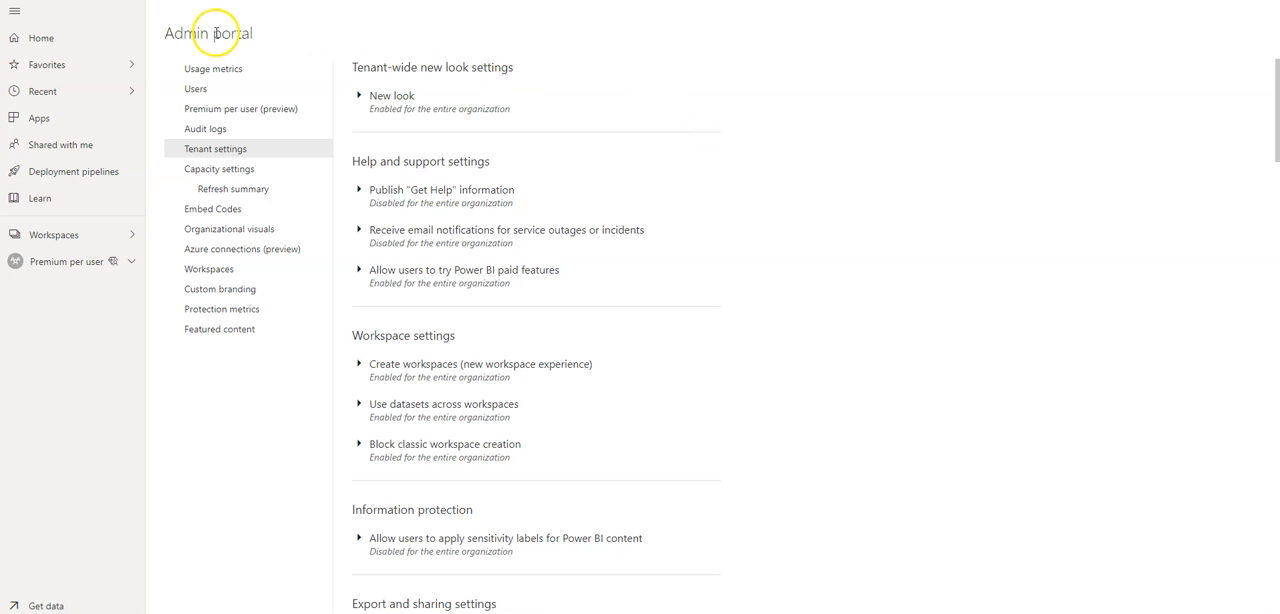
mouse_move(292, 45)
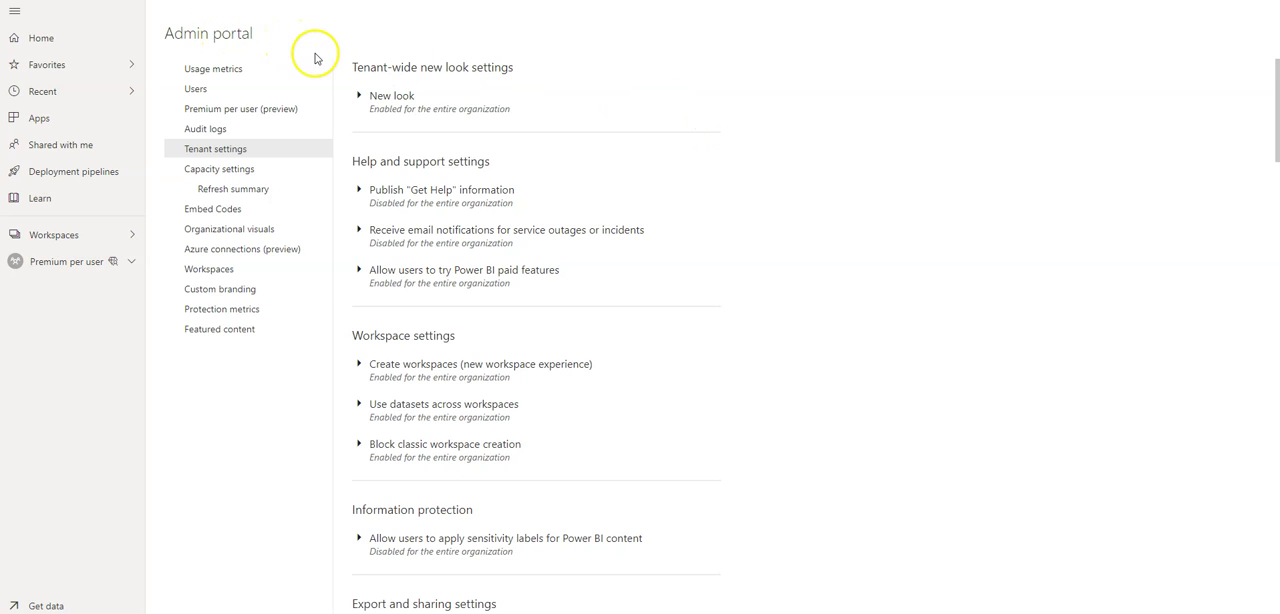
mouse_move(290, 43)
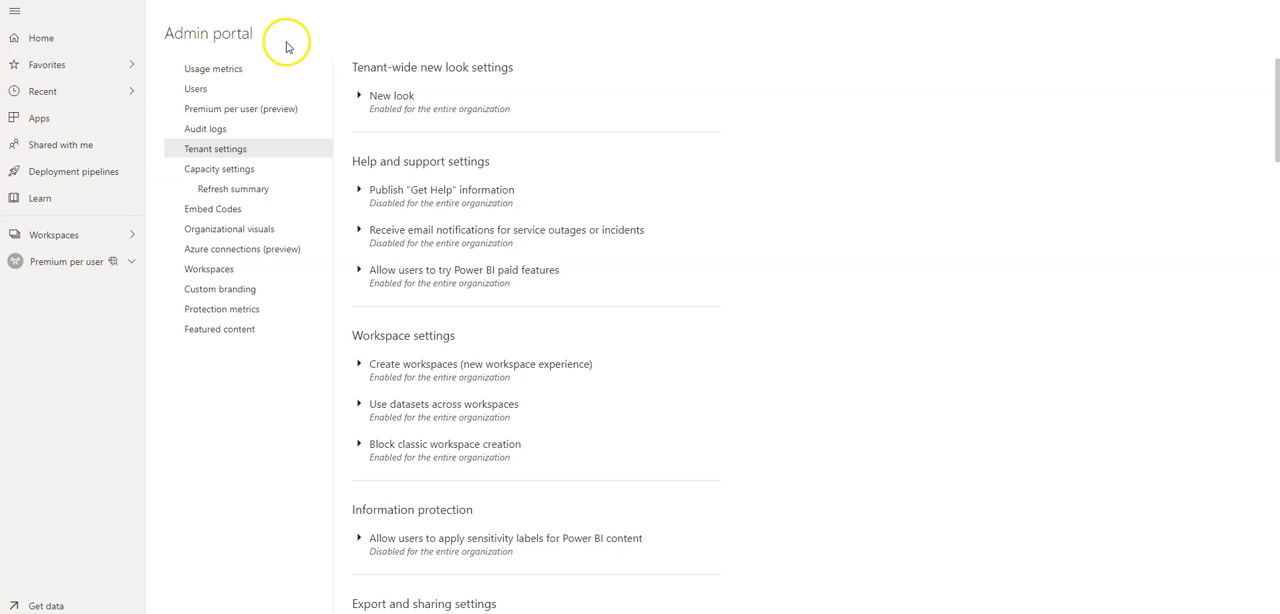
mouse_move(392, 31)
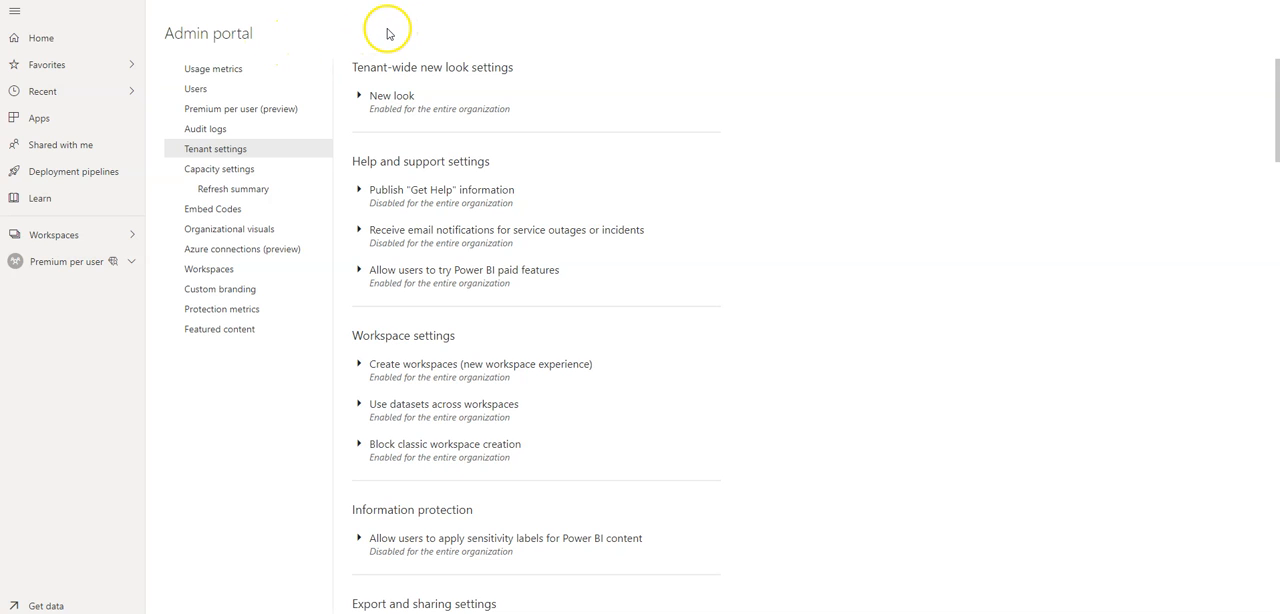
mouse_move(360, 40)
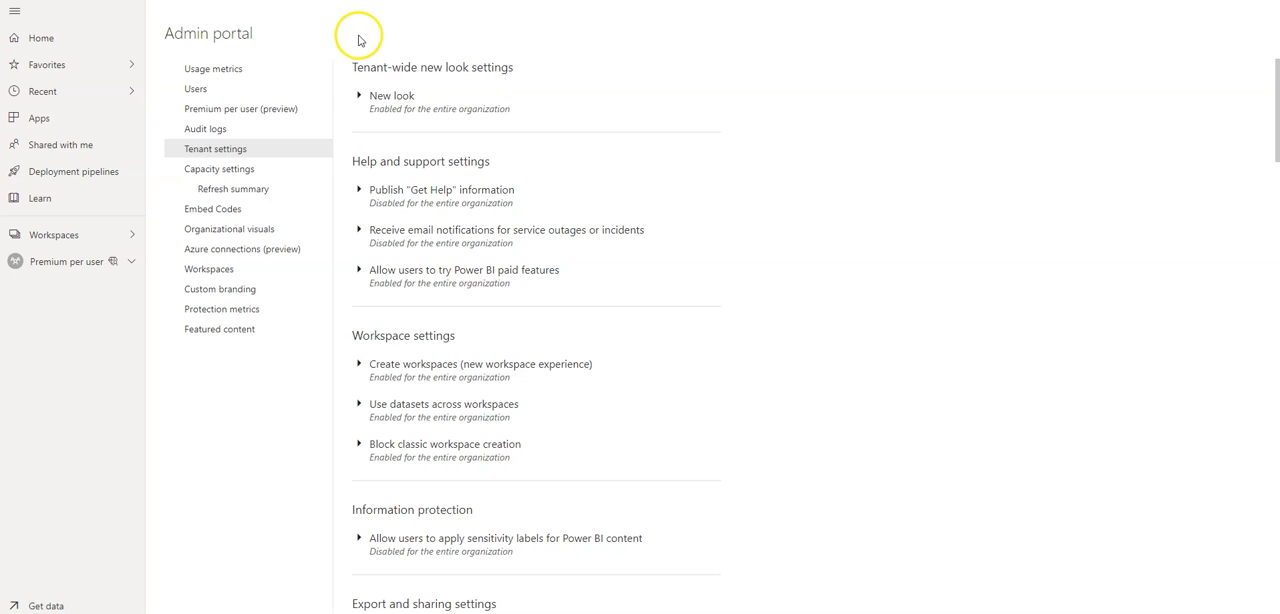
mouse_move(360, 27)
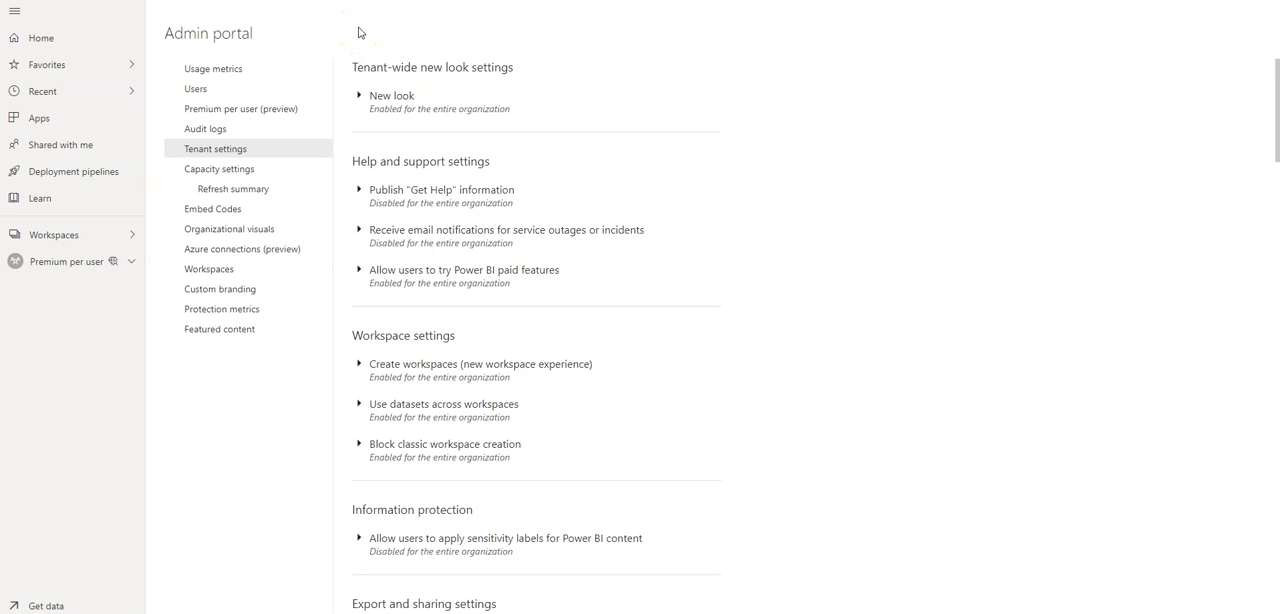
mouse_move(359, 33)
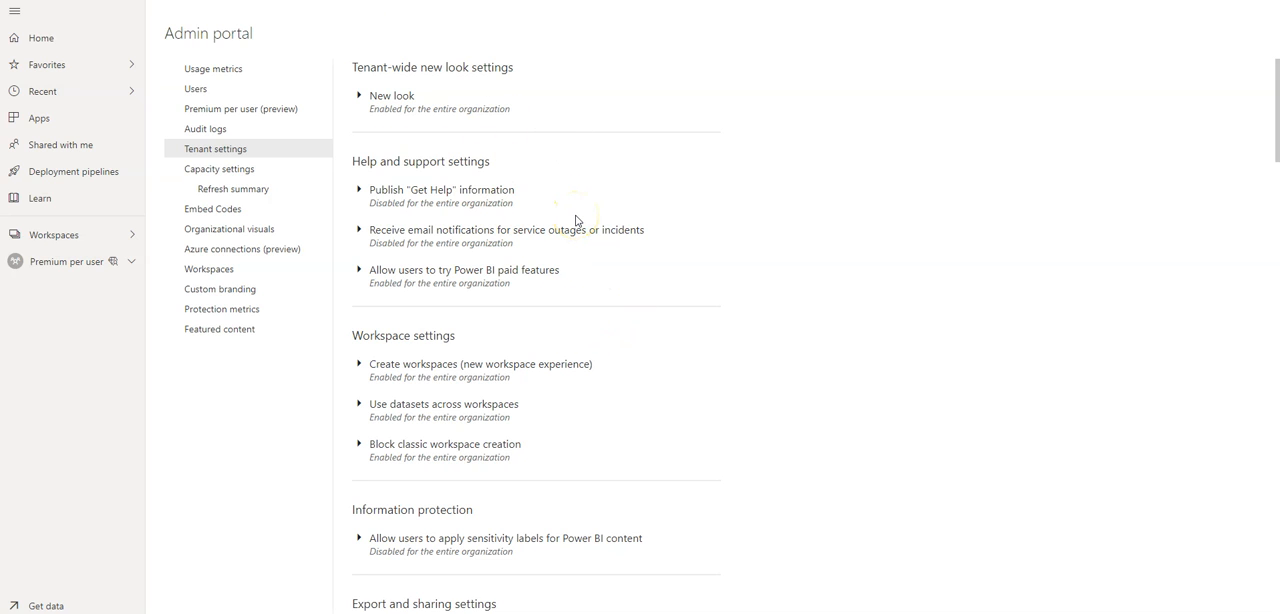
mouse_move(611, 279)
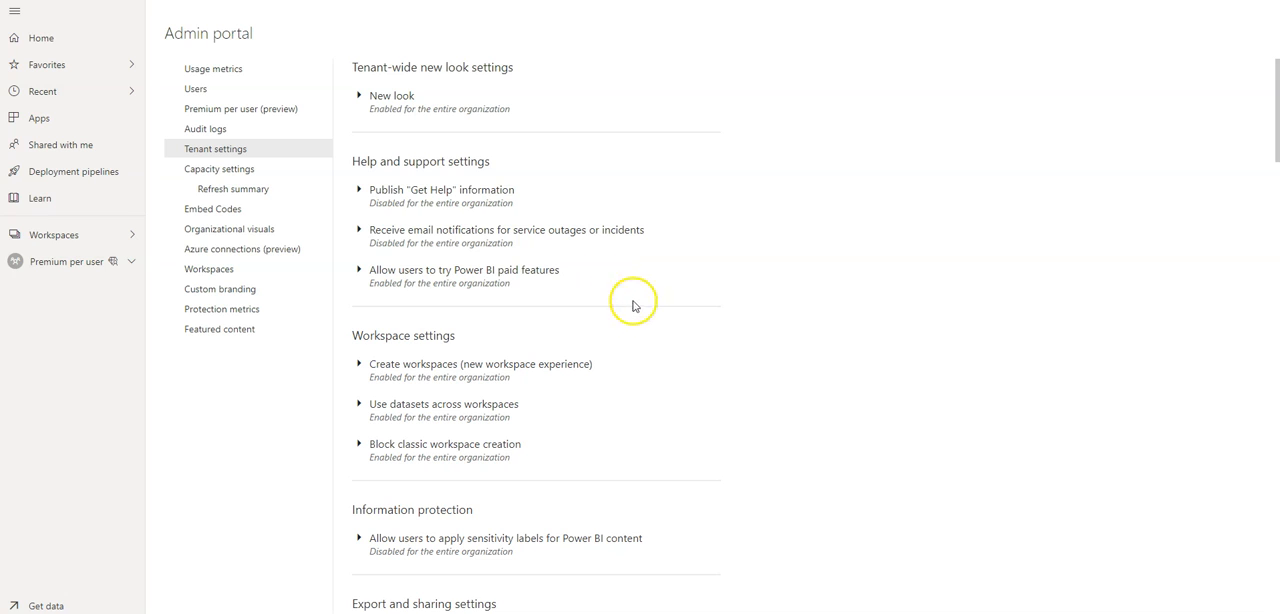
mouse_move(661, 267)
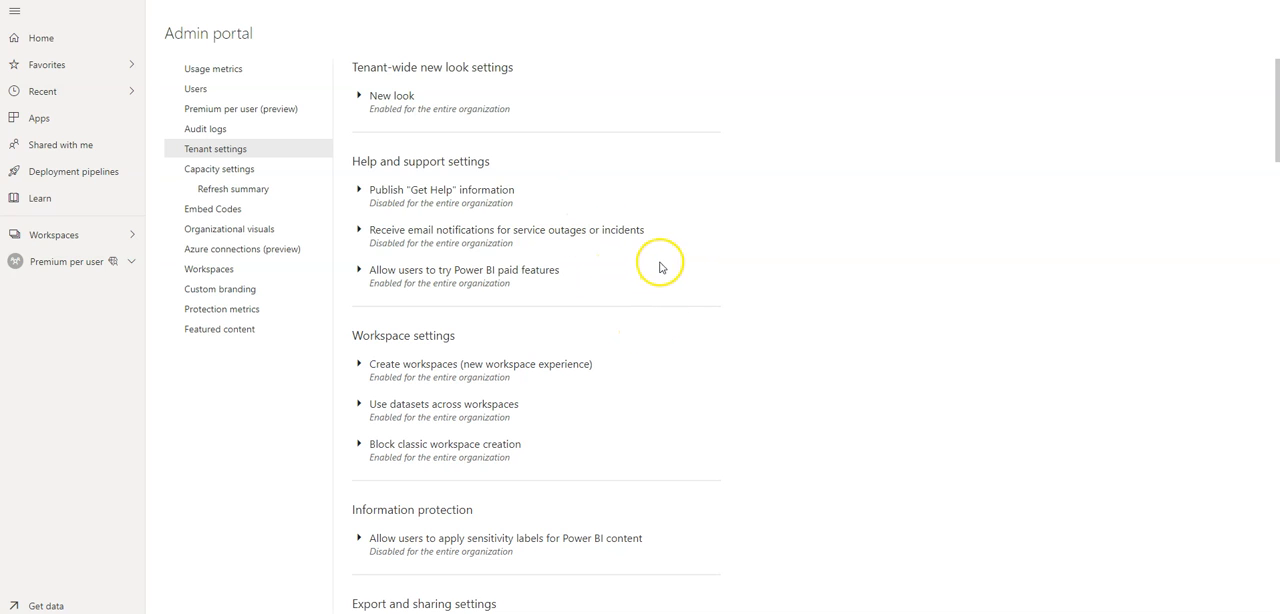
mouse_move(676, 273)
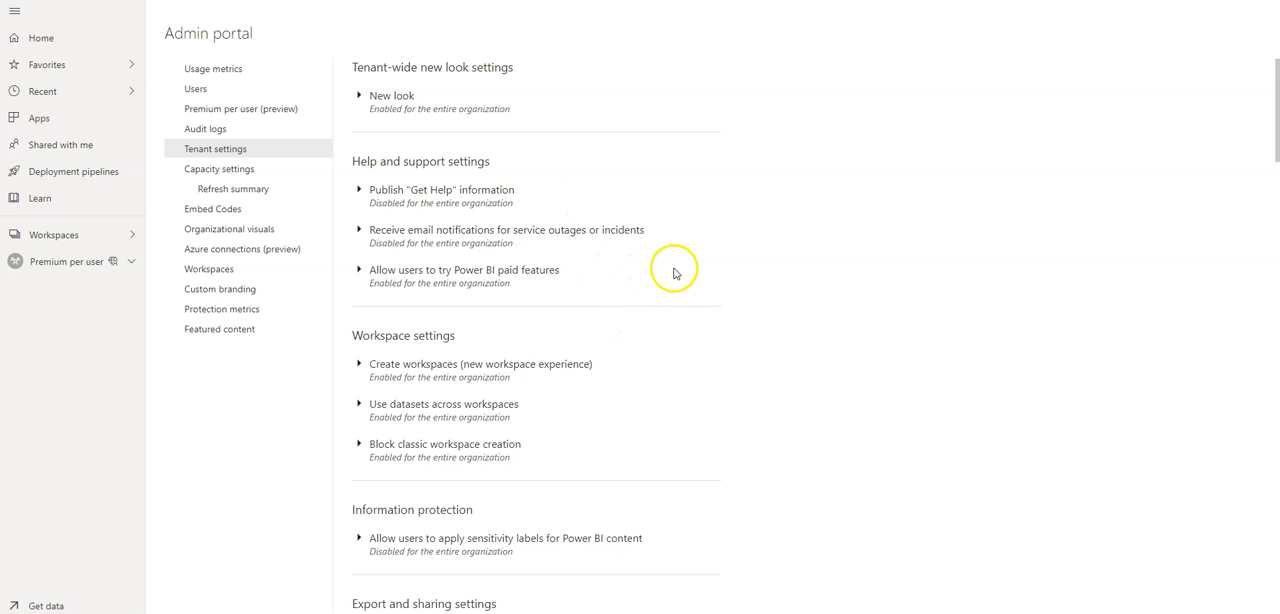
mouse_move(685, 291)
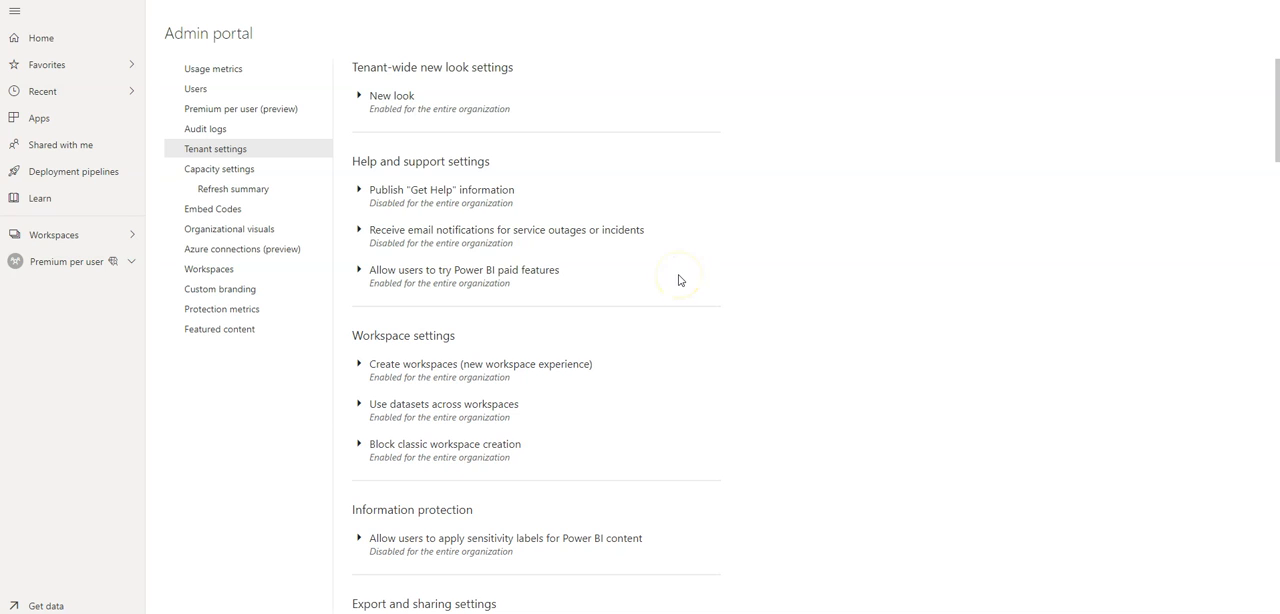
mouse_move(487, 149)
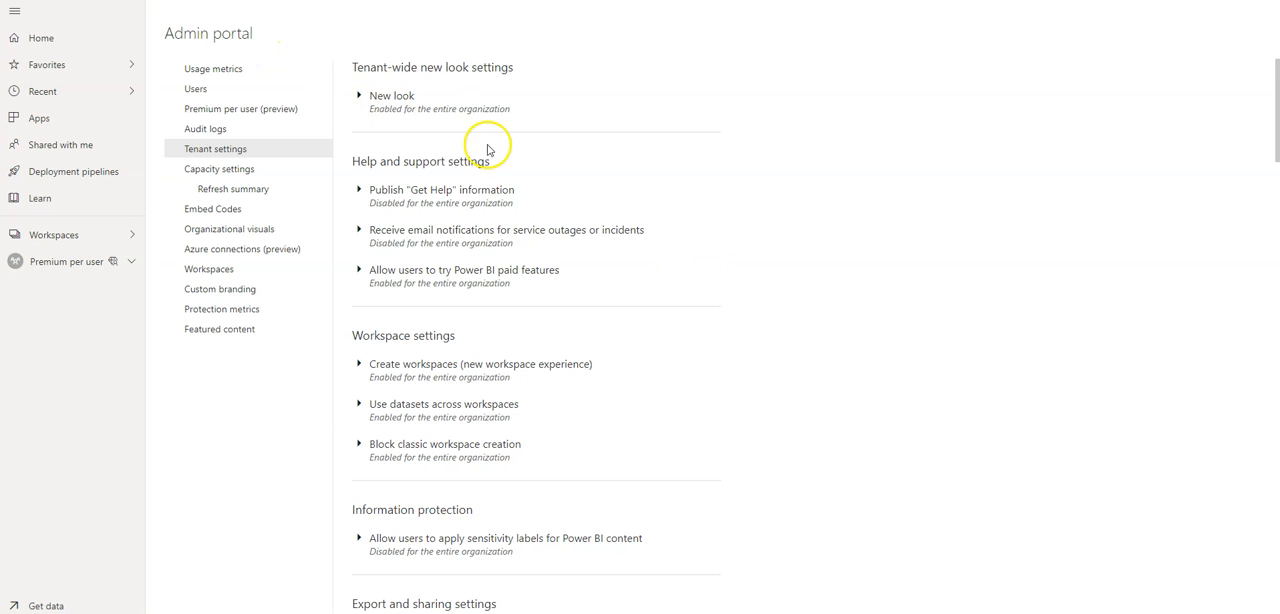
mouse_move(604, 64)
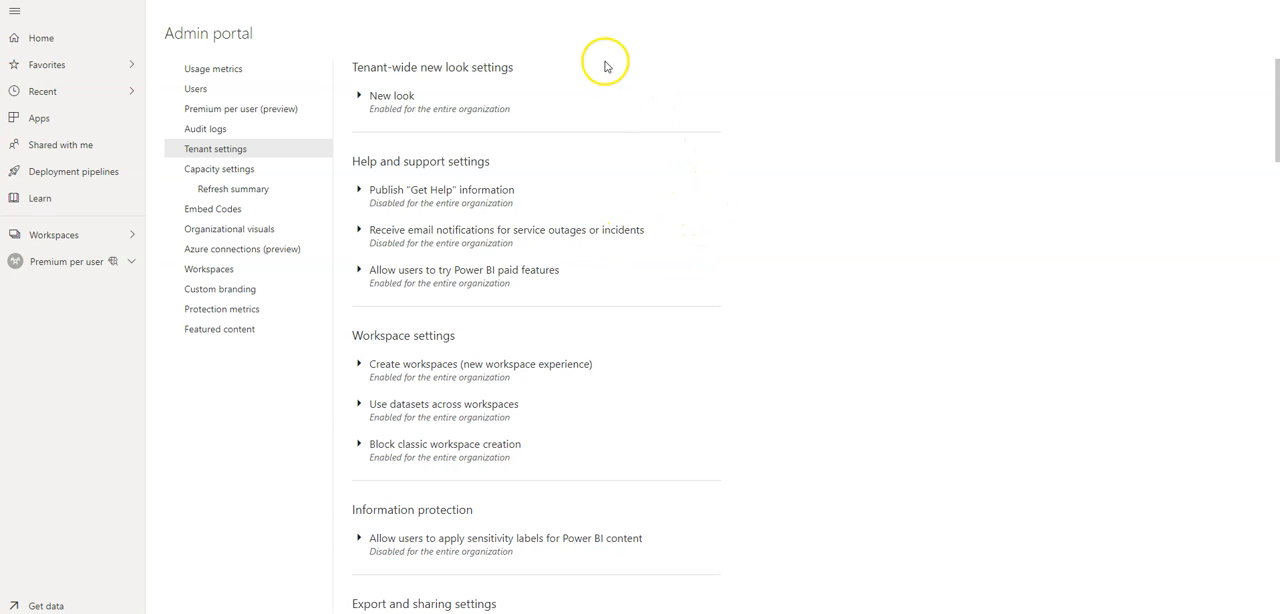